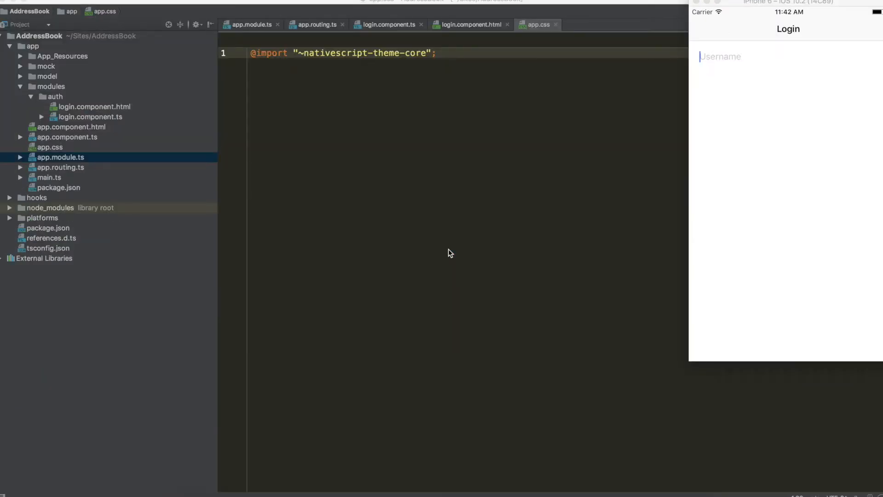
{"action": "mouse_move", "coordinate": [665, 102]}
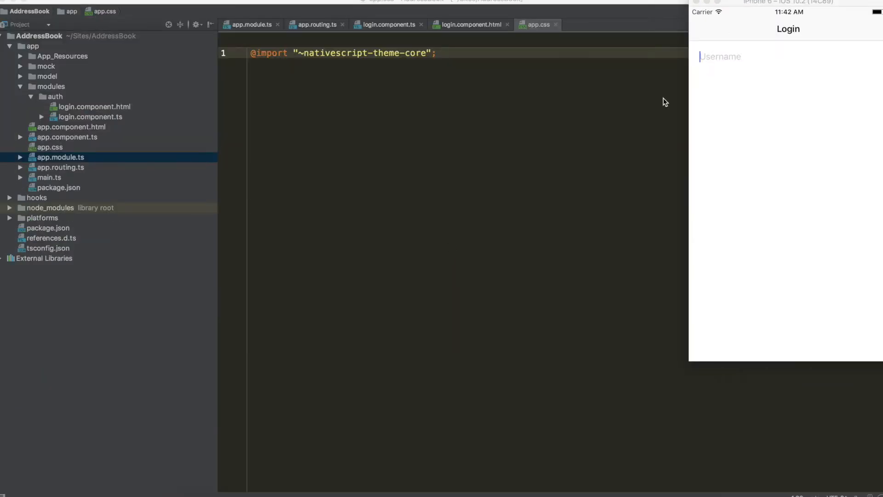
{"action": "mouse_move", "coordinate": [778, 46]}
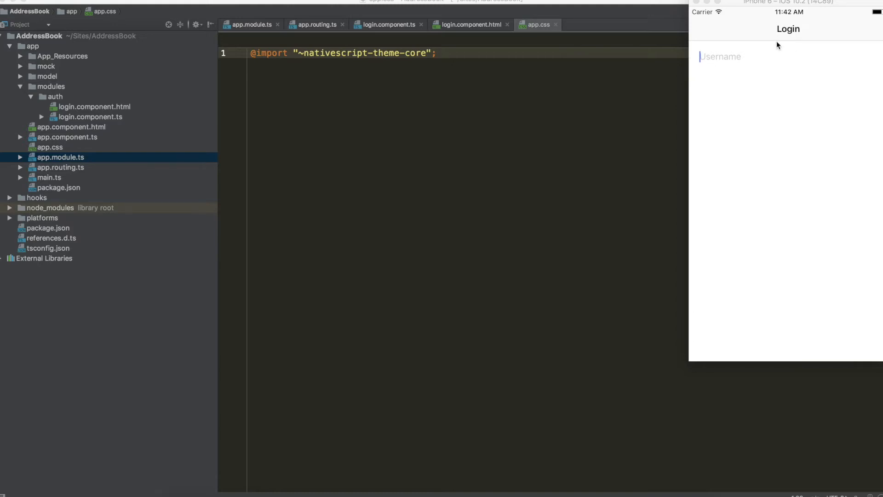
Step: Return focus to WebStorm with app.css showing only the core theme import
{"action": "type", "text": "Input"}
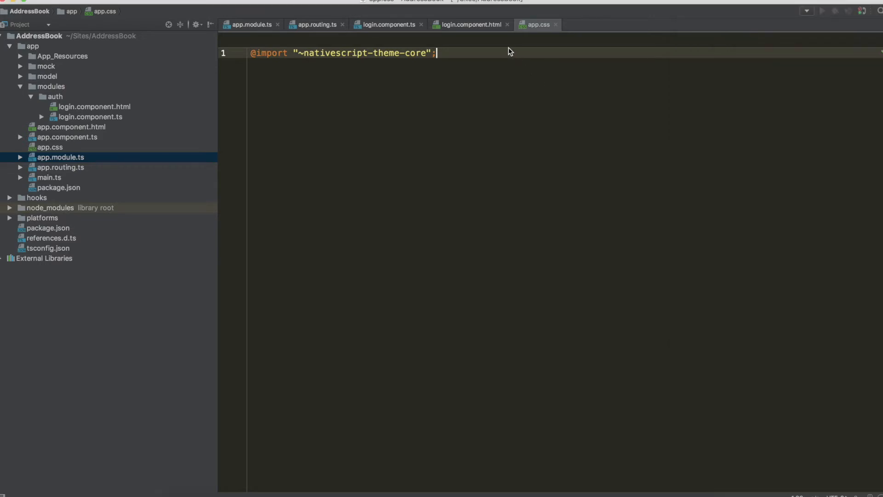
Step: Bind the Username TextField with [(ngModel)]="credentials.username" in login.component.html
{"action": "left_click", "coordinate": [469, 24]}
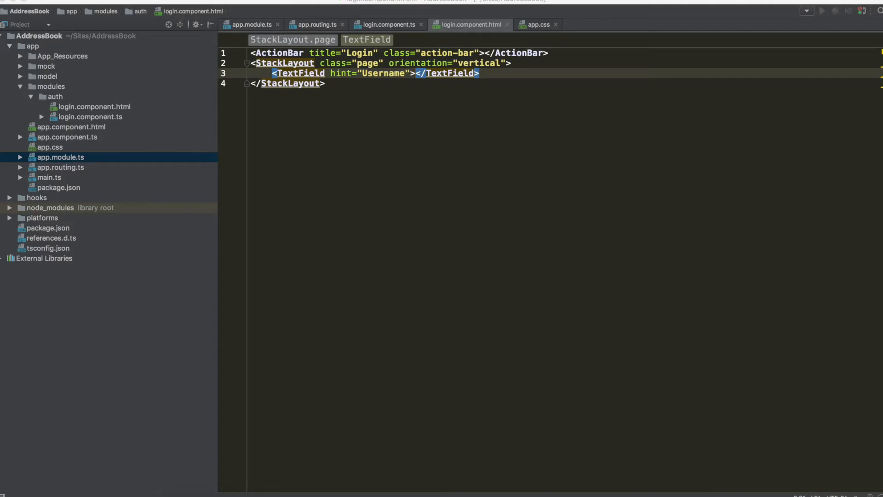
{"action": "mouse_move", "coordinate": [458, 92]}
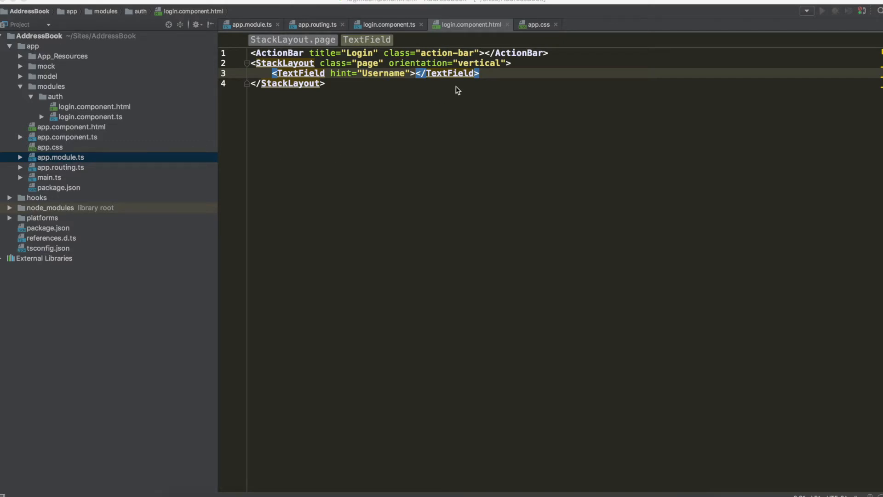
{"action": "left_click", "coordinate": [480, 73]}
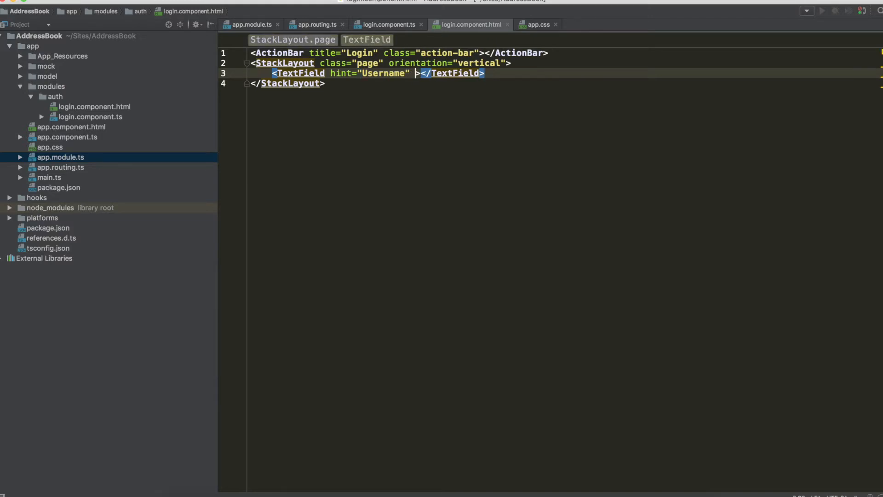
{"action": "type", "text": "[()]"}
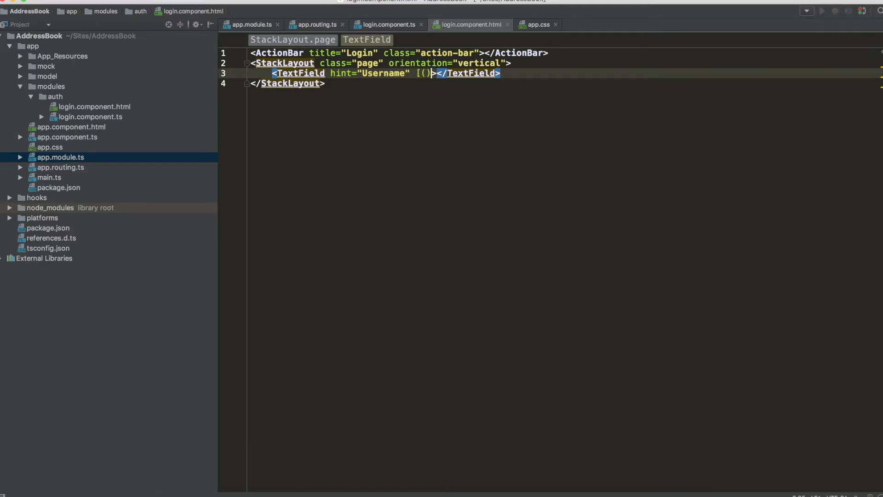
{"action": "type", "text": "ngMod"}
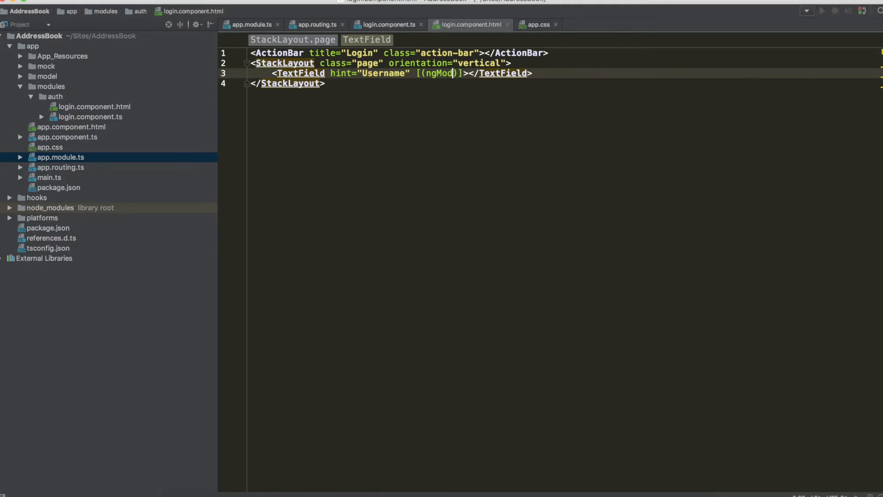
{"action": "type", "text": "el"}
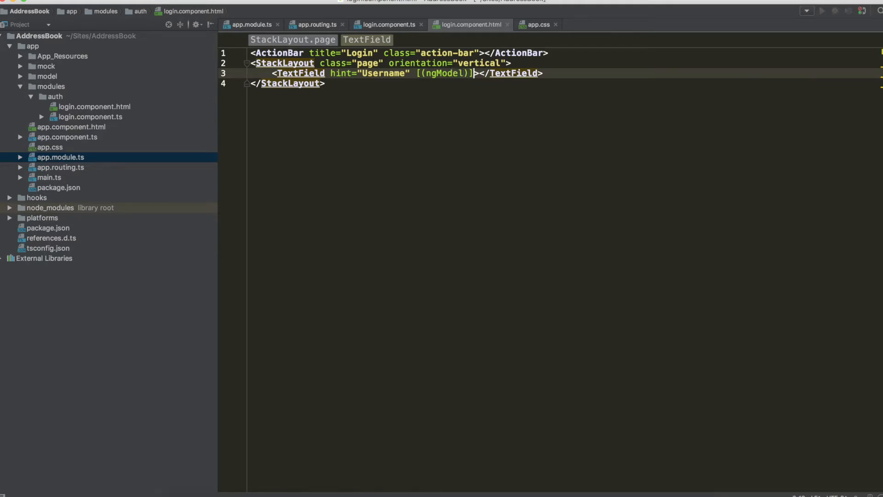
{"action": "type", "text": "=\"c\""}
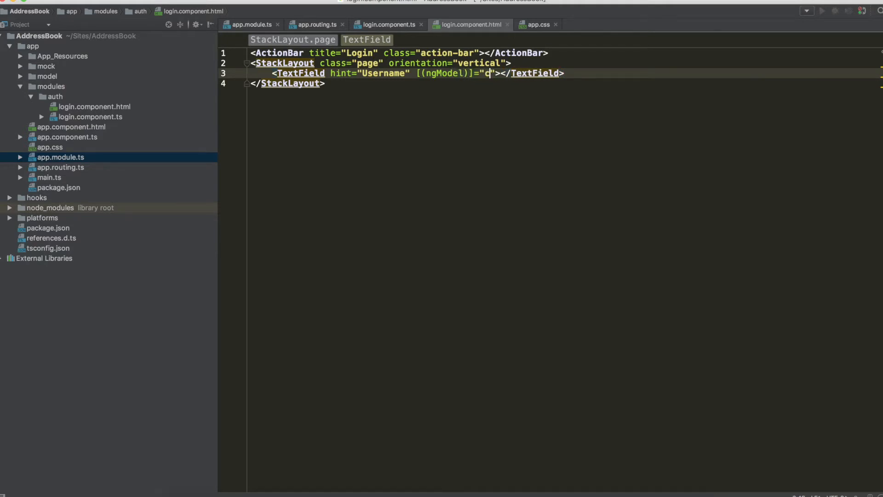
{"action": "type", "text": "redentials"}
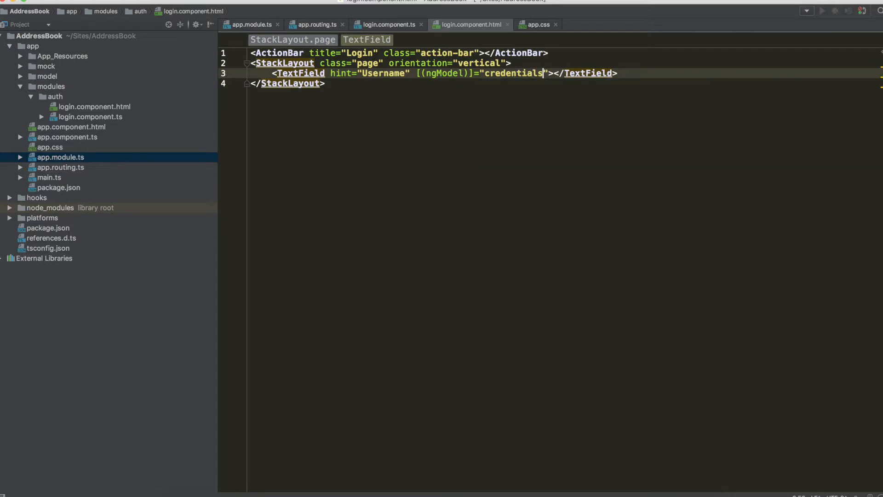
{"action": "type", "text": ".username"}
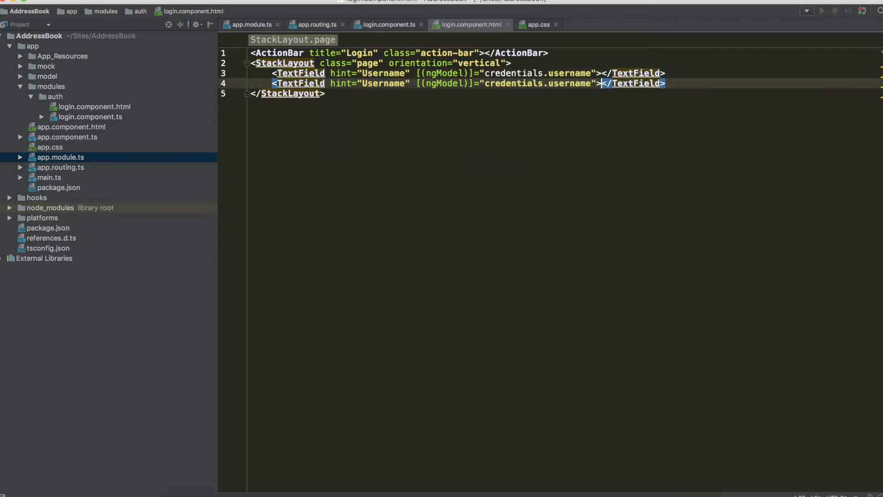
Step: Turn the duplicated field into a Password field bound to credentials.password
{"action": "left_click", "coordinate": [547, 83]}
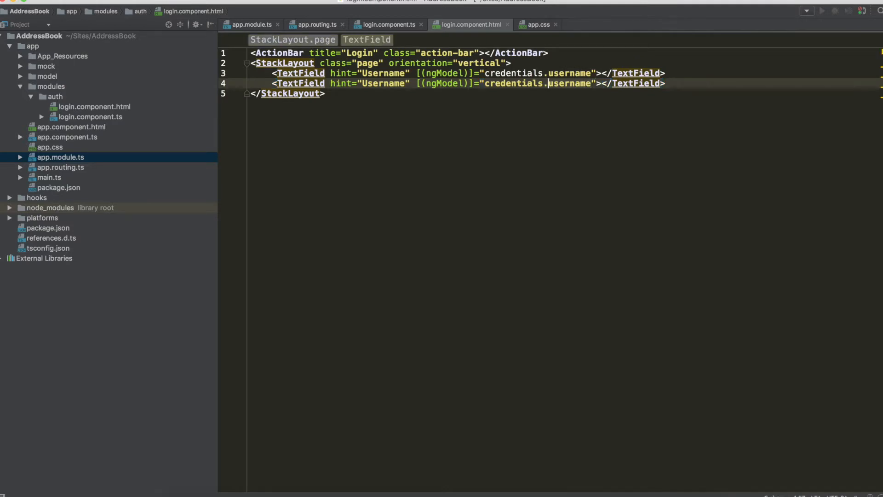
{"action": "type", "text": "password"}
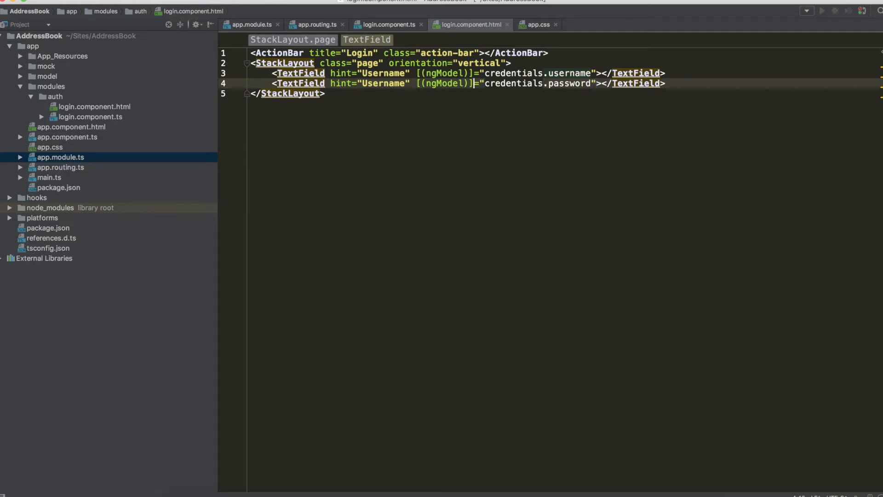
{"action": "type", "text": "Passw"}
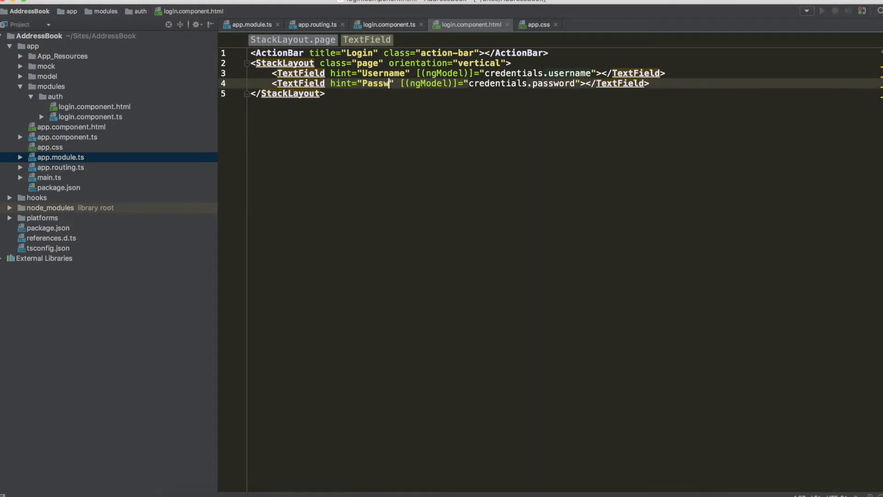
{"action": "type", "text": "ord"}
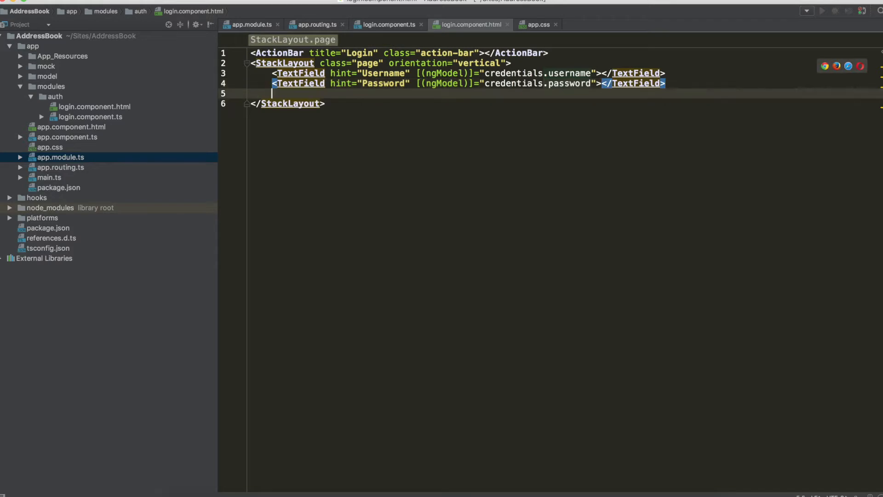
Step: Add <Button text="Login" (tap)="login()"></Button> after the password field
{"action": "type", "text": "<Butt"}
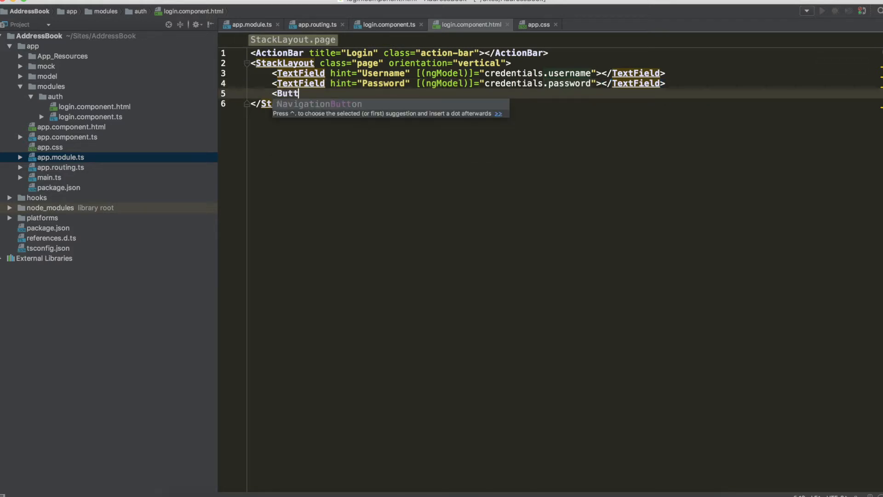
{"action": "type", "text": "on"}
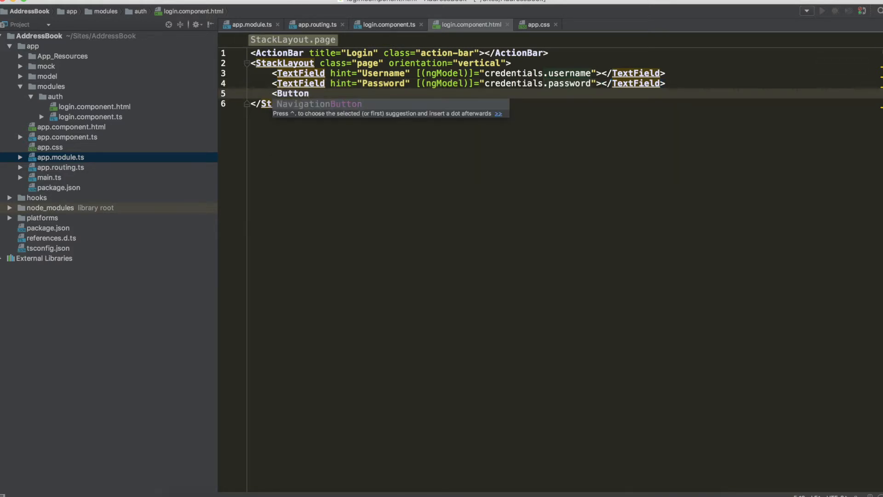
{"action": "type", "text": "text=\"\"></Button>"}
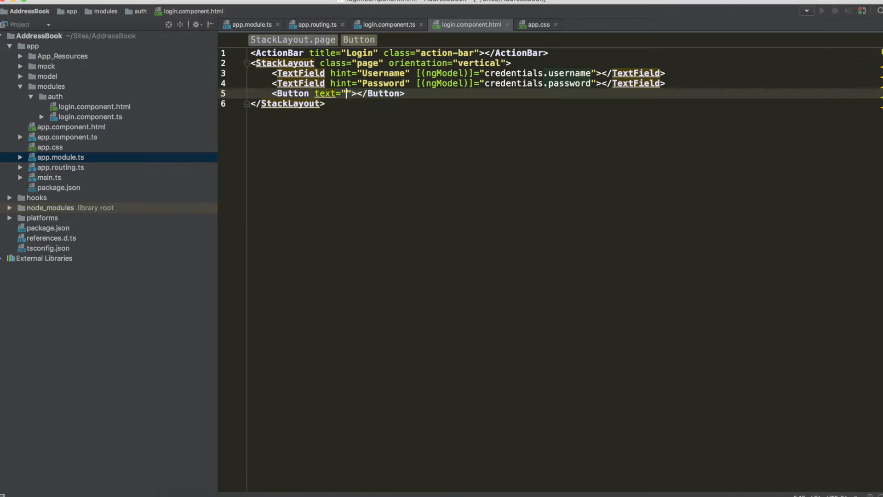
{"action": "type", "text": "Login\" (tap)="}
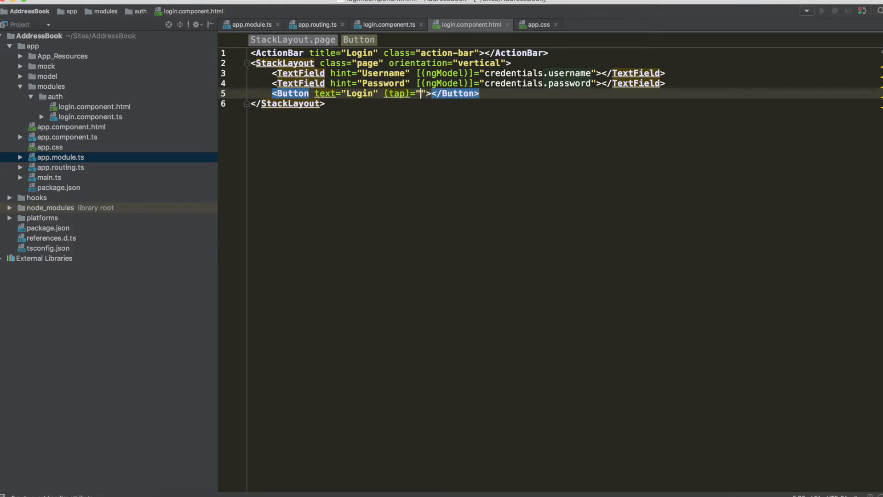
{"action": "type", "text": "login"}
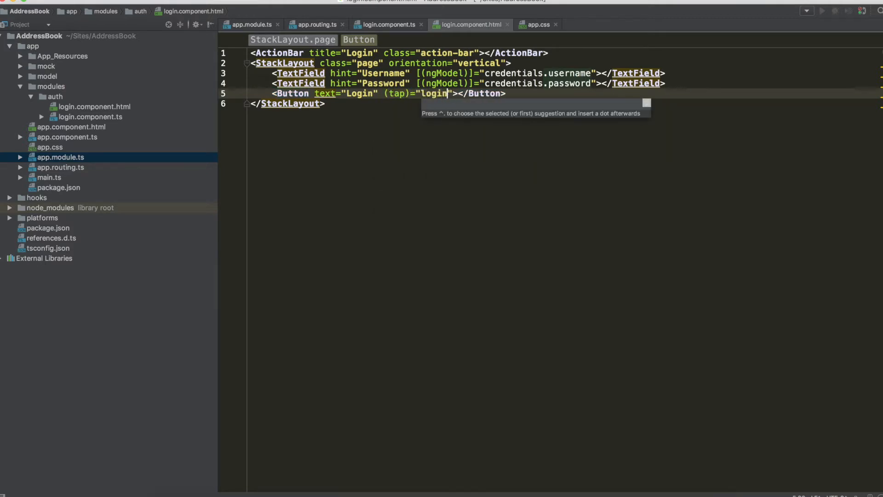
{"action": "type", "text": "()"}
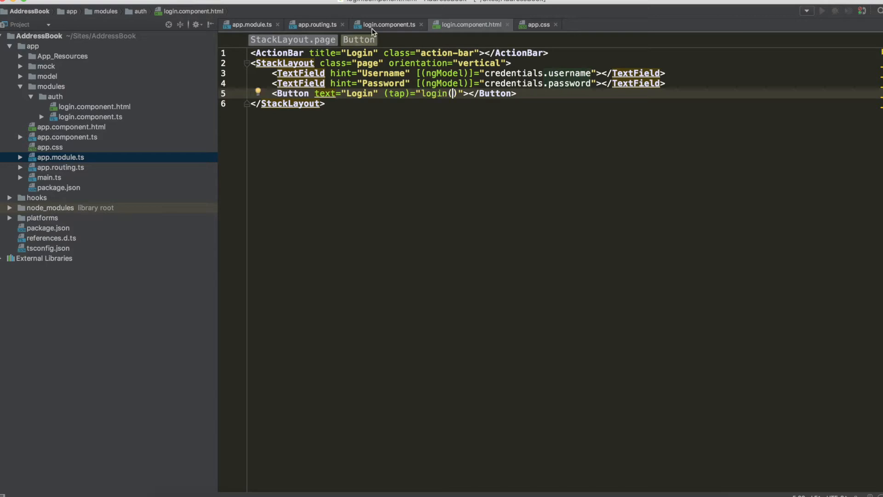
Step: Write login() in login.component.ts with an if comparing credentials.username and password to USER
{"action": "left_click", "coordinate": [387, 24]}
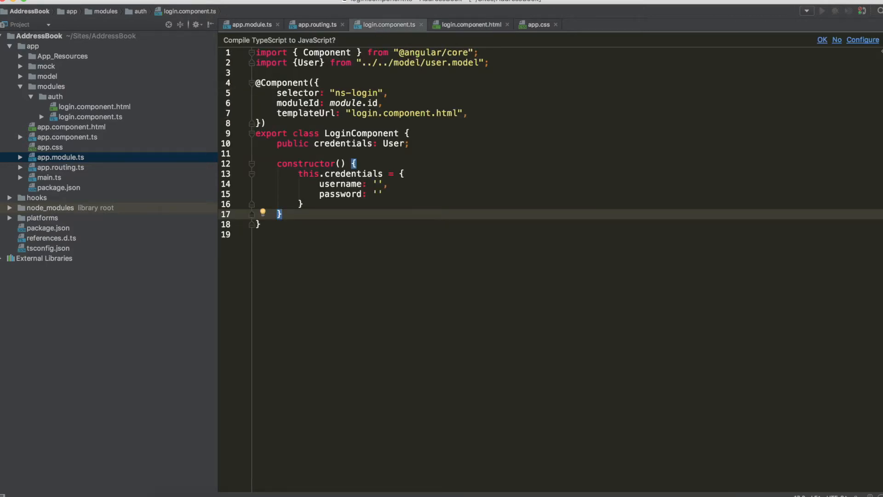
{"action": "type", "text": "public login"}
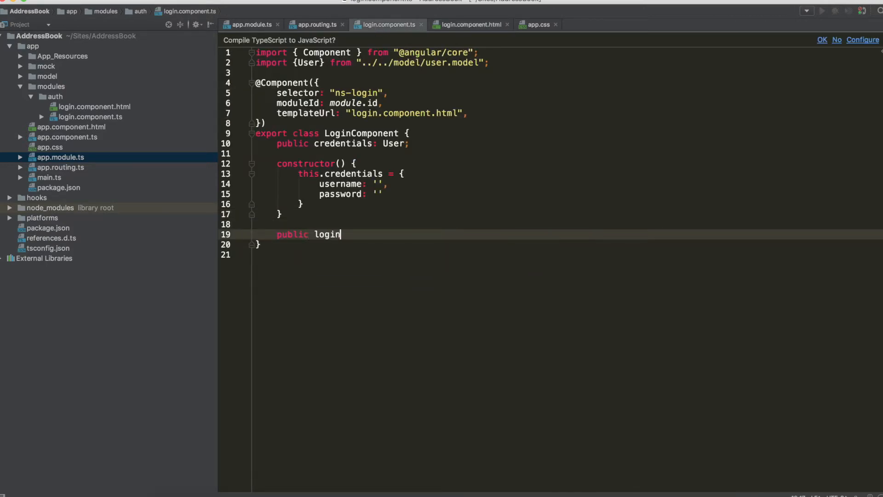
{"action": "type", "text": "() {"}
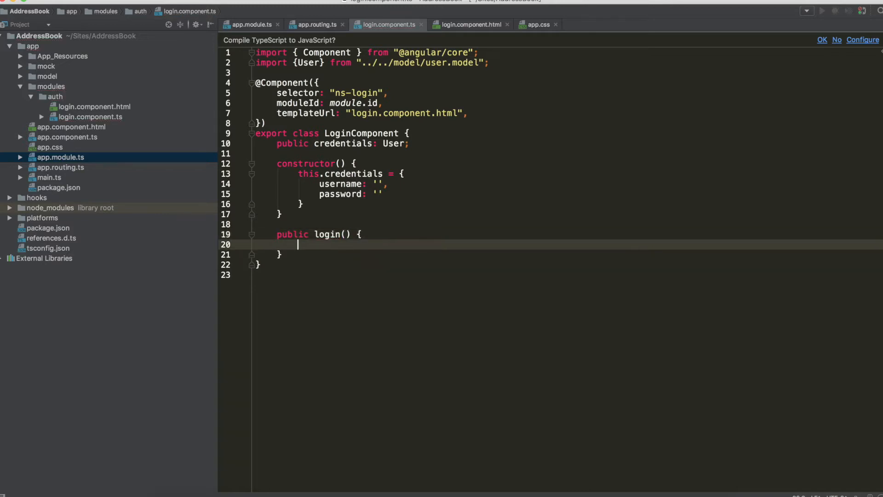
{"action": "type", "text": "if()"}
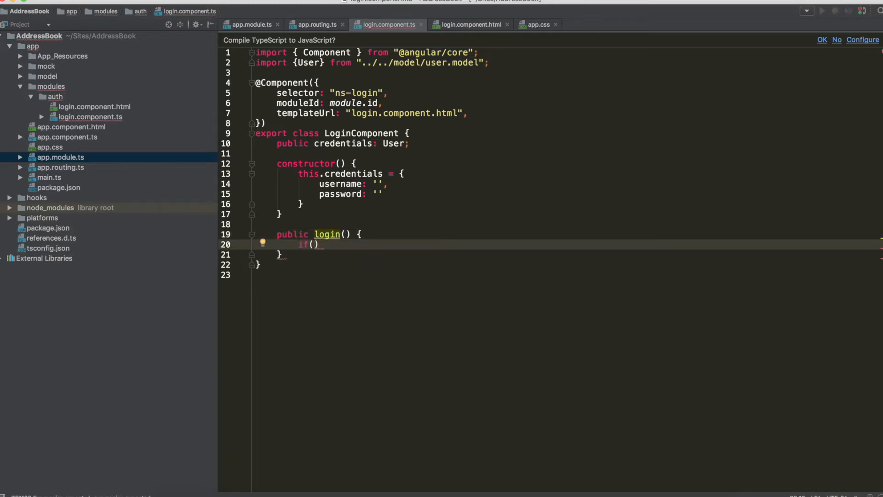
{"action": "type", "text": "t"}
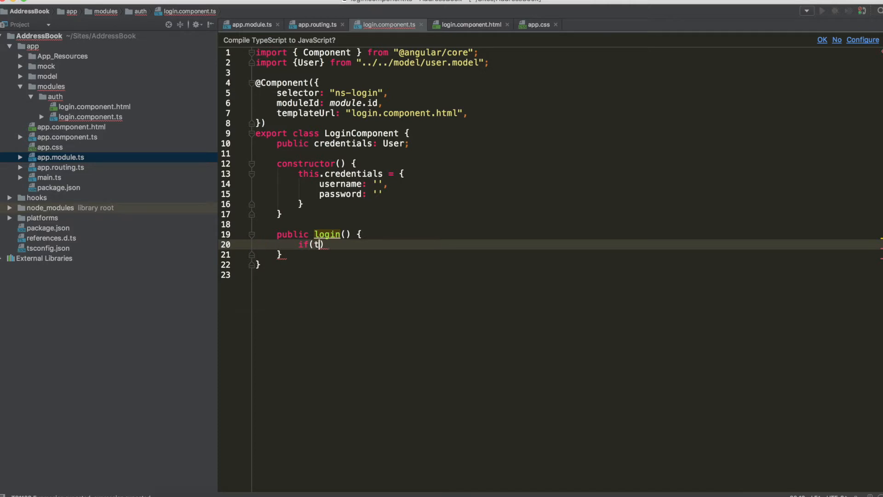
{"action": "type", "text": "his.credentials."}
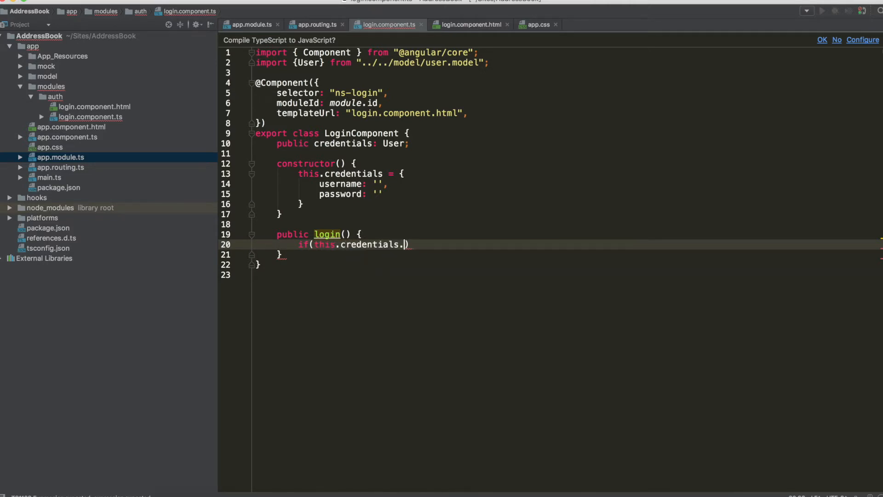
{"action": "type", "text": "username === US"}
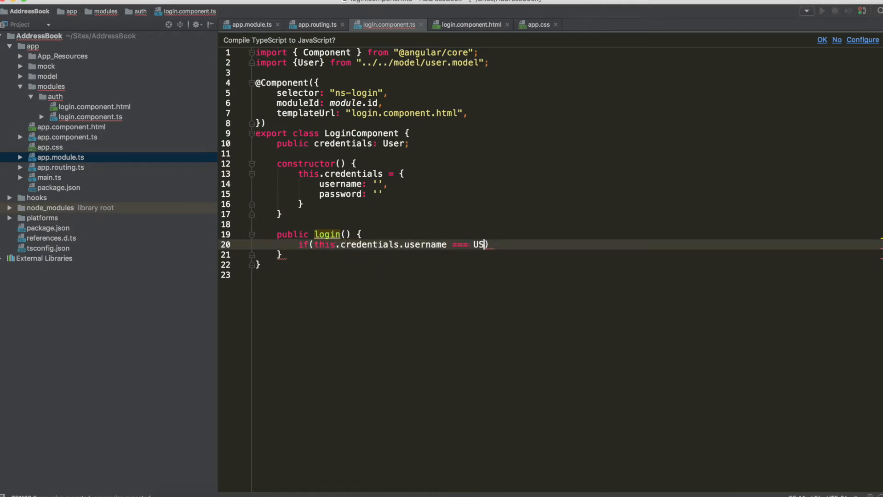
{"action": "type", "text": "ER.username &&"}
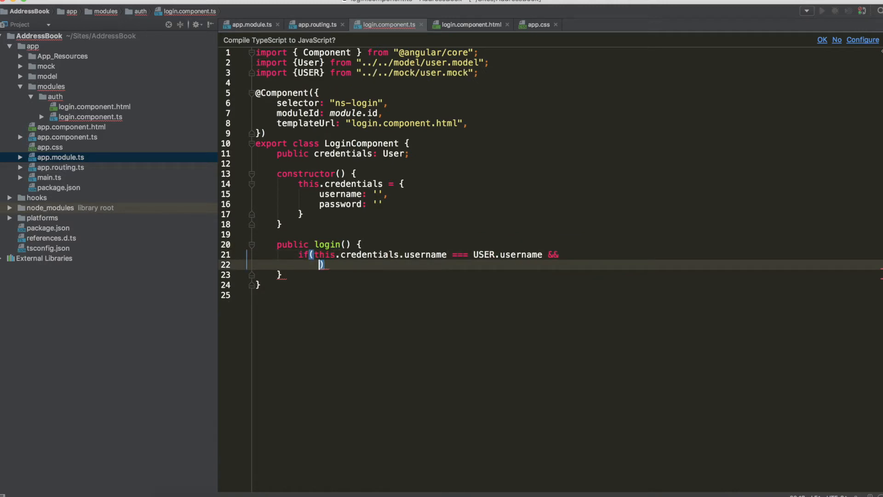
{"action": "type", "text": "this.credentials.password === USE"}
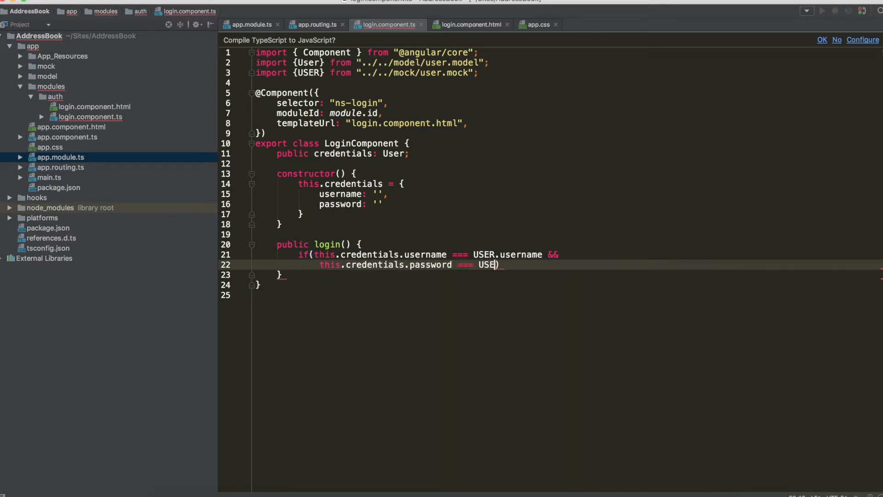
{"action": "type", "text": ".password)"}
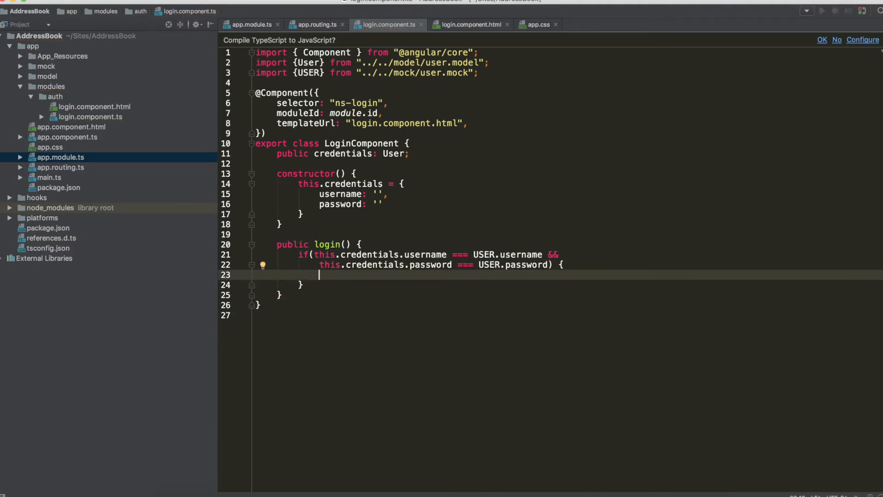
Step: Alert "OK" when the credentials match and "KO" in the else branch
{"action": "type", "text": "alert(\"\")"}
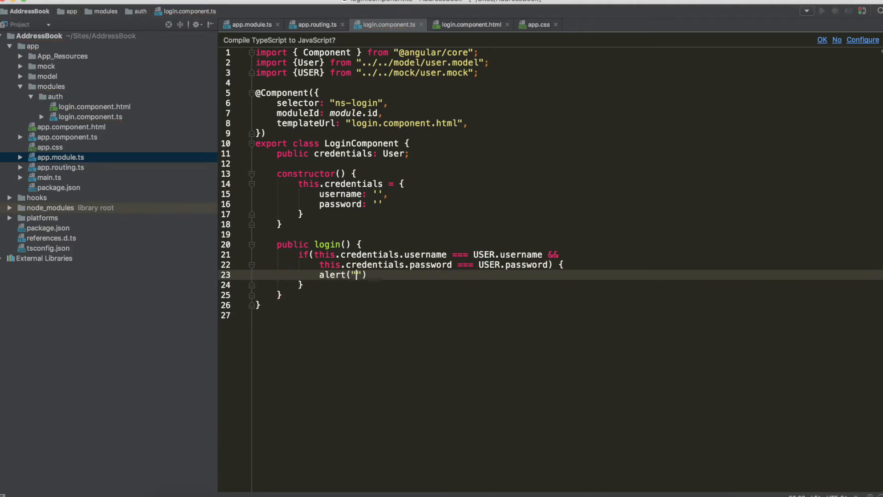
{"action": "type", "text": "OK"}
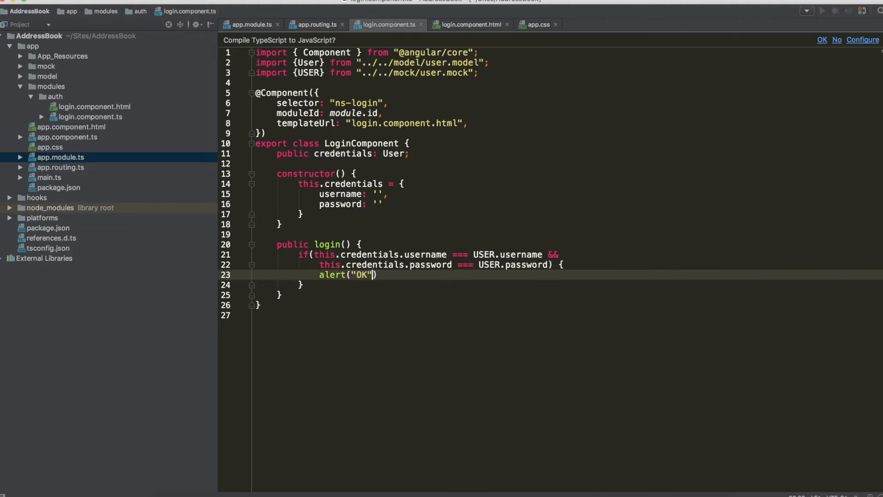
{"action": "type", "text": "; else {"}
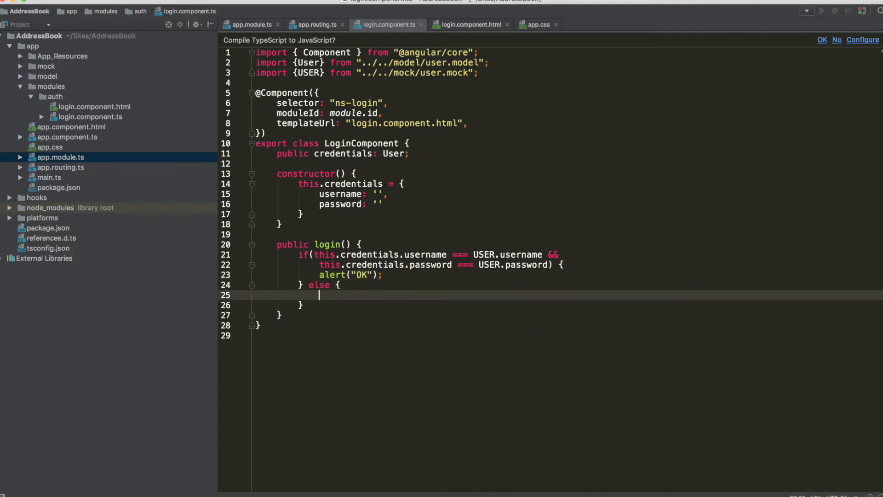
{"action": "type", "text": "alert(\"KO\")"}
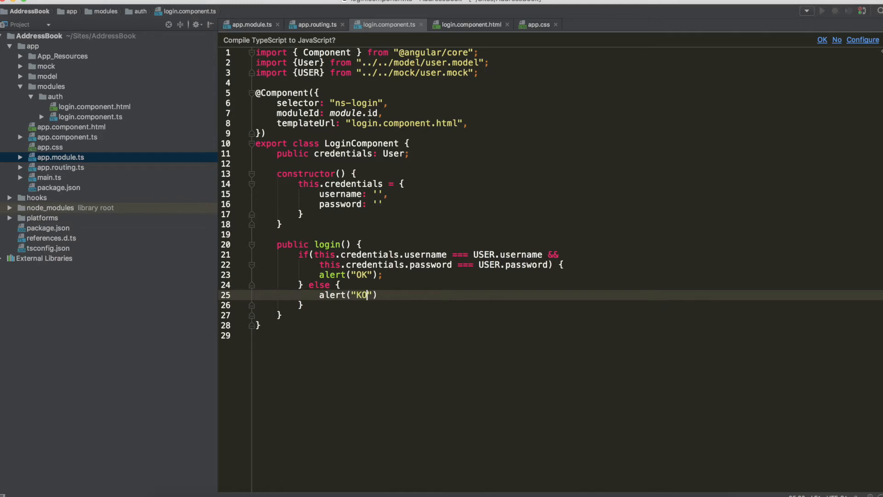
{"action": "type", "text": ";"}
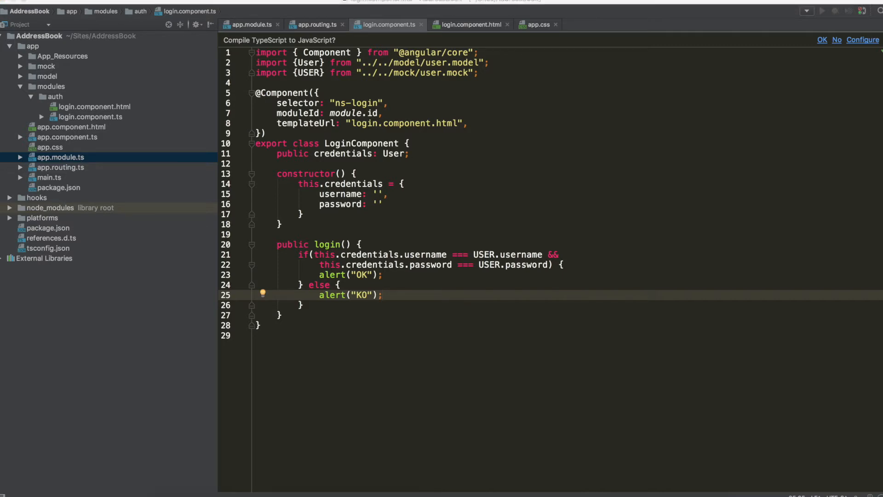
{"action": "mouse_move", "coordinate": [45, 153]}
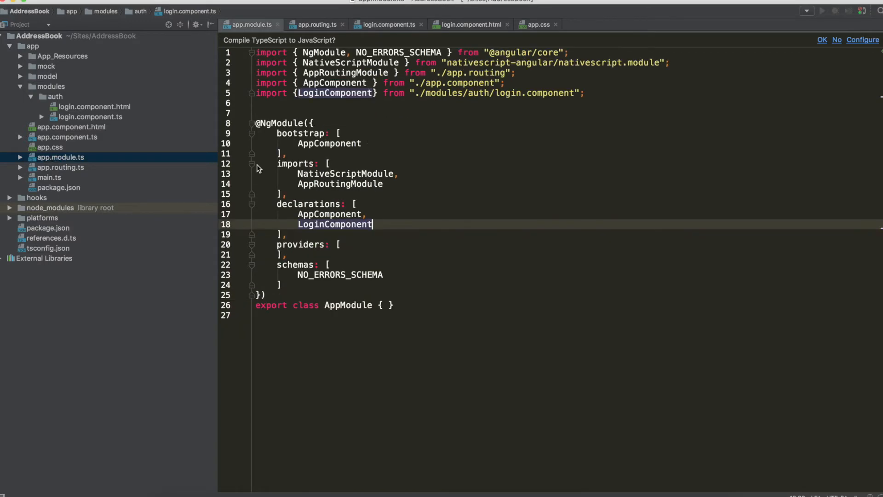
Step: Add NativeScriptFormsModule to app.module imports, imported from nativescript-angular/forms
{"action": "key", "text": "Enter"}
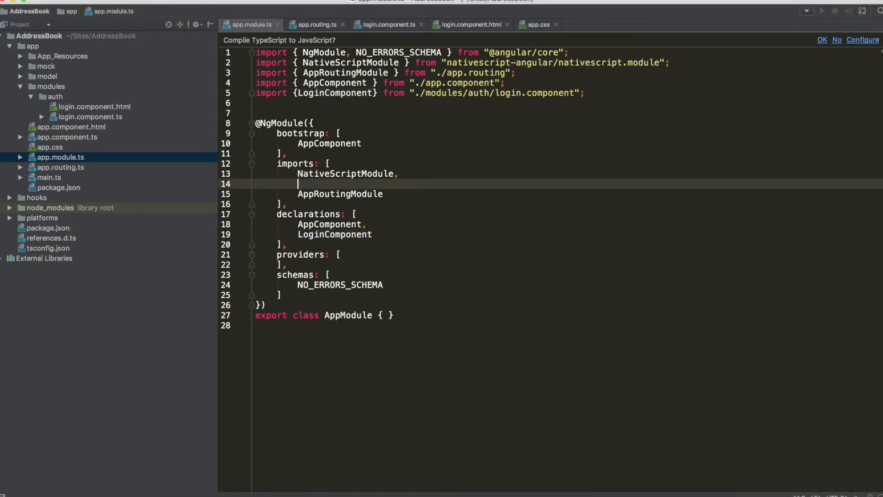
{"action": "type", "text": "NativeScriptF"}
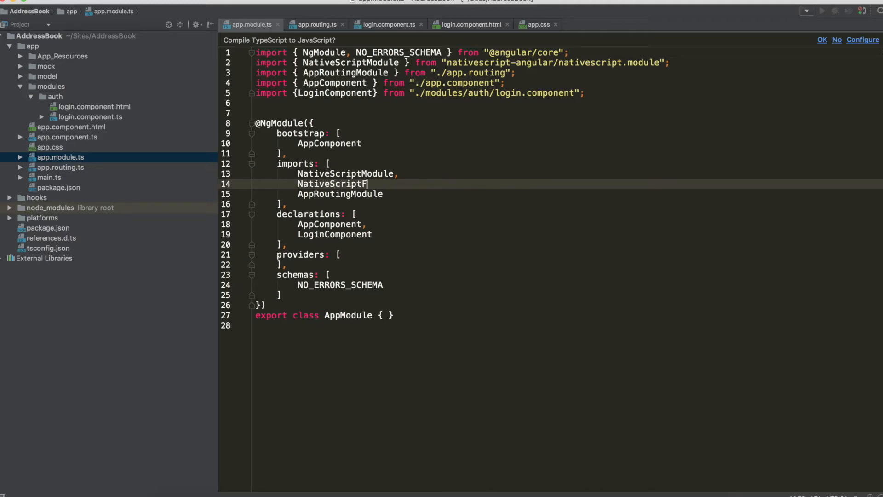
{"action": "type", "text": "ormsModule,"}
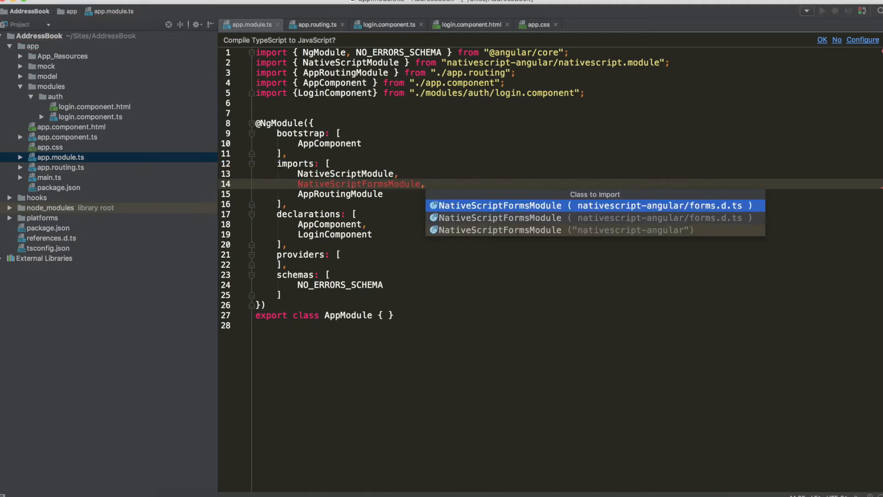
{"action": "left_click", "coordinate": [557, 230]}
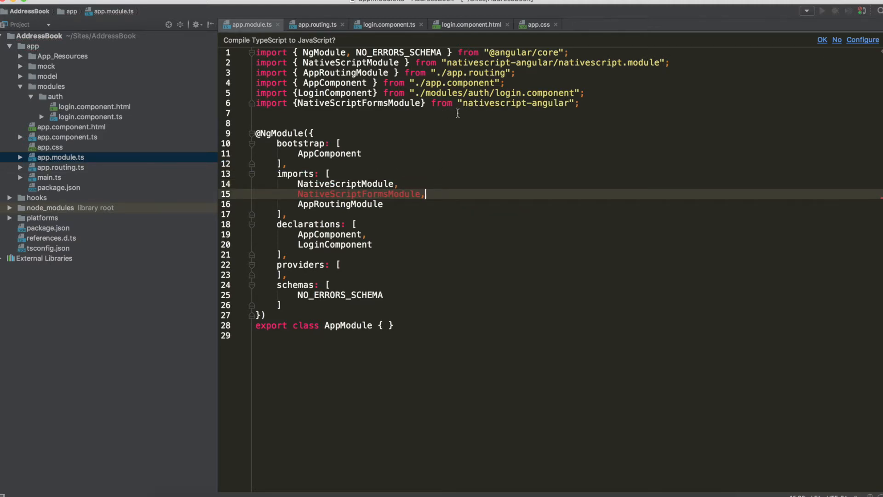
{"action": "type", "text": "/forms"}
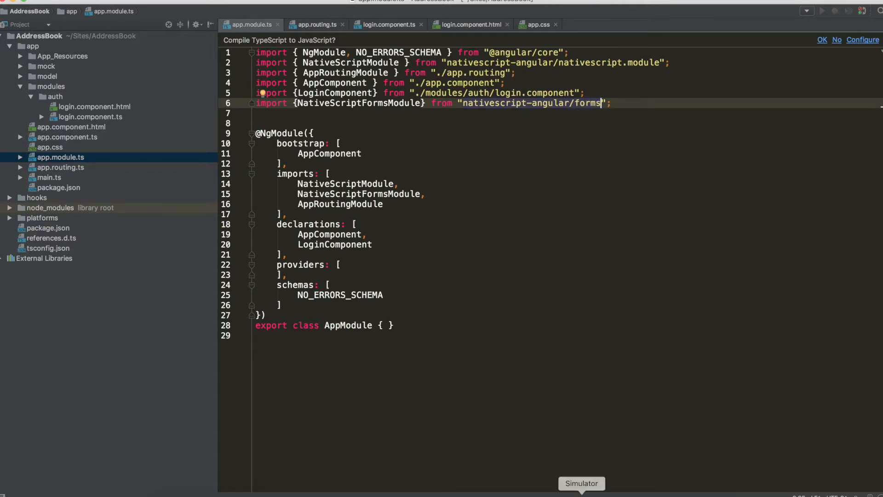
Step: Test login in the simulator: Postrick credentials give OK, a wrong password gives KO
{"action": "left_click", "coordinate": [581, 483]}
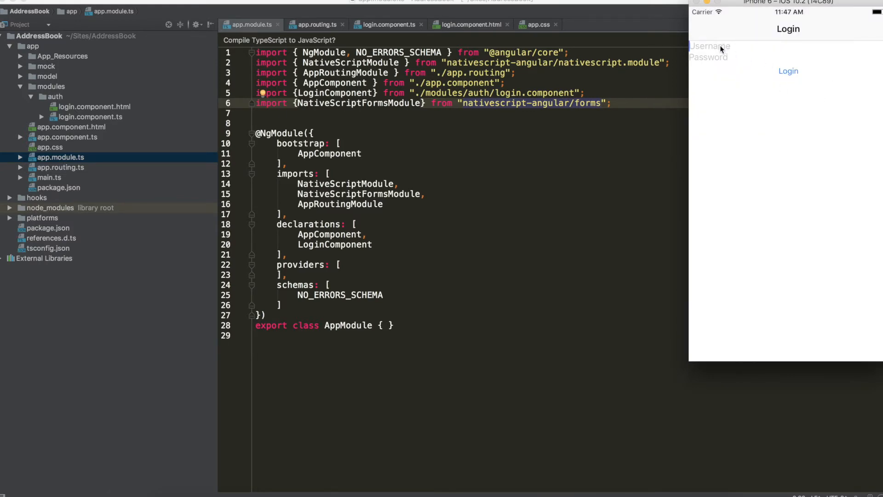
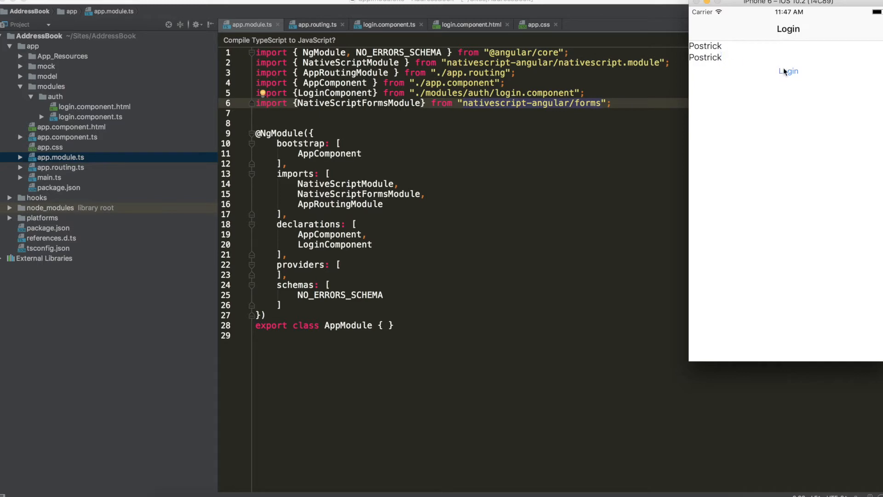
{"action": "left_click", "coordinate": [788, 70]}
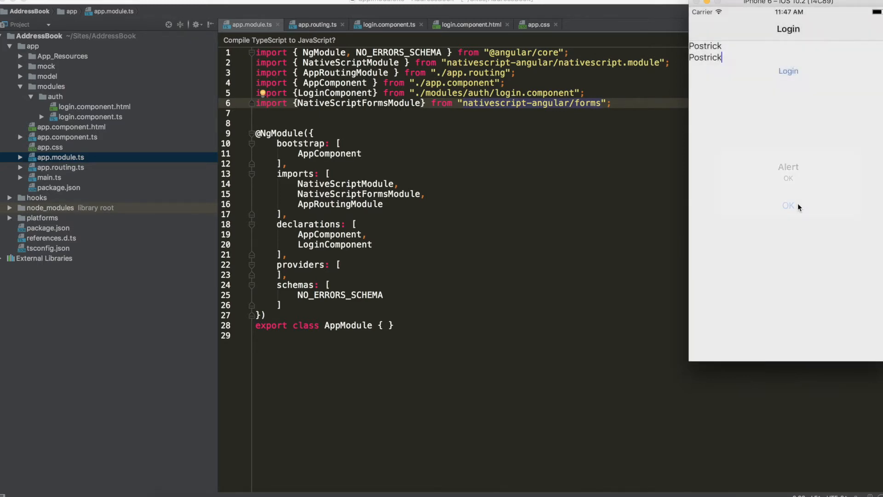
{"action": "left_click", "coordinate": [788, 71]}
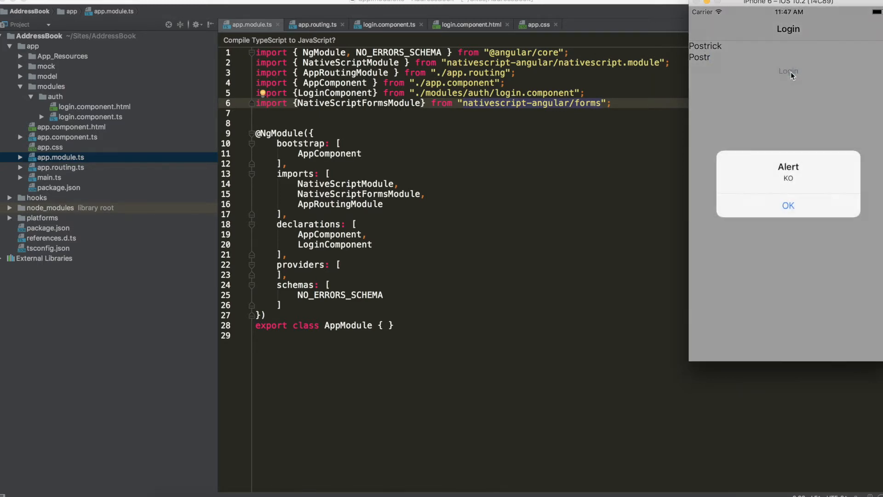
{"action": "left_click", "coordinate": [789, 205]}
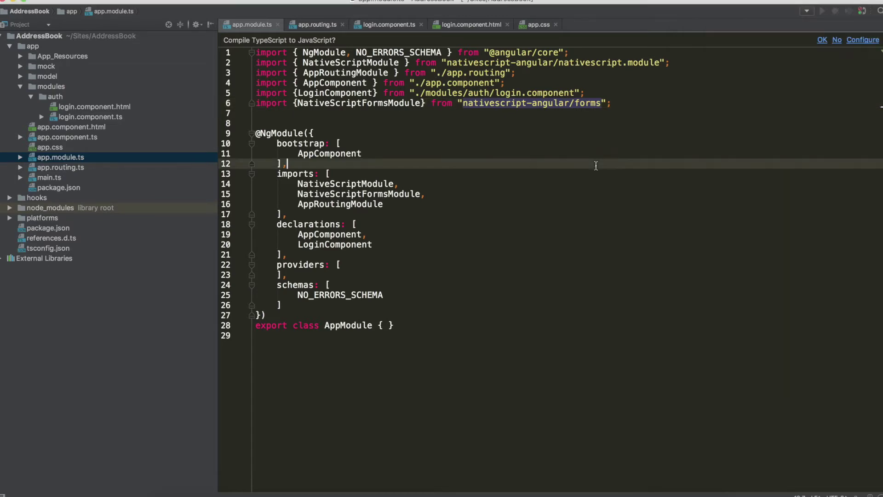
Step: Style Page with white background and 17px font, and TextField with 10px margin and padding
{"action": "left_click", "coordinate": [533, 24]}
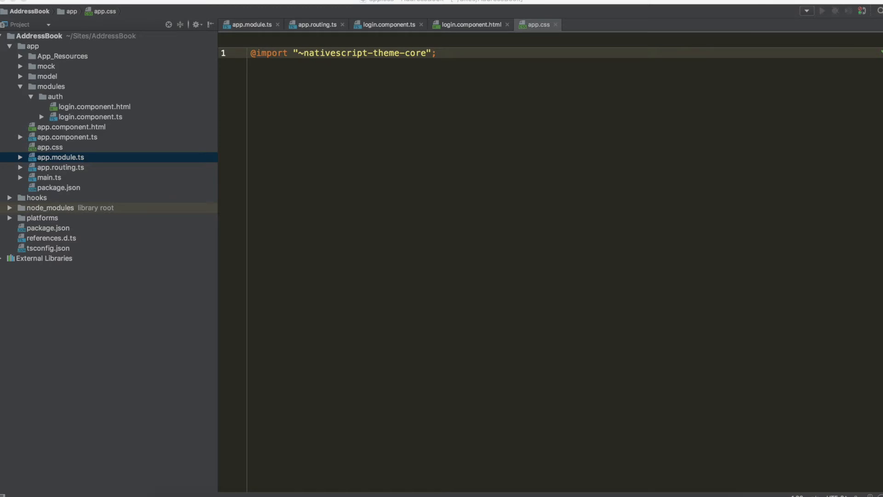
{"action": "left_click", "coordinate": [292, 53]}
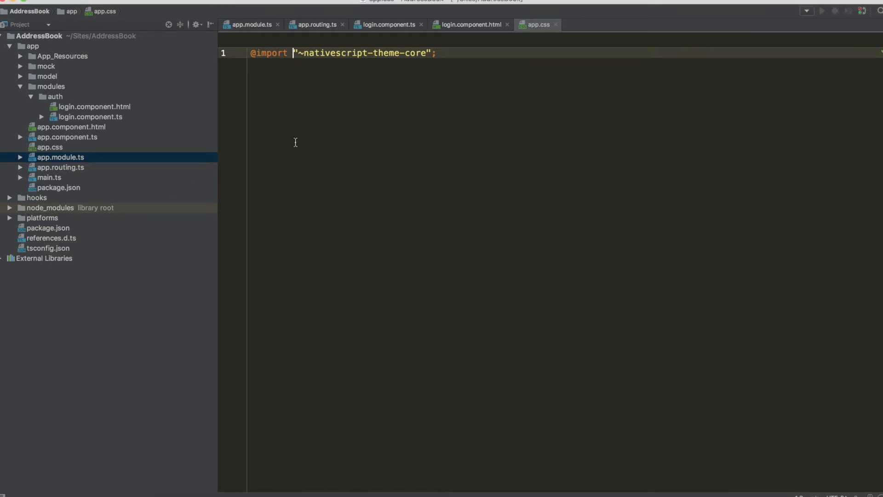
{"action": "key", "text": "Return"}
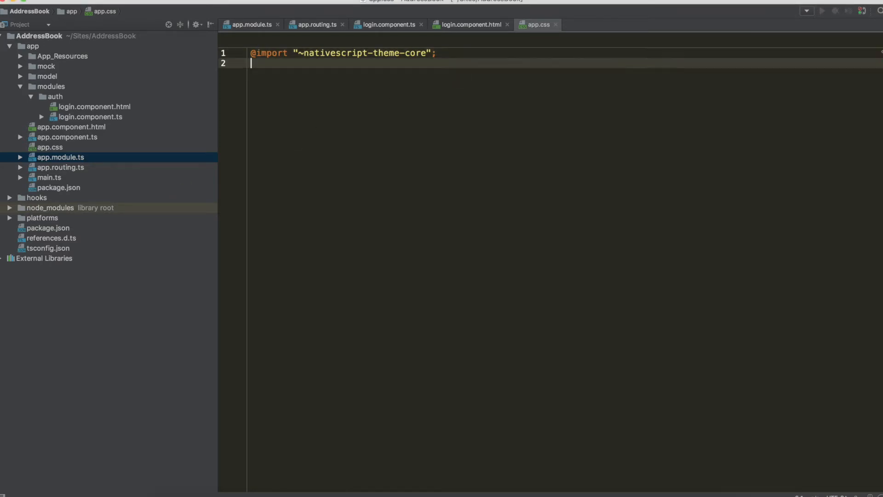
{"action": "type", "text": "Page"}
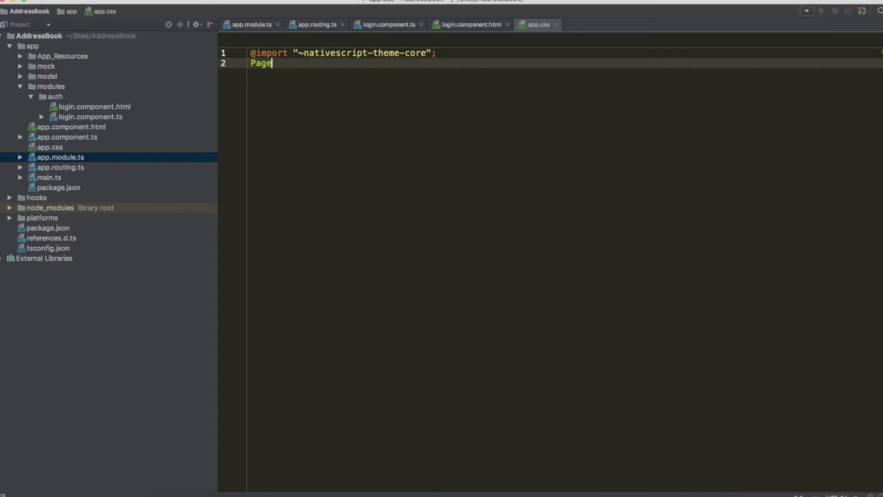
{"action": "type", "text": "{"}
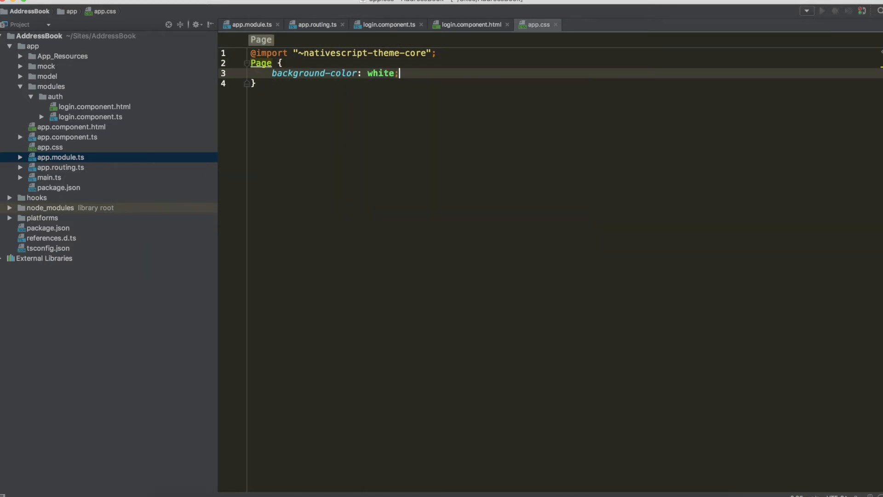
{"action": "type", "text": "font-size: 17p;"}
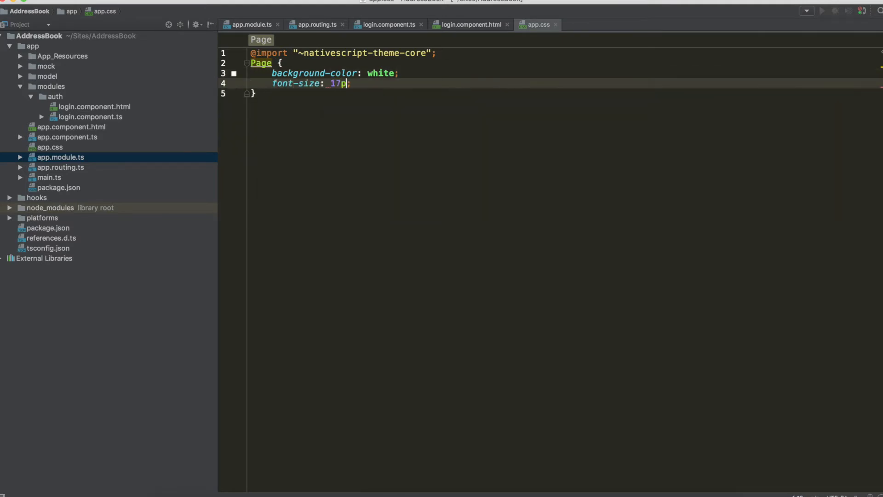
{"action": "type", "text": "TextField {"}
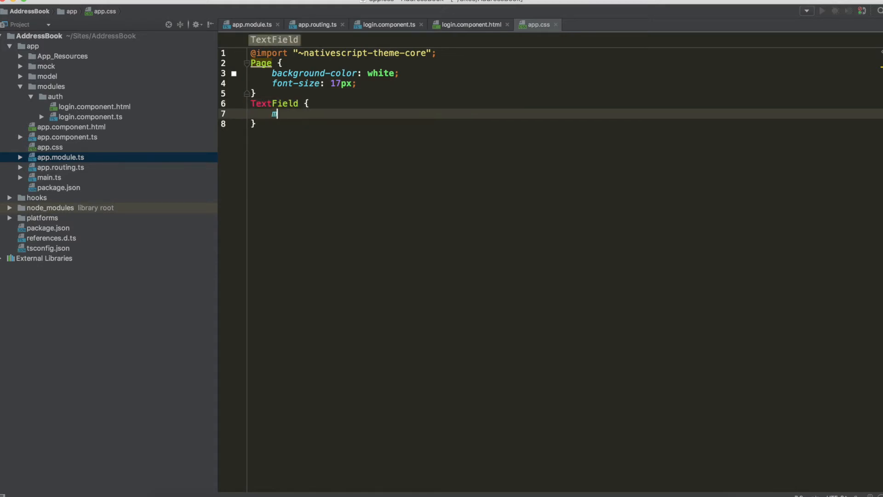
{"action": "type", "text": "argin: 10px;"}
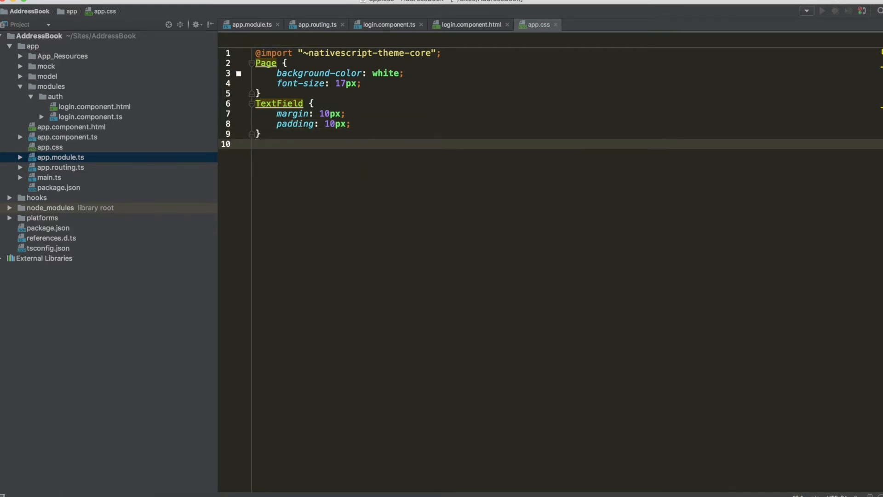
Step: Add a Button rule with 10px margin and padding
{"action": "type", "text": "Button {"}
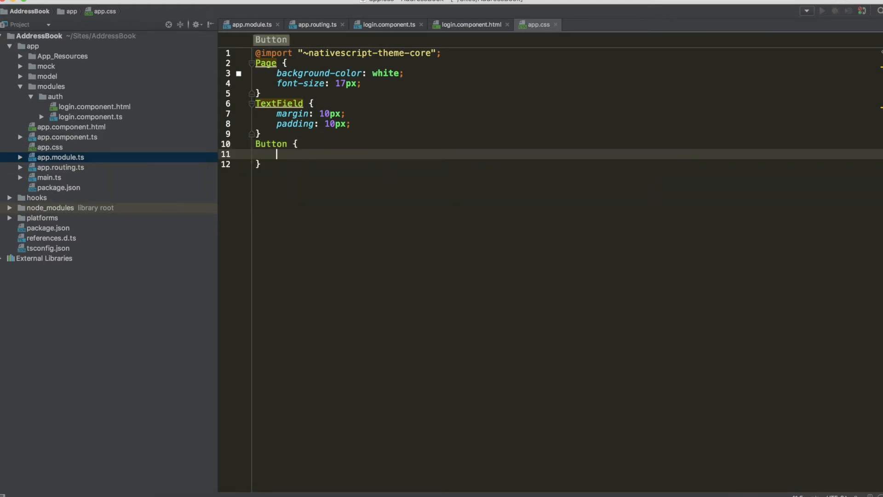
{"action": "type", "text": "margin:;"}
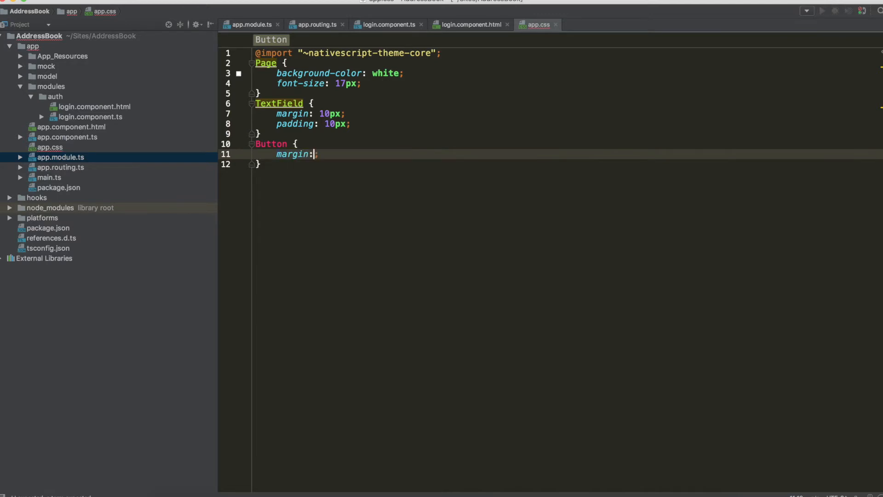
{"action": "type", "text": "10px;"}
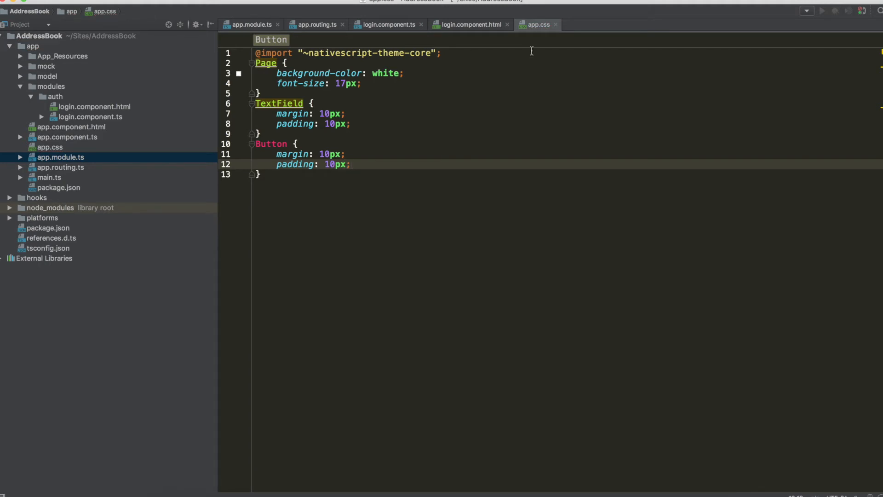
{"action": "mouse_move", "coordinate": [609, 493]}
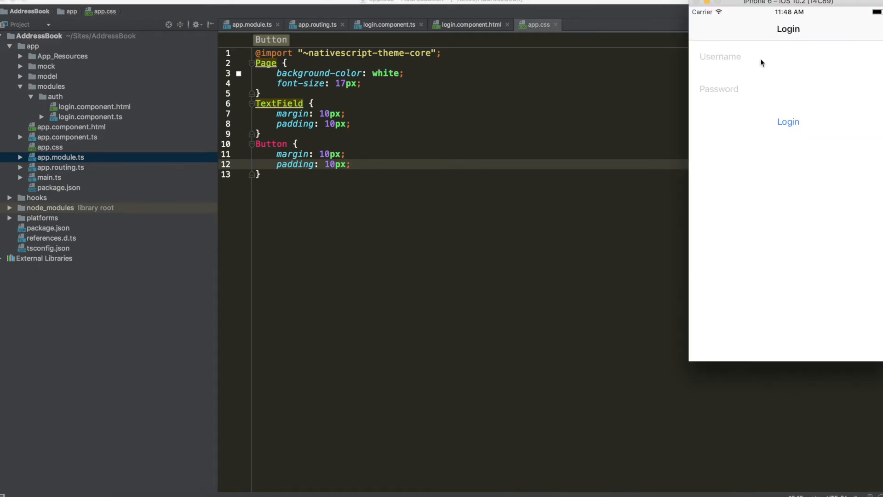
Step: Try the restyled login screen in the simulator, then return to the login template
{"action": "type", "text": "p"}
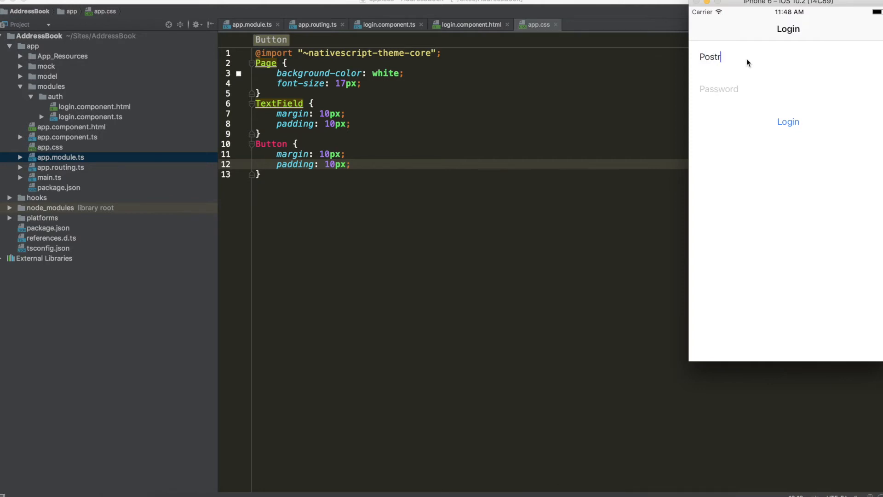
{"action": "left_click", "coordinate": [468, 24]}
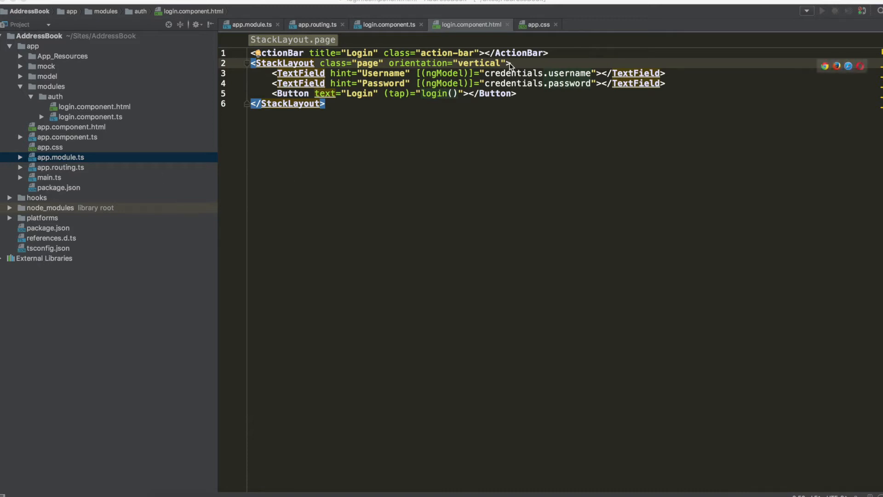
Step: Insert a logo Image above the text fields with style="width: 40%"
{"action": "type", "text": "<Image src=\"https://scontent-mxp1-1.xx.fbcdn.net/v/t1.0-9/15356517_11020663947"}
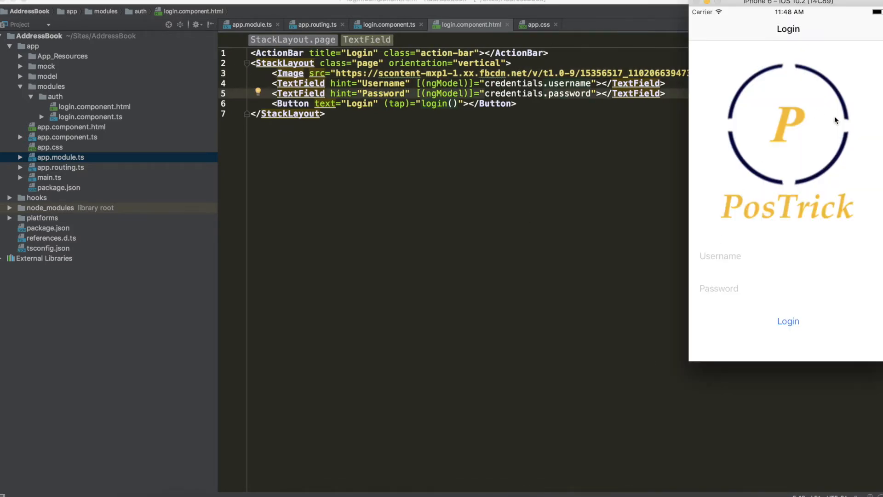
{"action": "left_click", "coordinate": [307, 73]}
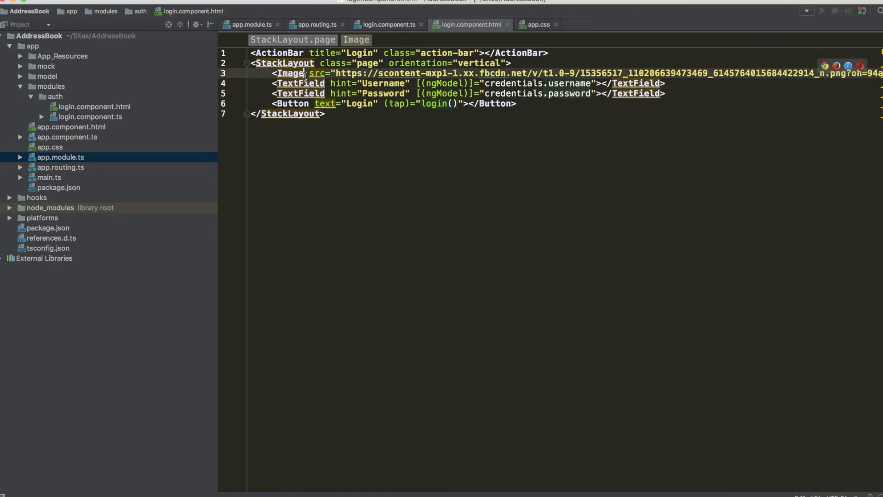
{"action": "type", "text": "styl"}
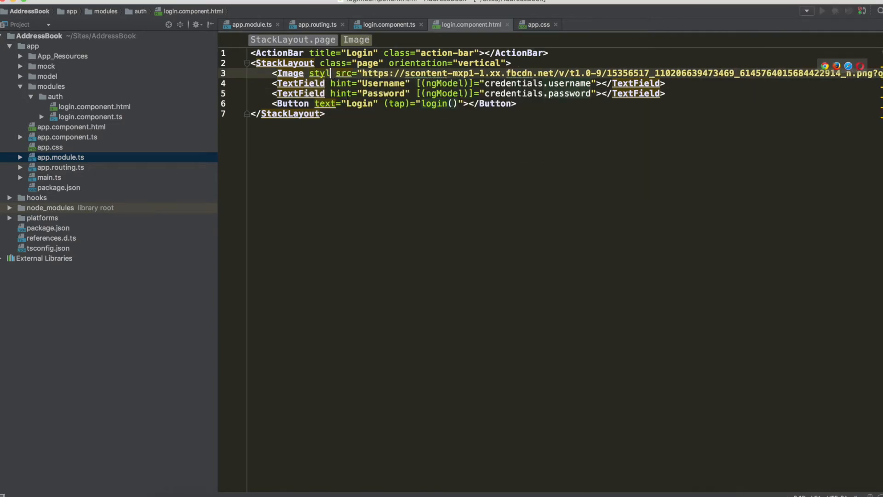
{"action": "type", "text": "style=\"width:"}
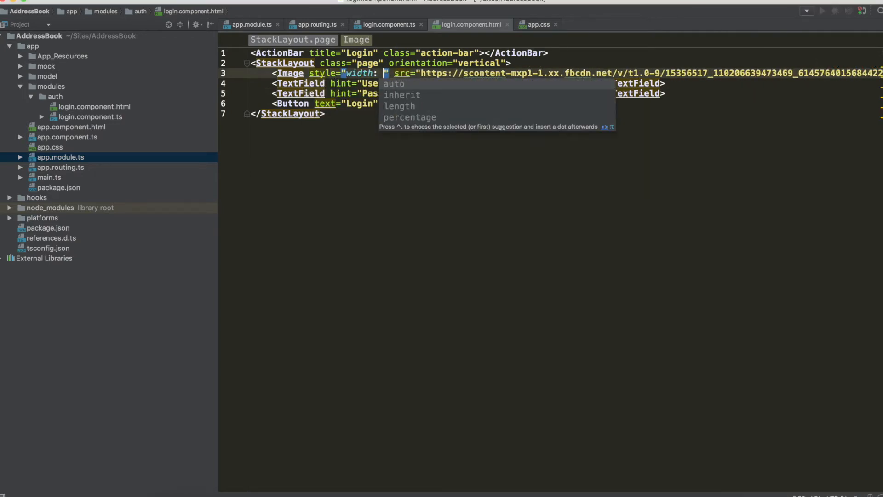
{"action": "type", "text": "40%"}
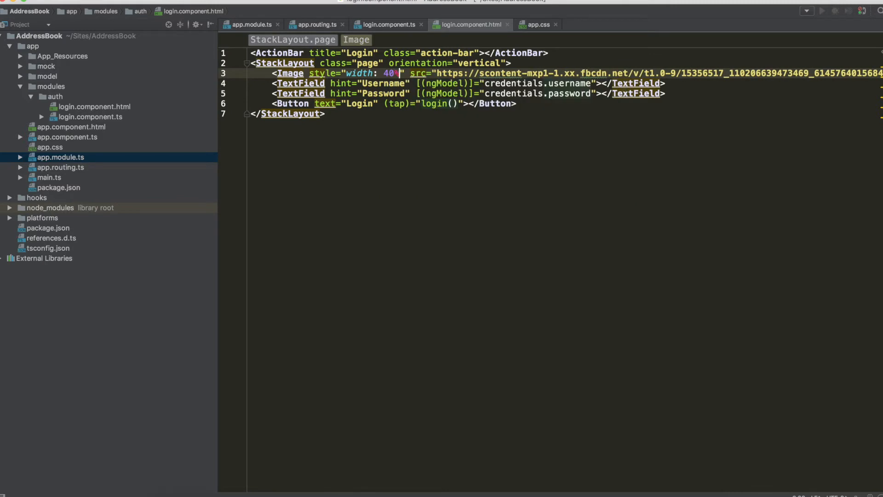
{"action": "mouse_move", "coordinate": [581, 491]}
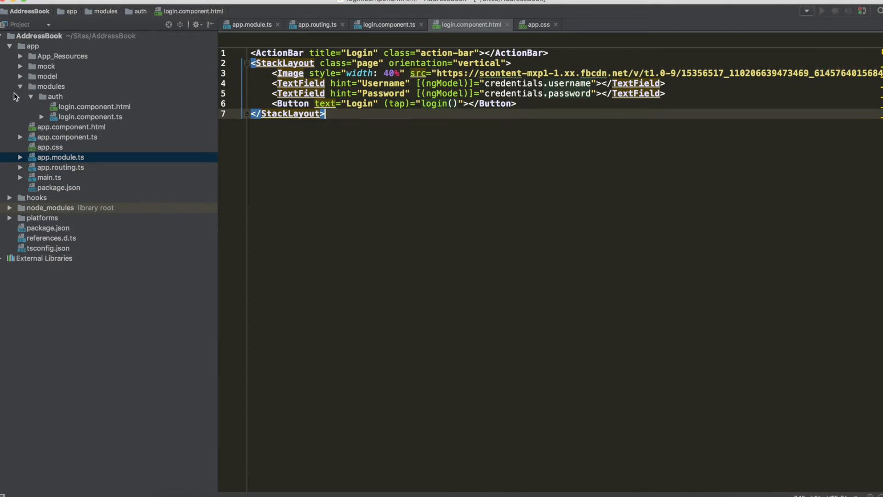
{"action": "mouse_move", "coordinate": [33, 97]}
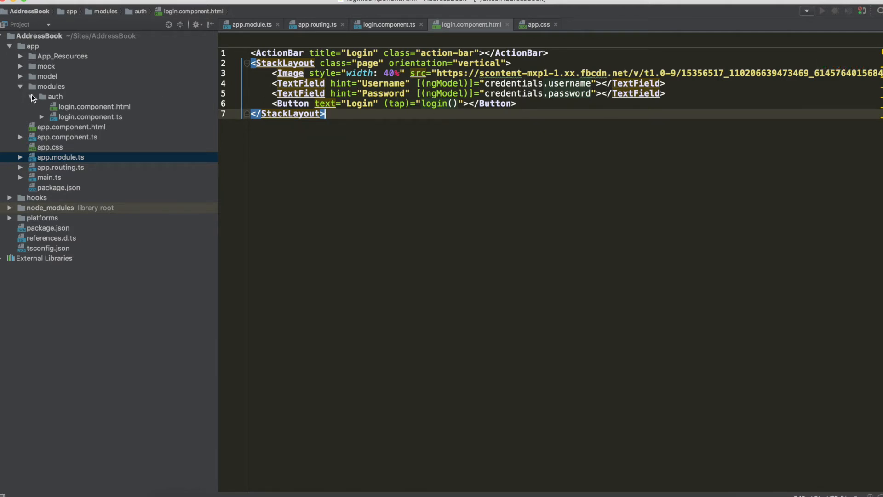
Step: Create a new address_book directory inside app/modules next to auth
{"action": "left_click", "coordinate": [30, 97]}
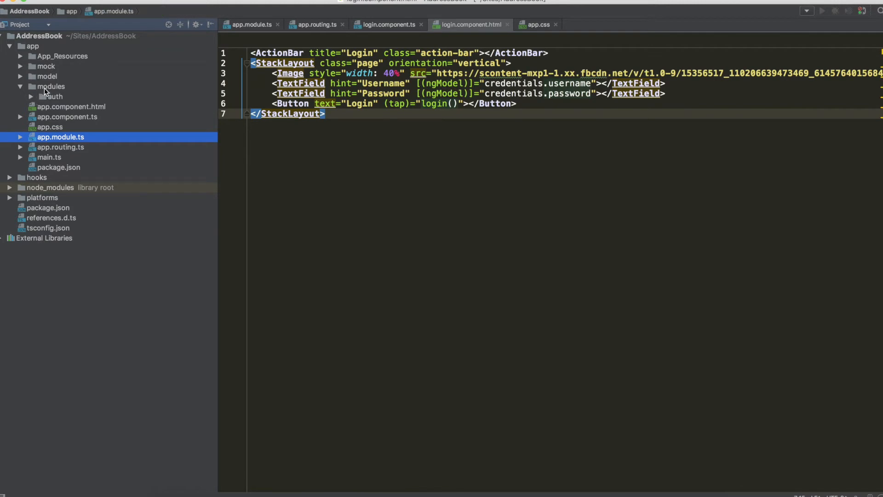
{"action": "right_click", "coordinate": [51, 87]}
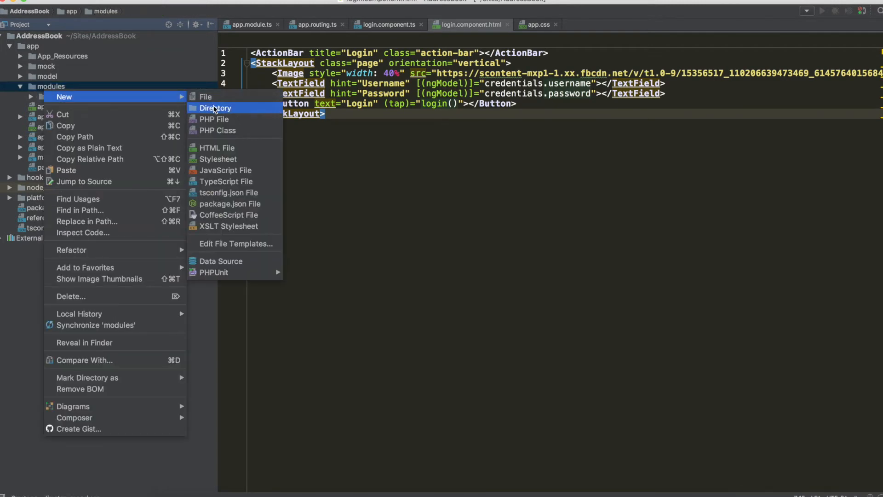
{"action": "left_click", "coordinate": [215, 107]}
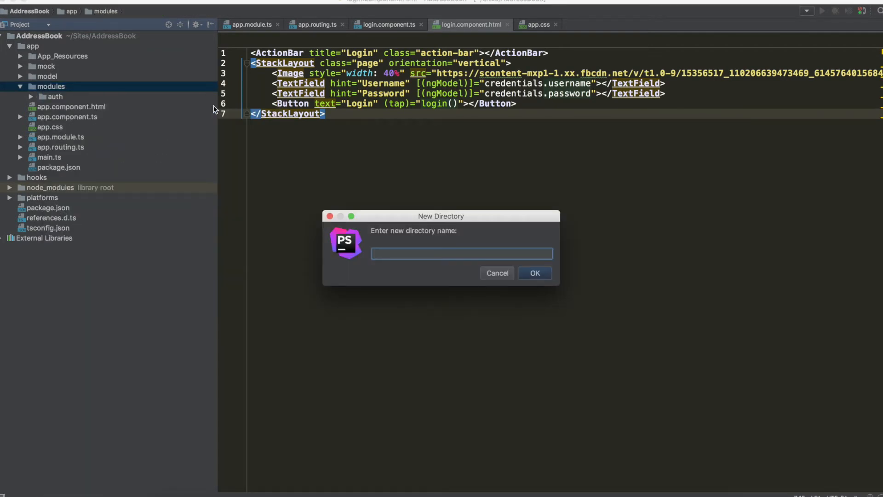
{"action": "type", "text": "addr"}
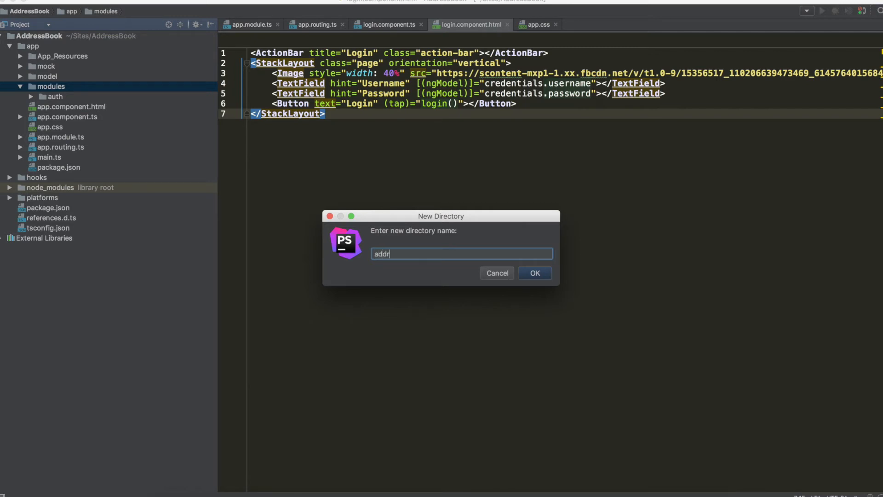
{"action": "type", "text": "ress_book"}
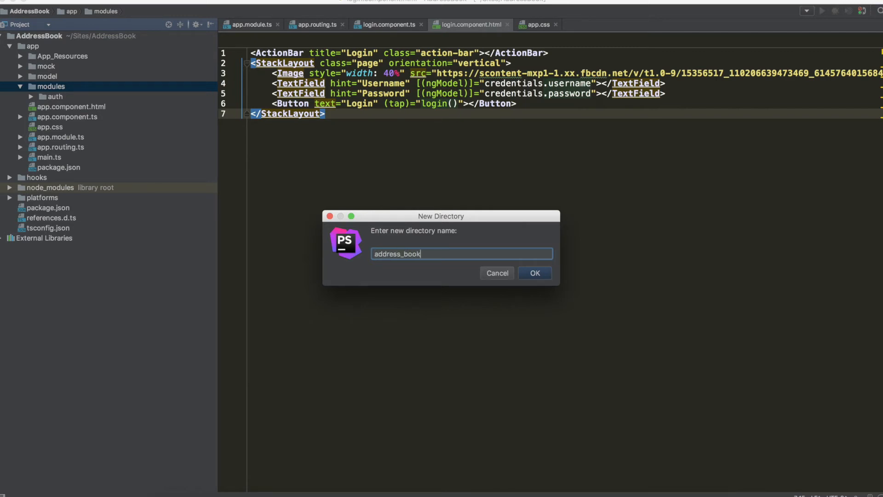
{"action": "left_click", "coordinate": [534, 272]}
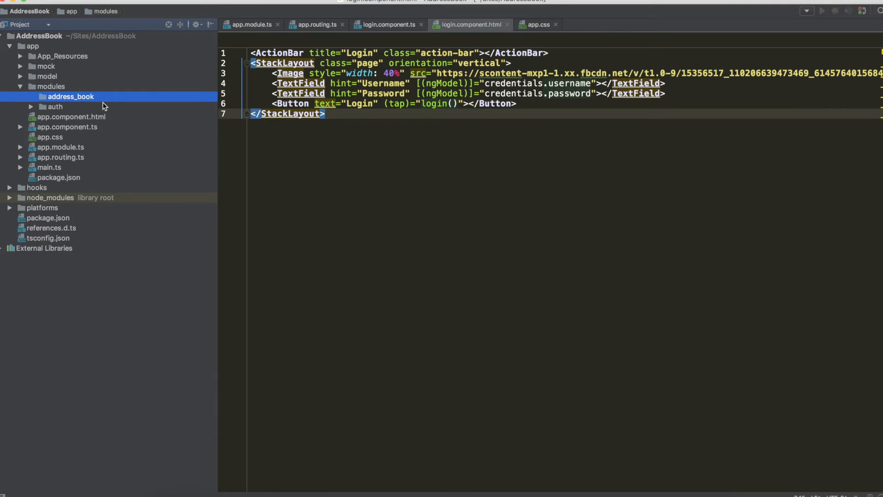
{"action": "left_click", "coordinate": [70, 97]}
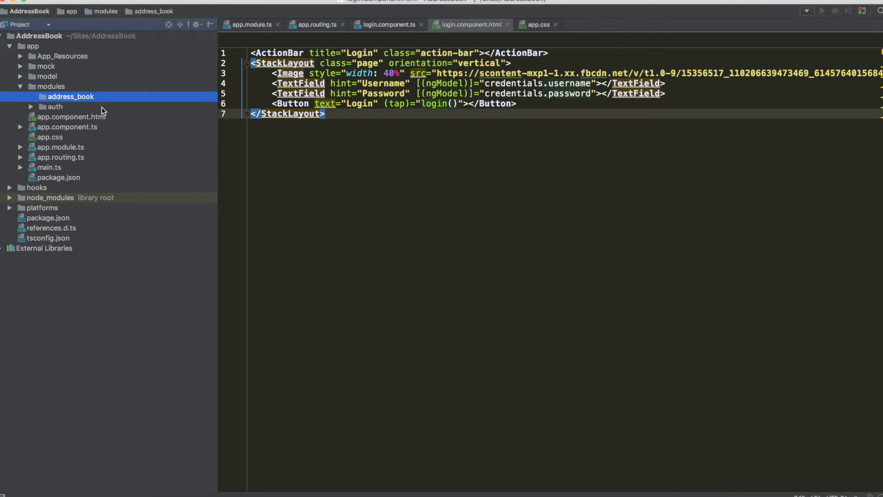
Step: Create a new TypeScript file named address-book.component inside the address_book folder
{"action": "right_click", "coordinate": [70, 96]}
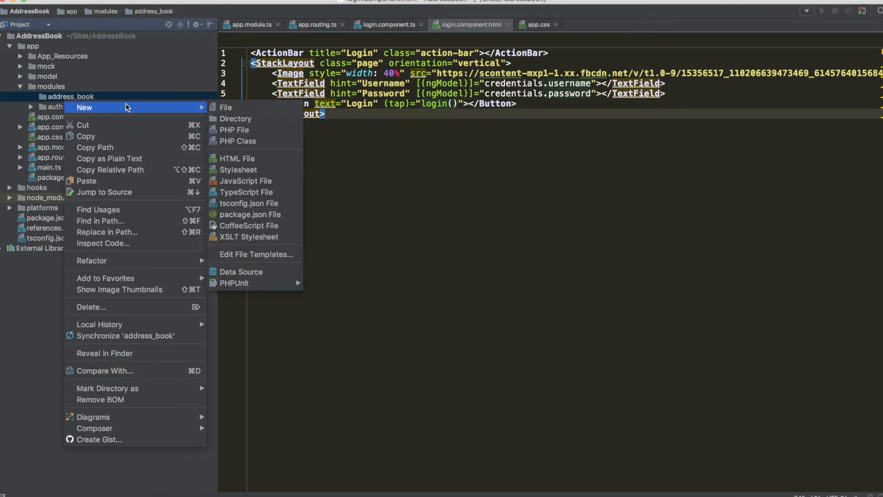
{"action": "mouse_move", "coordinate": [245, 192]}
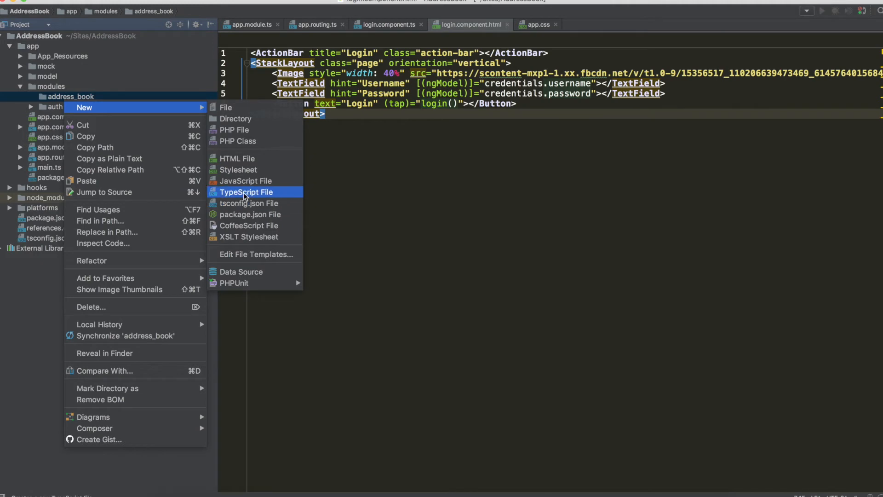
{"action": "mouse_move", "coordinate": [231, 178]}
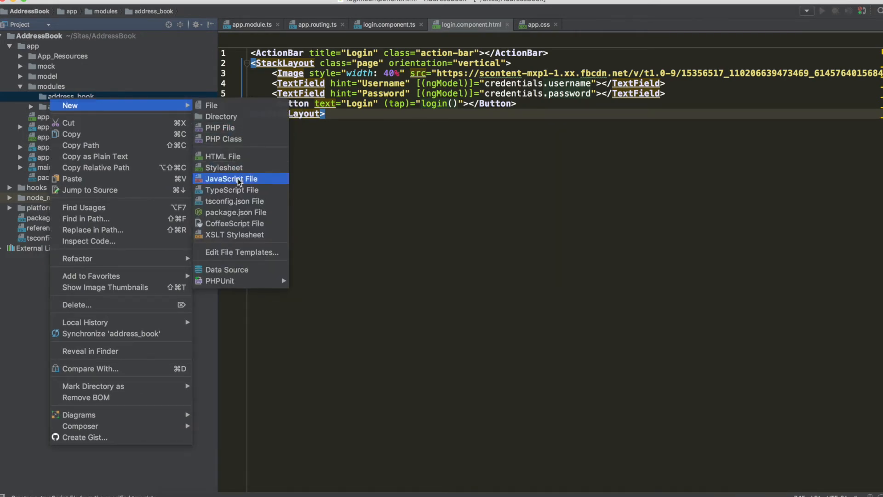
{"action": "left_click", "coordinate": [232, 190]}
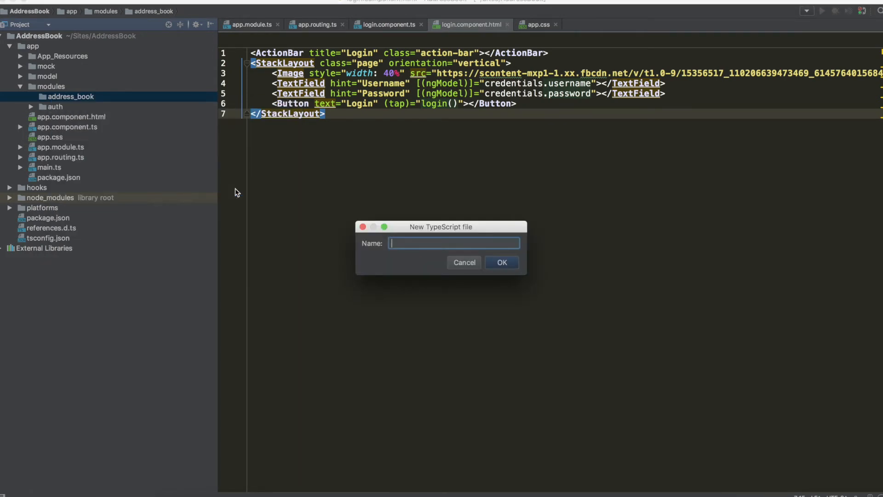
{"action": "type", "text": "address-book.compo"}
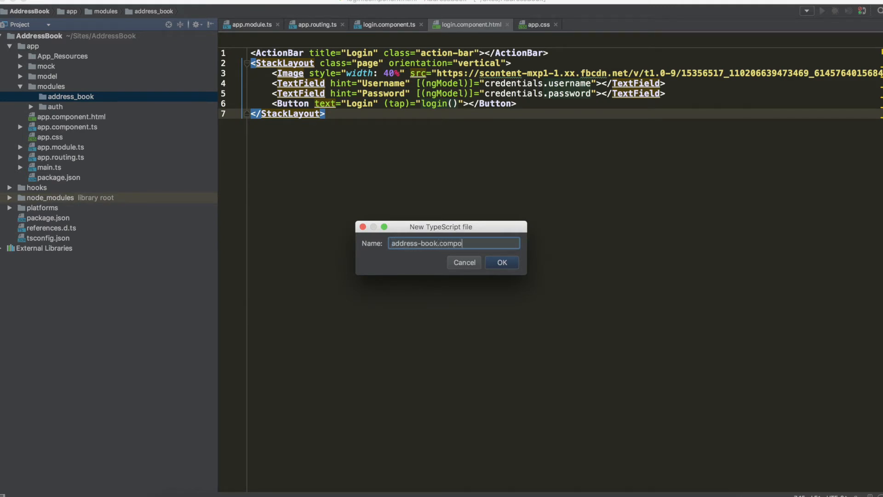
{"action": "left_click", "coordinate": [500, 262]}
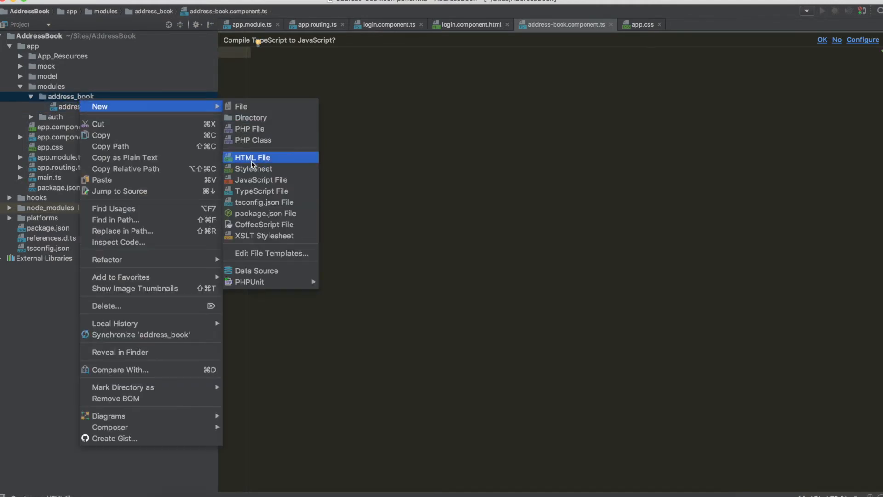
Step: Create a new HTML file named address-book.component.html inside the address_book folder
{"action": "left_click", "coordinate": [252, 157]}
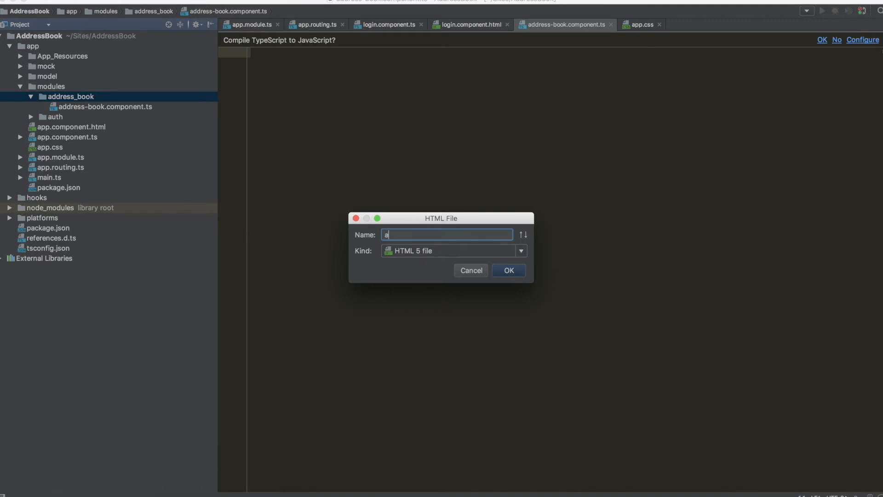
{"action": "type", "text": "ddress-book.co"}
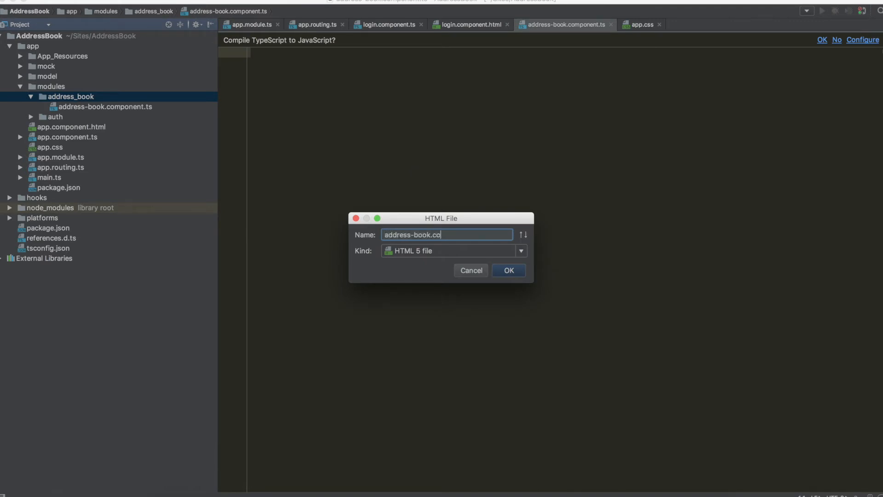
{"action": "type", "text": "mponent.t"}
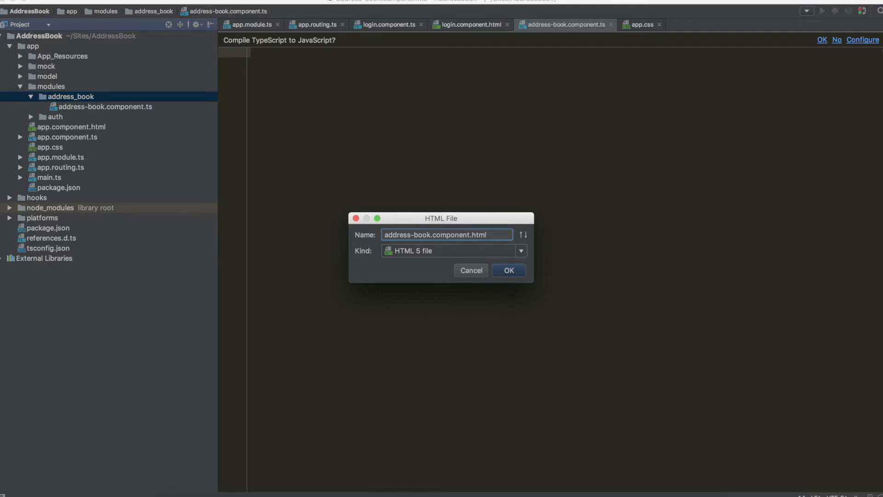
{"action": "left_click", "coordinate": [505, 271]}
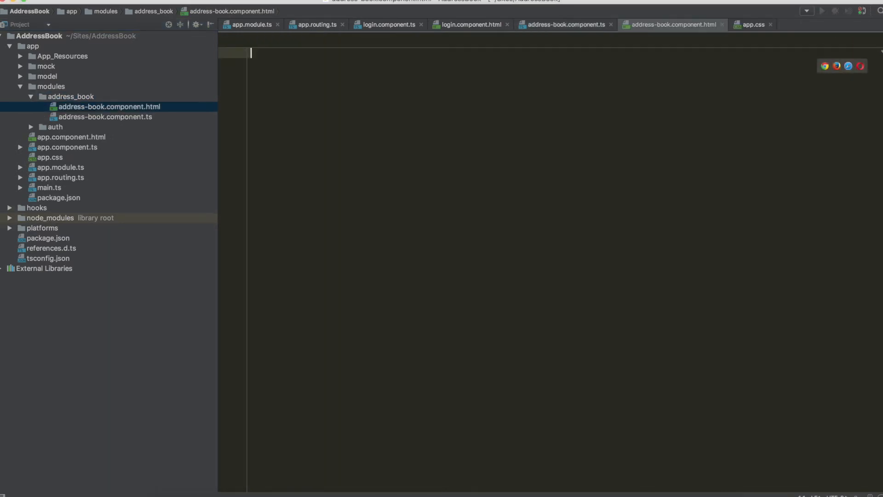
{"action": "mouse_move", "coordinate": [384, 27]}
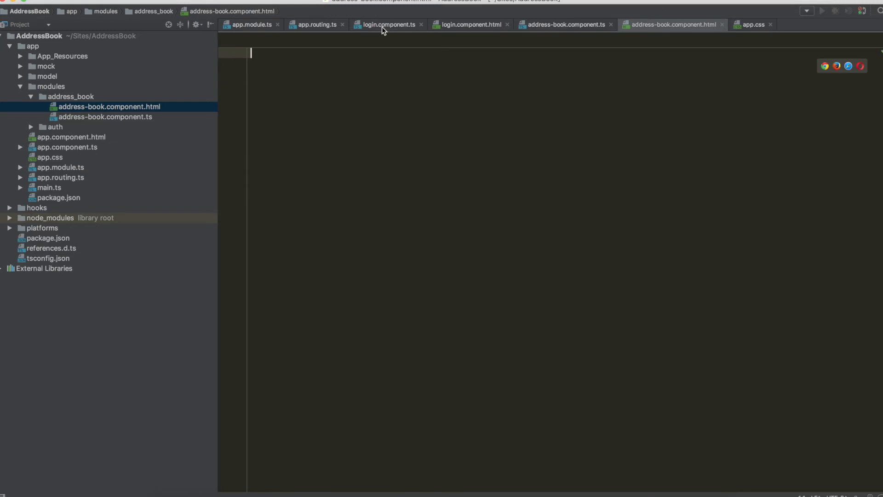
Step: Reuse login.component.ts code as AddressBookComponent with selector ns-address-book, removing credentials and login() code
{"action": "left_click", "coordinate": [388, 24]}
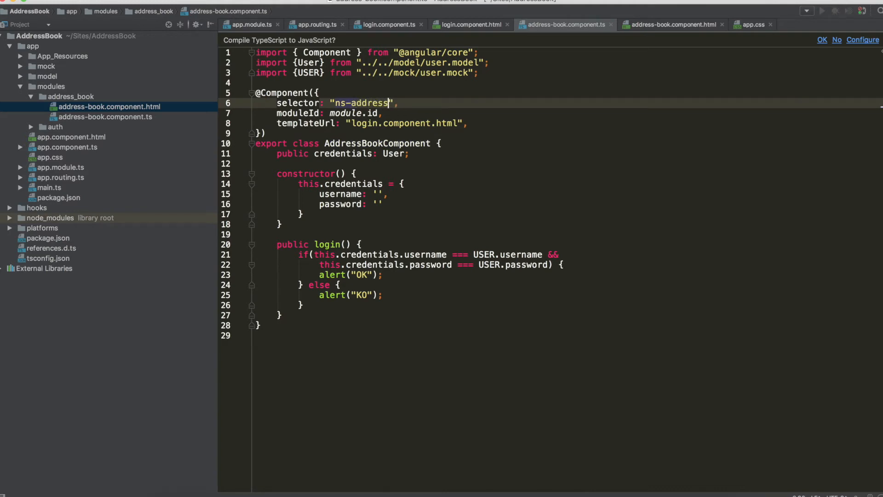
{"action": "type", "text": "-book"}
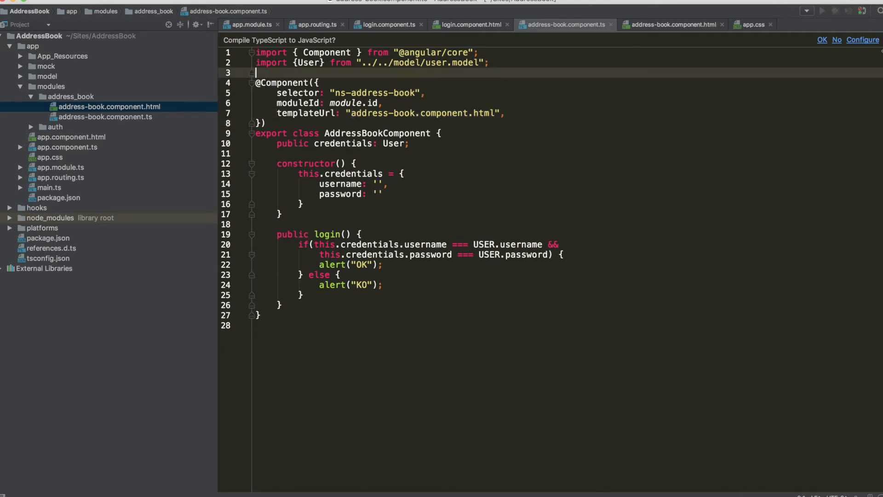
{"action": "key", "text": "Delete"}
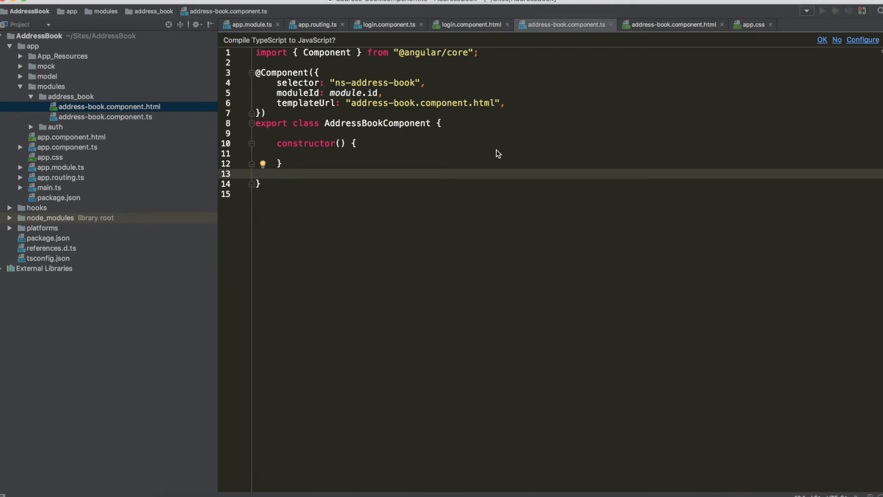
{"action": "left_click", "coordinate": [260, 173]}
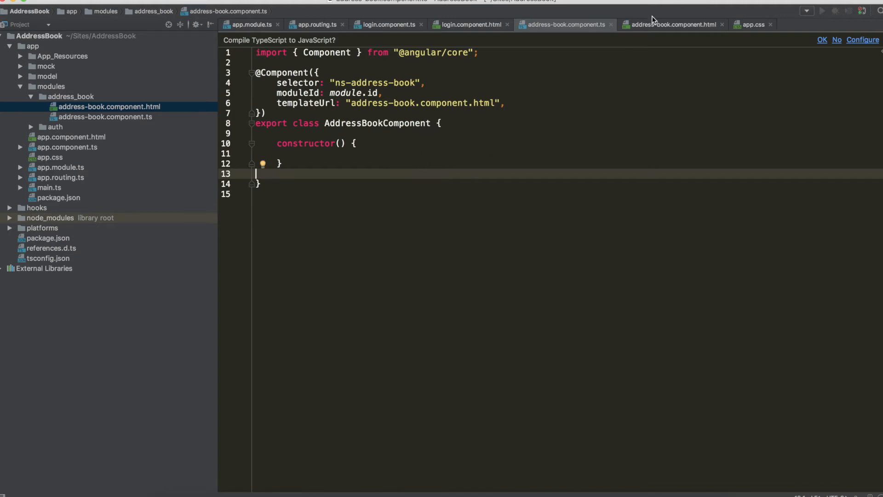
Step: Add an ActionBar titled 'Address book' with class action-bar to the address book template
{"action": "left_click", "coordinate": [670, 24]}
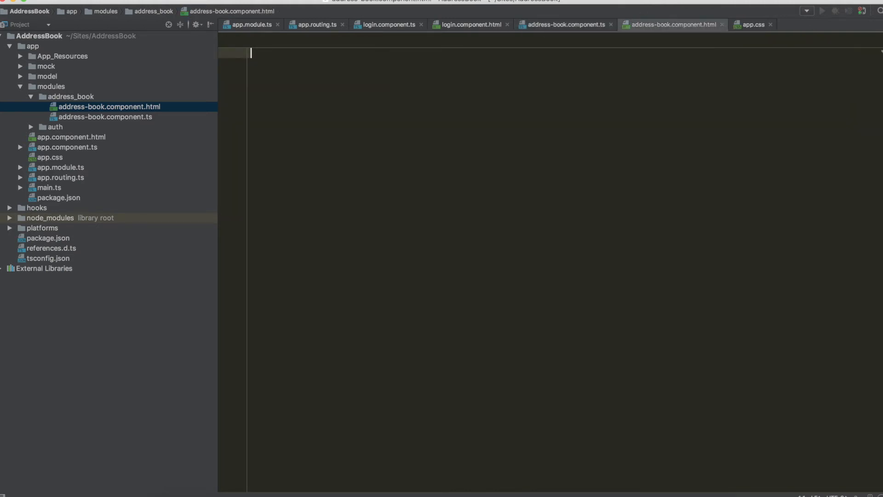
{"action": "mouse_move", "coordinate": [97, 19]}
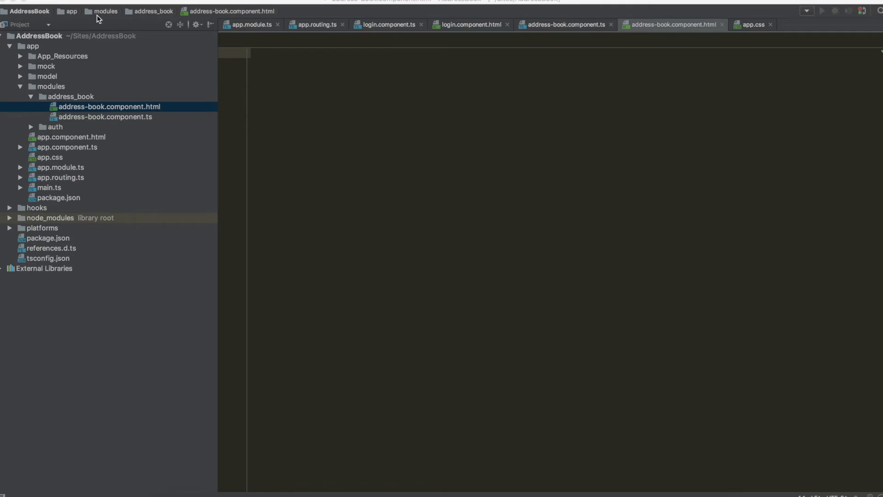
{"action": "type", "text": "<ActionBar title=\"Aff\"></ActionBar>"}
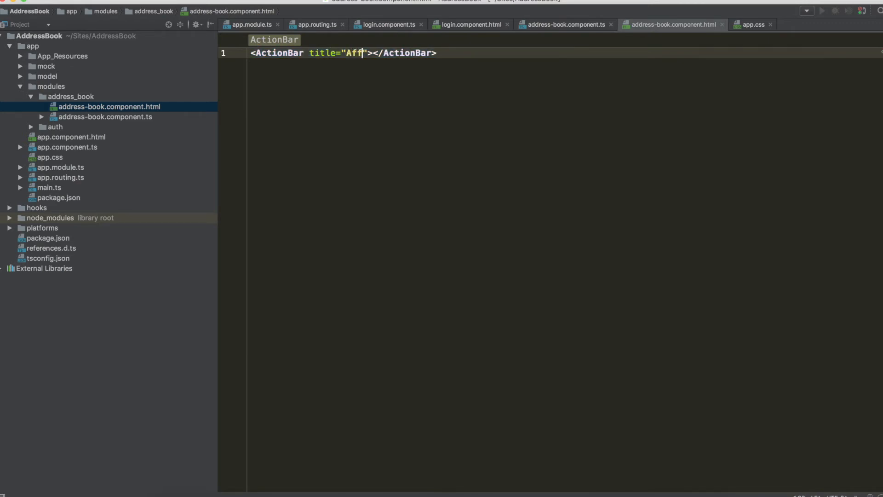
{"action": "type", "text": "Address book\" class=\"action"}
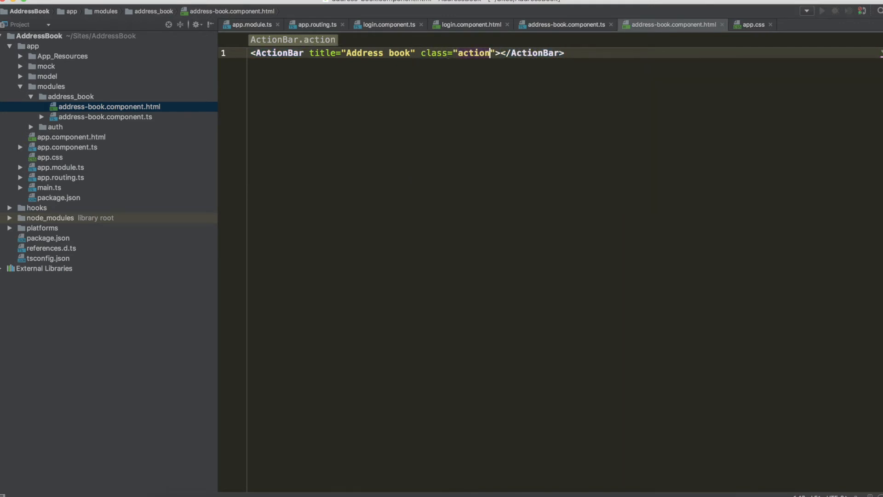
{"action": "type", "text": "-bar"}
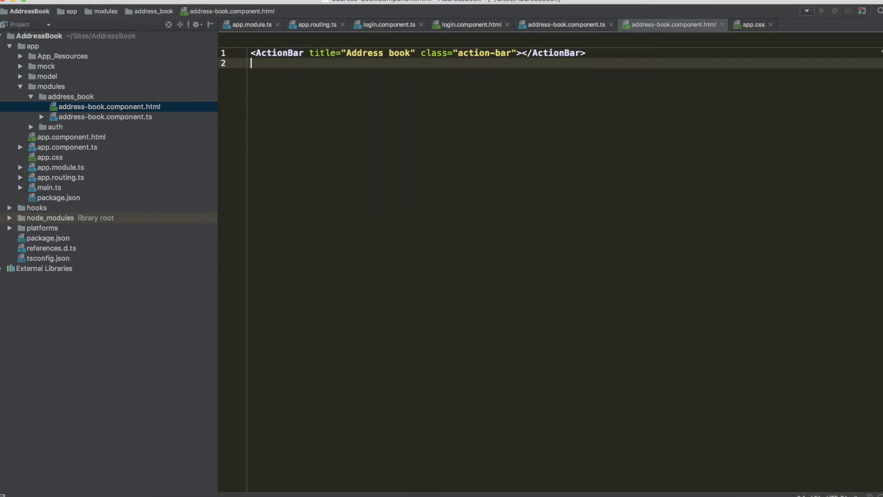
Step: Add a StackLayout with class page and orientation vertical below the ActionBar
{"action": "type", "text": "<StackLayout></StackLayout>"}
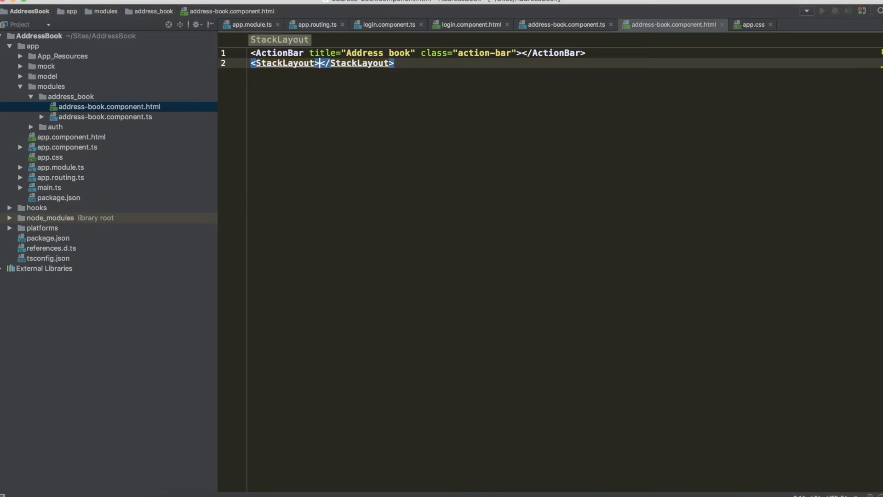
{"action": "key", "text": "enter"}
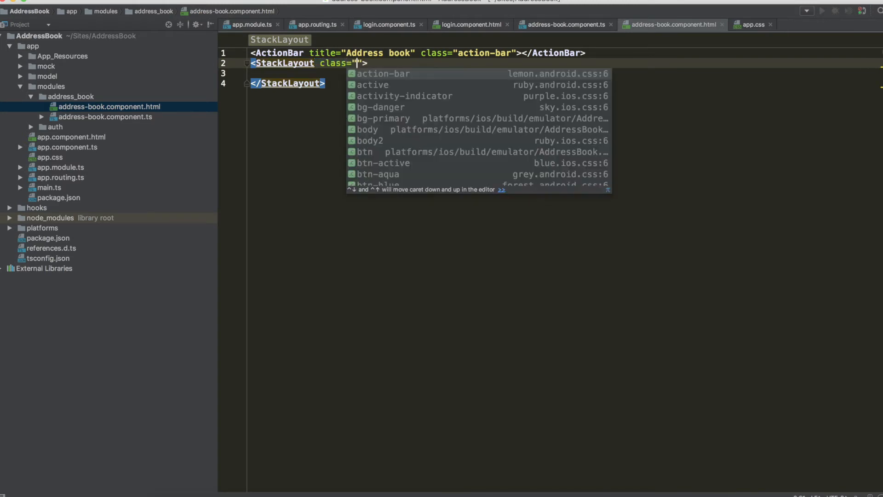
{"action": "type", "text": "Pag"}
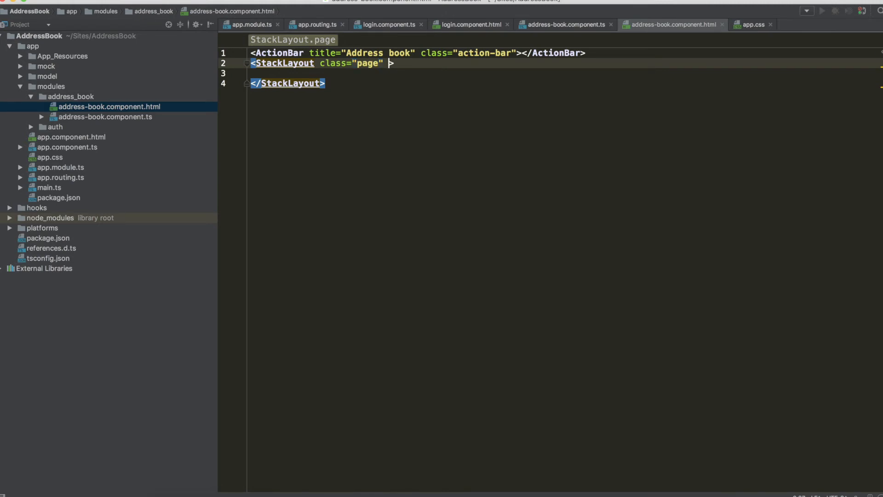
{"action": "type", "text": "orientation=\"\""}
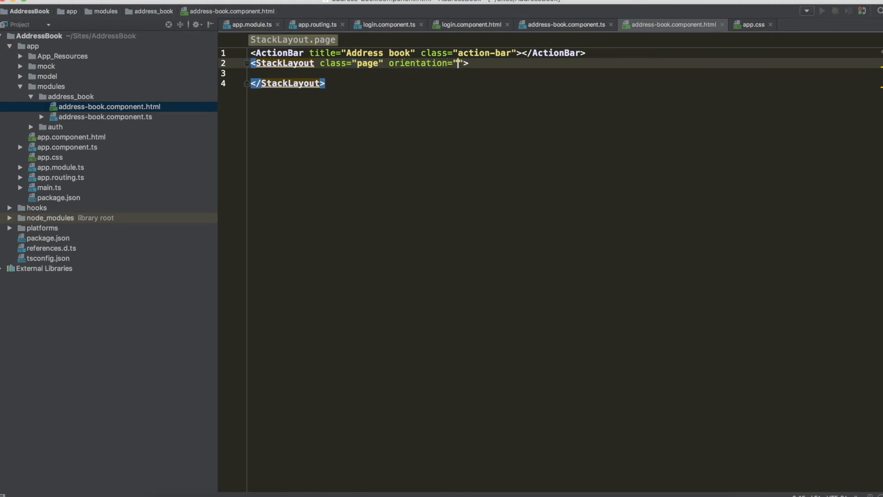
{"action": "type", "text": "veriti"}
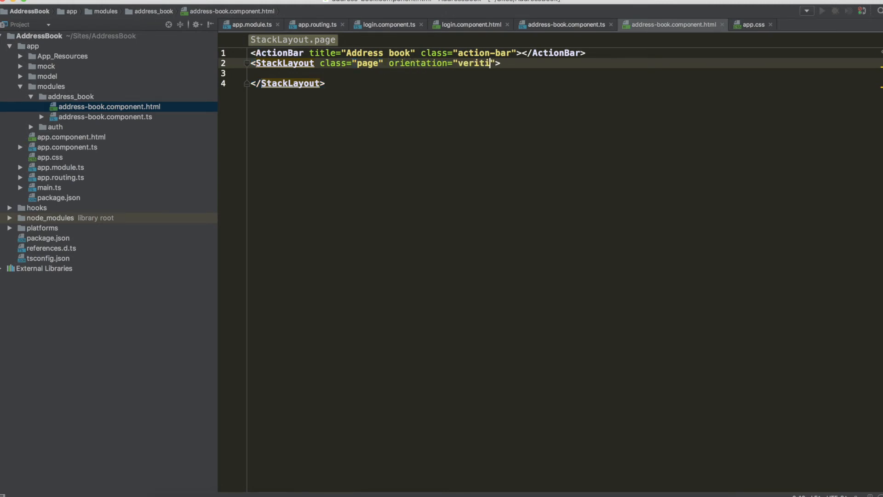
{"action": "type", "text": "cal"}
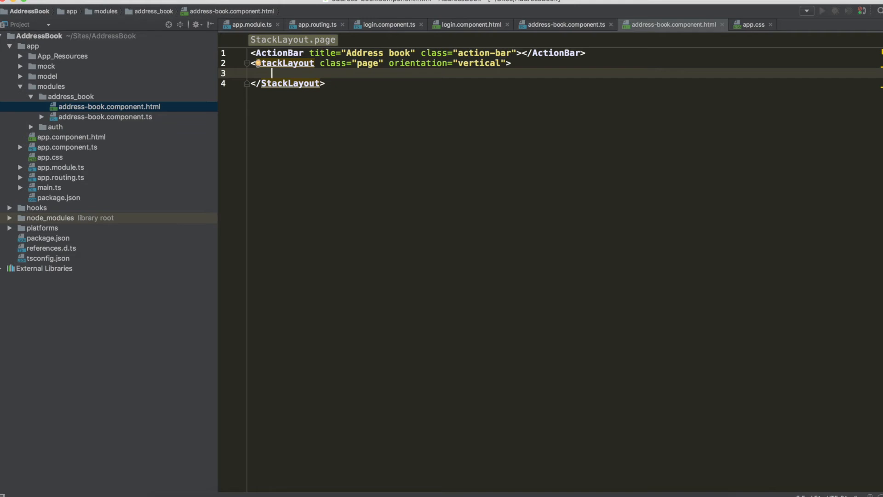
Step: Add a ListView bound with [items]="listAddressBook" inside the StackLayout
{"action": "type", "text": "<"}
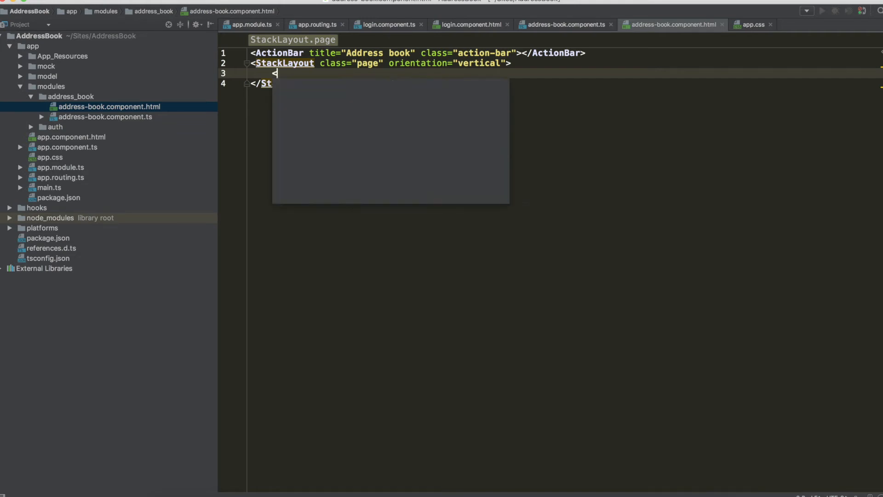
{"action": "type", "text": "ListView >"}
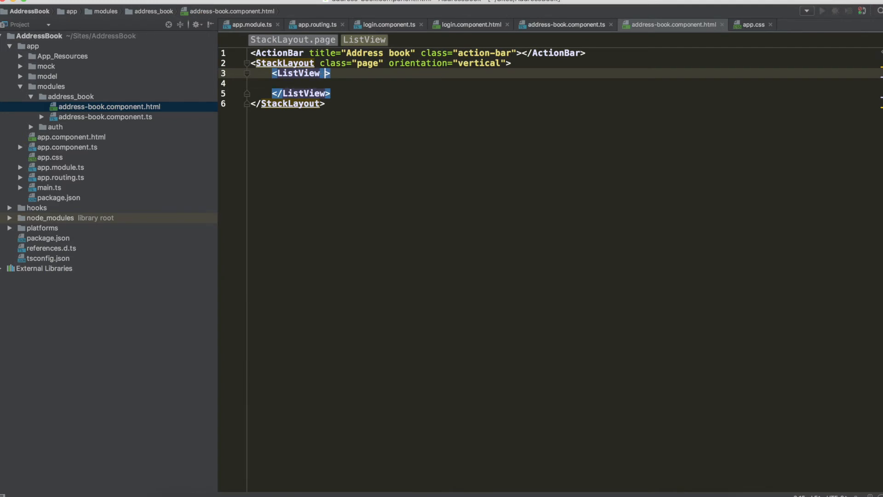
{"action": "type", "text": "[item]"}
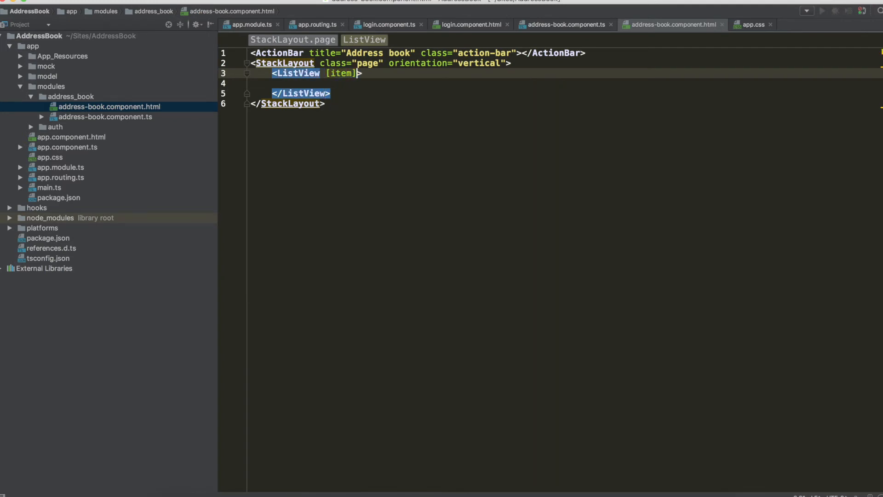
{"action": "type", "text": "s"}
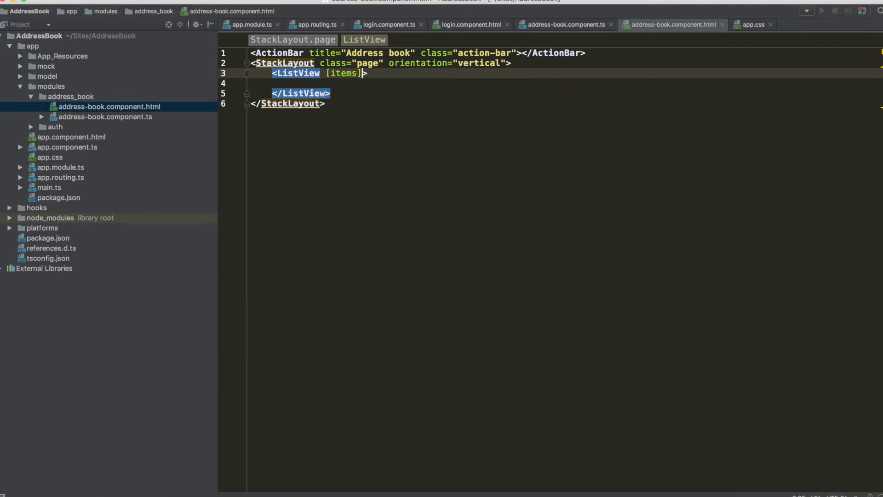
{"action": "type", "text": "=\""}
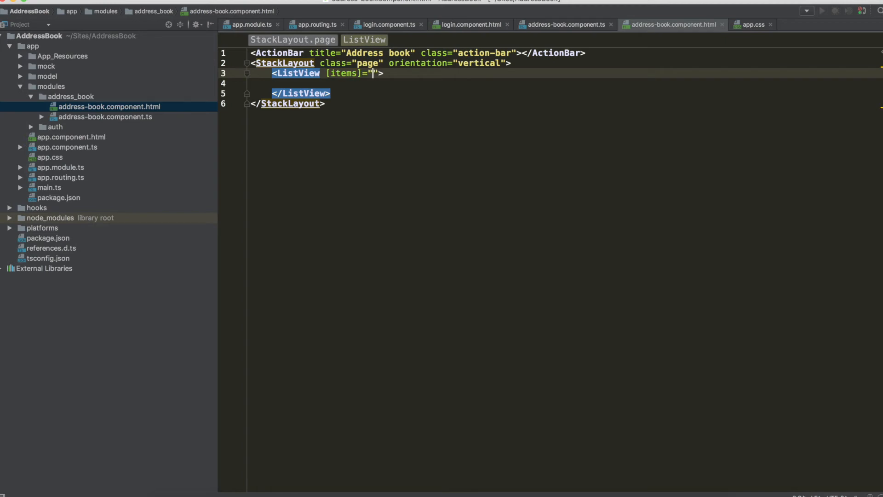
{"action": "type", "text": "list"}
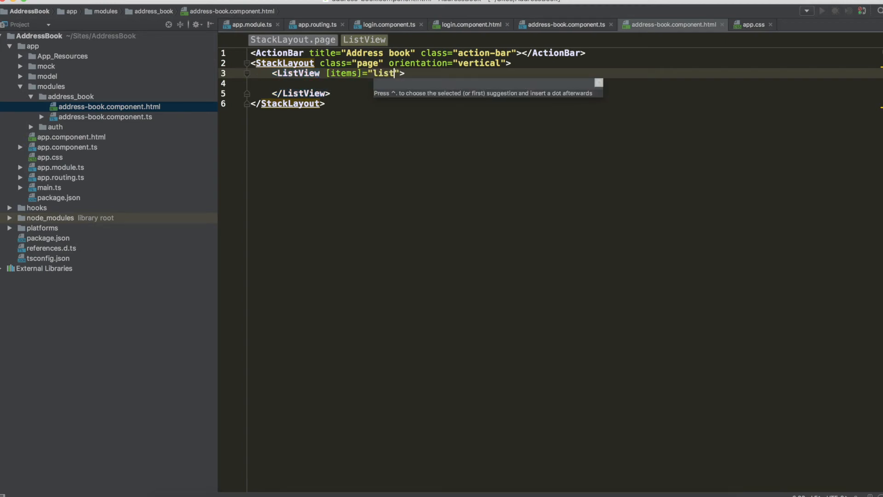
{"action": "type", "text": "AddressBook"}
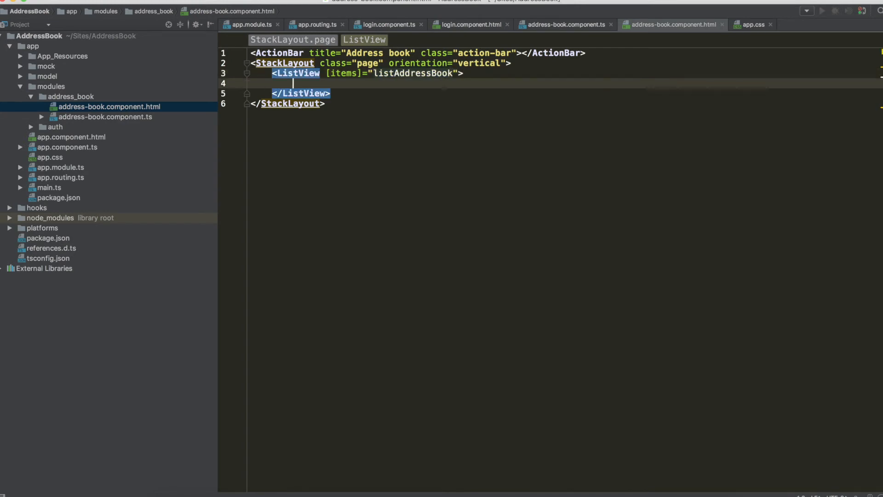
Step: Add an item template whose Label text shows {{contact.username}} for each contact
{"action": "left_click", "coordinate": [292, 84]}
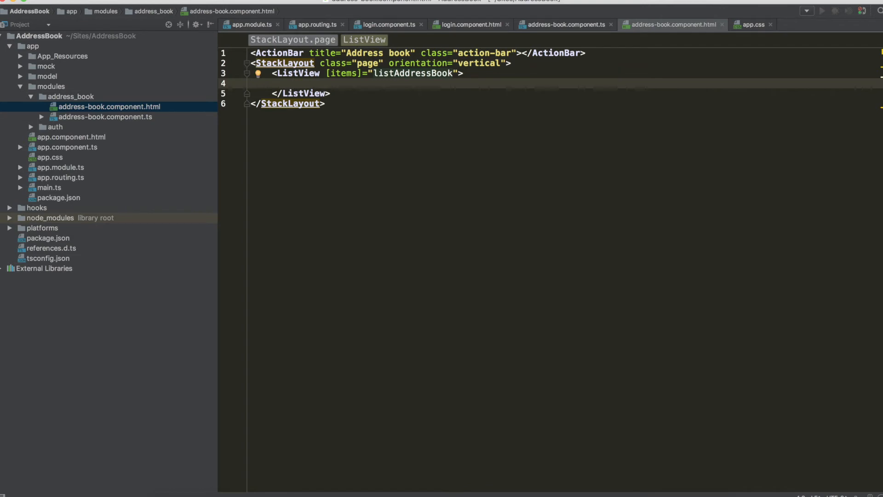
{"action": "type", "text": "<"}
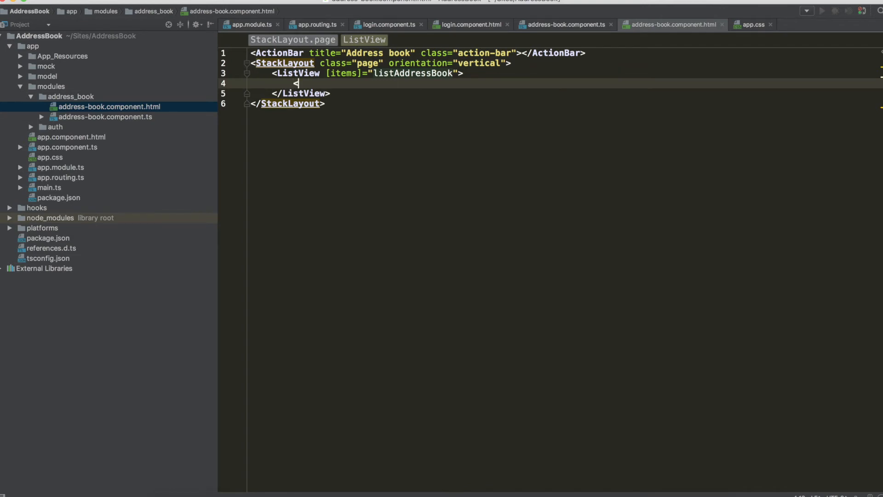
{"action": "type", "text": "<"}
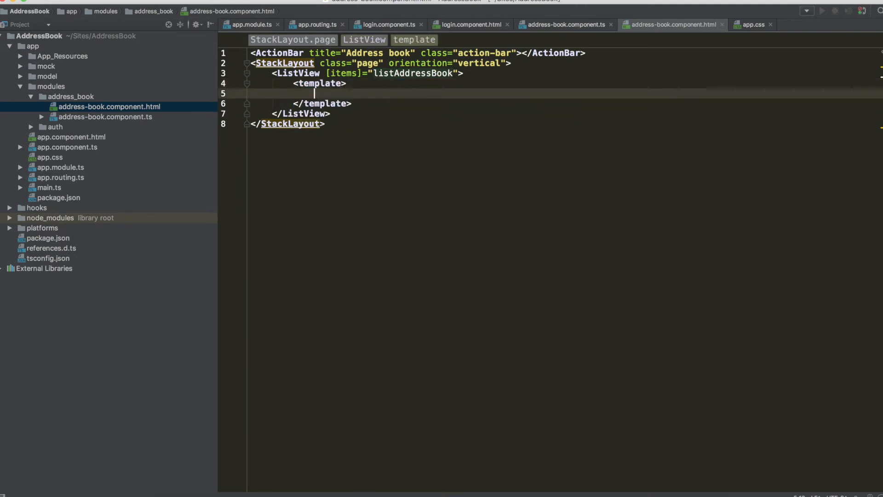
{"action": "type", "text": "let-contact"}
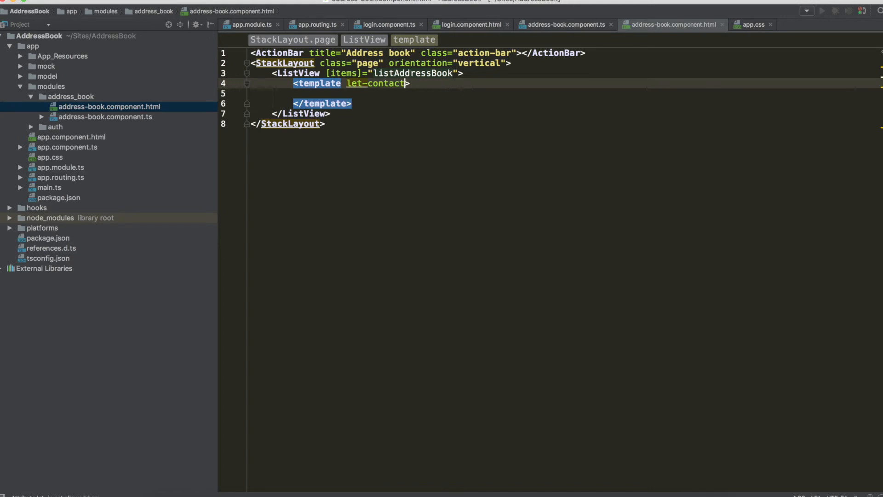
{"action": "type", "text": "=\"it\""}
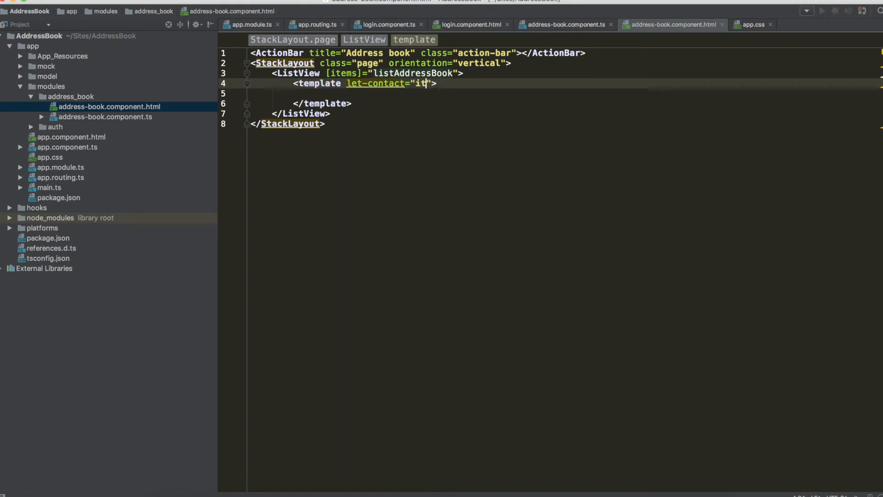
{"action": "type", "text": "em"}
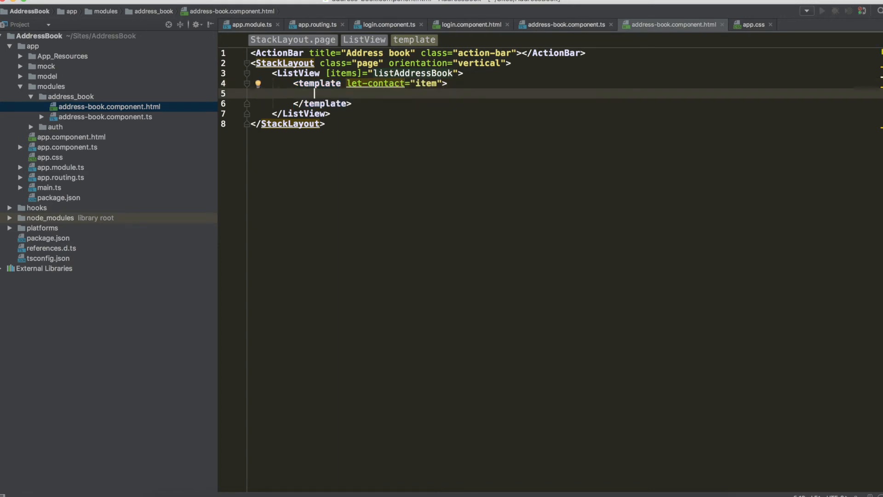
{"action": "type", "text": "<L"}
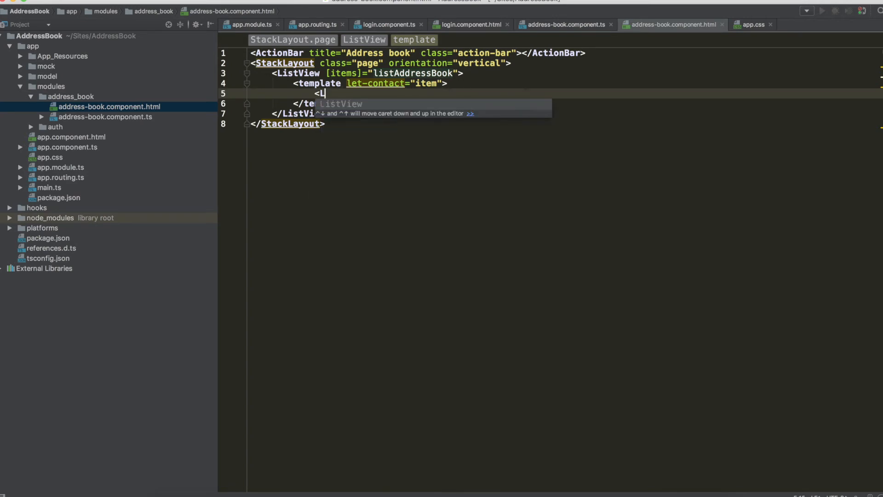
{"action": "type", "text": "abel t"}
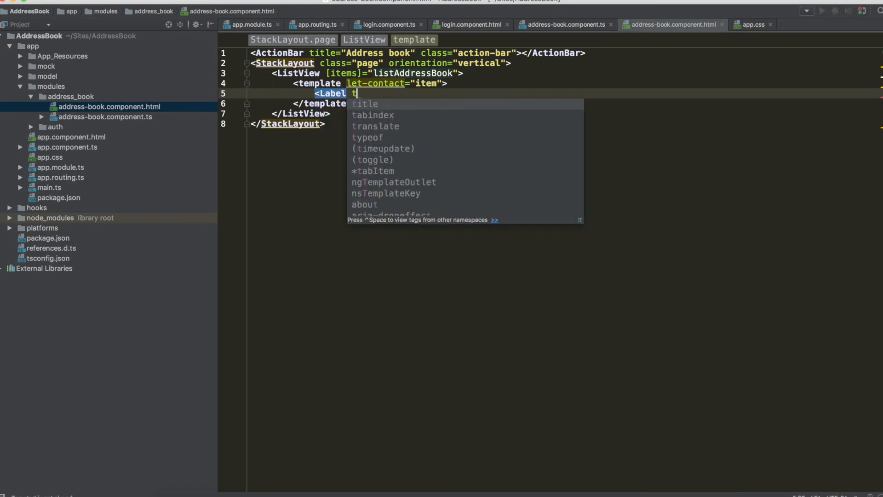
{"action": "type", "text": "ext=\"\"></Label>"}
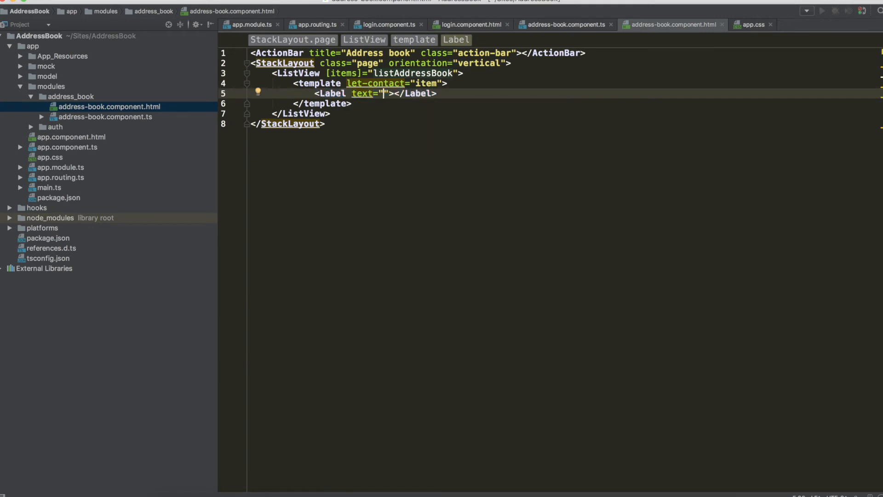
{"action": "type", "text": "{{}}"}
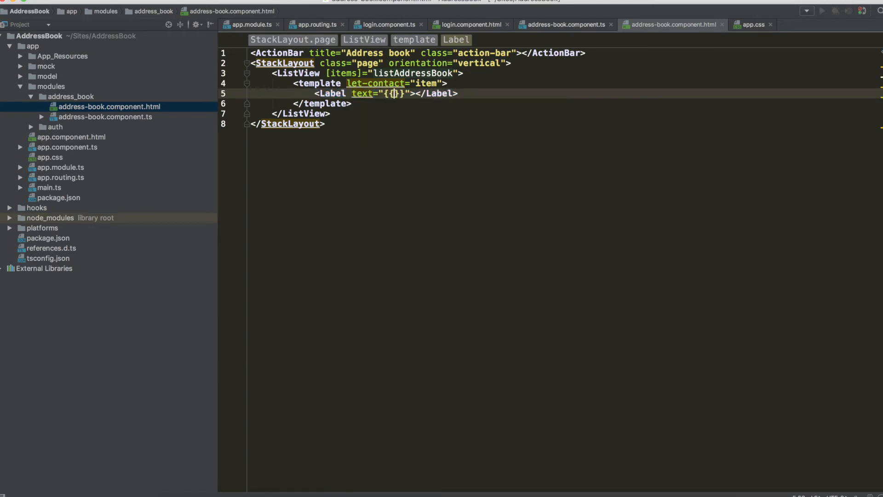
{"action": "type", "text": "contact.nam"}
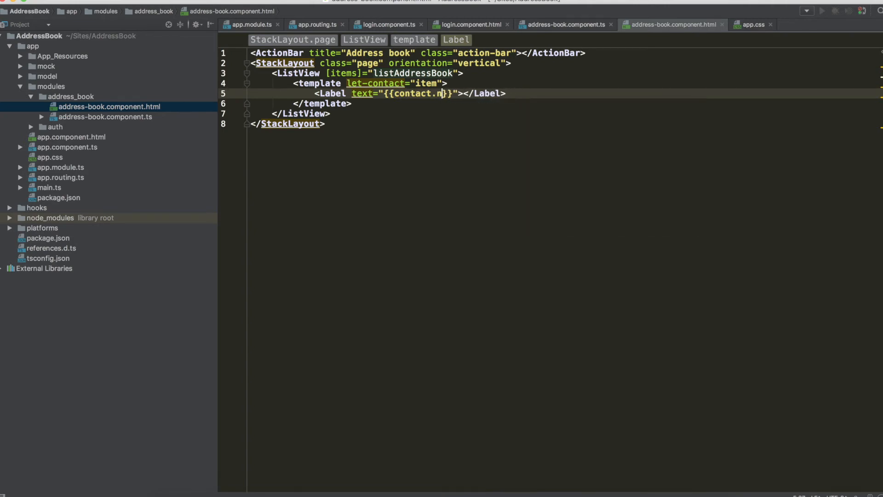
{"action": "type", "text": "sername"}
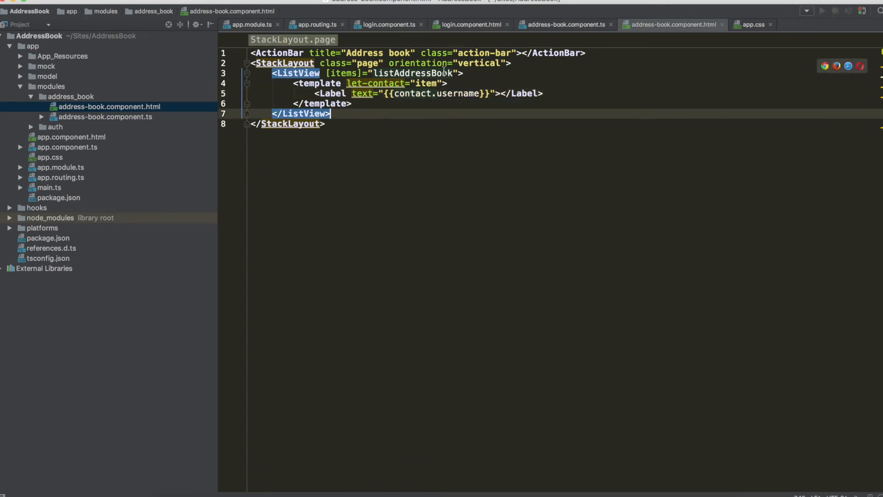
{"action": "left_click", "coordinate": [563, 24]}
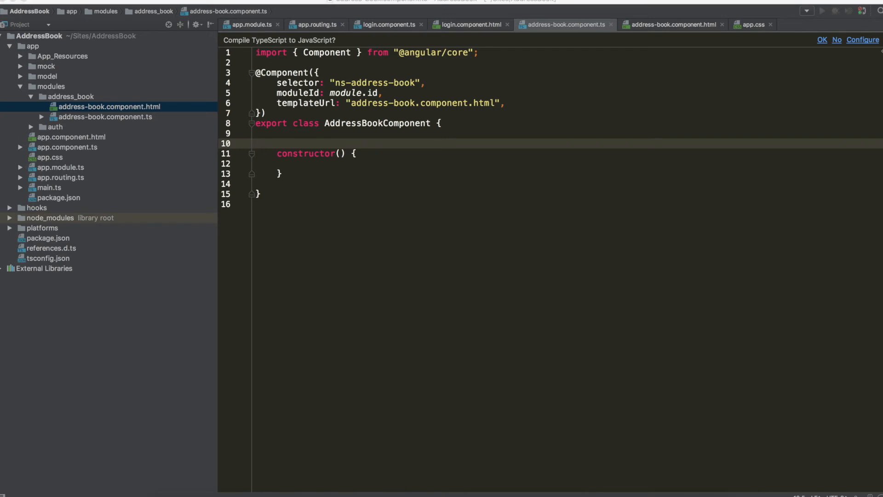
Step: Declare 'public listAddressBook: Address[];' with Address auto-imported, and begin the constructor assignment
{"action": "left_click", "coordinate": [285, 142]}
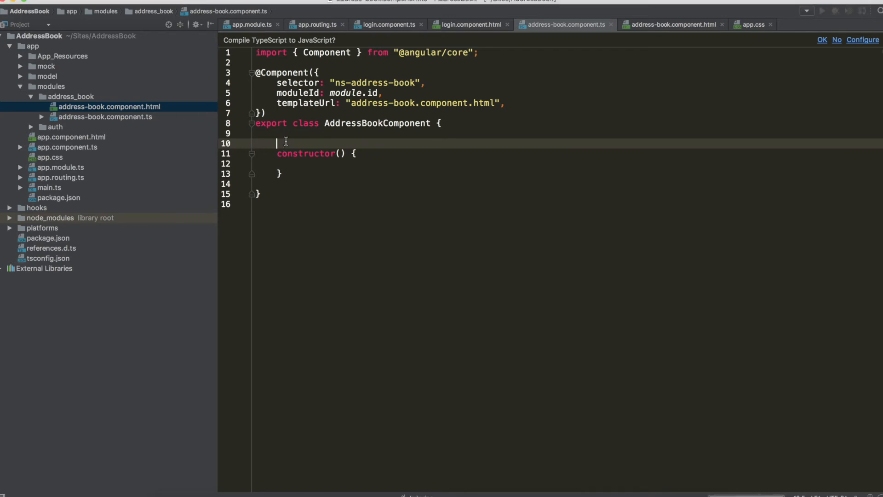
{"action": "type", "text": "public list"}
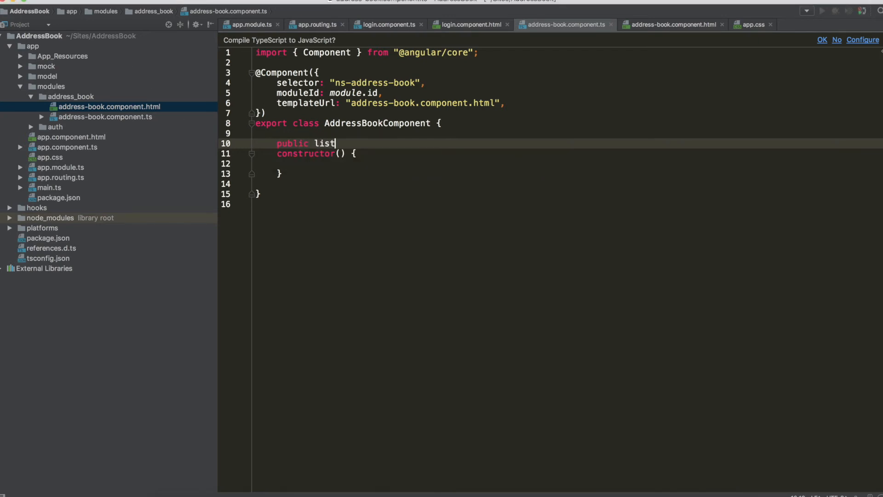
{"action": "type", "text": "Address"}
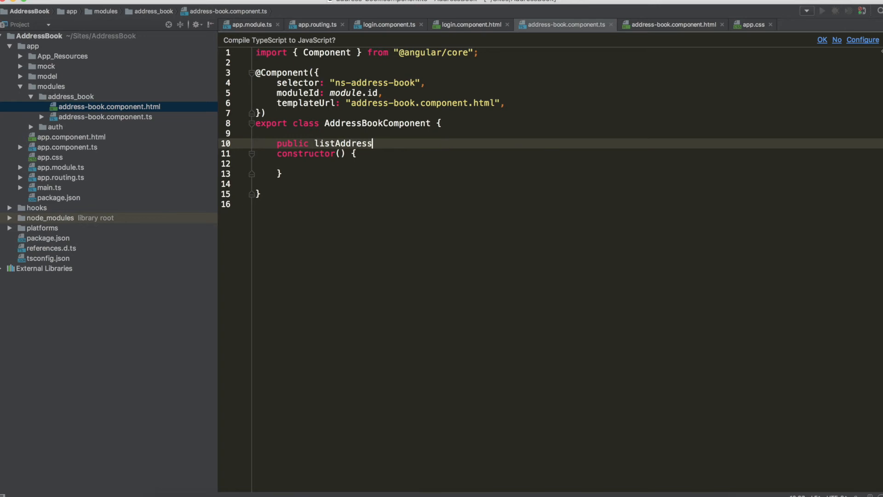
{"action": "type", "text": "Book:"}
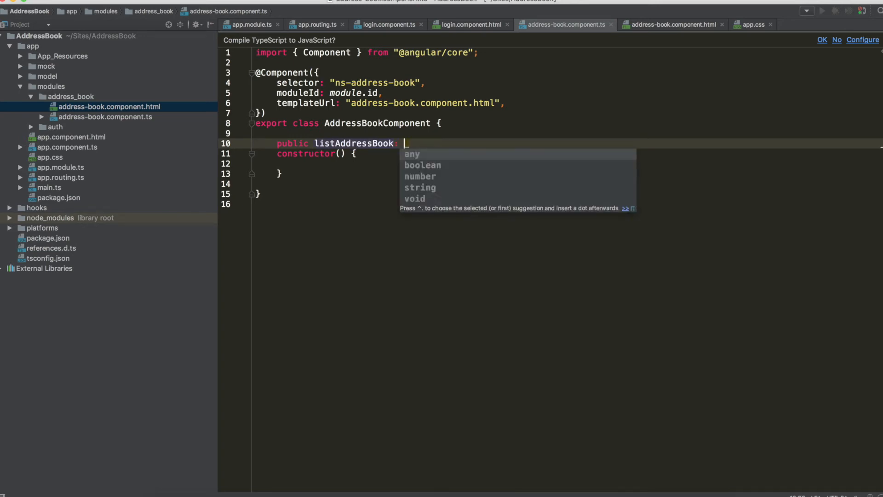
{"action": "type", "text": "Address"}
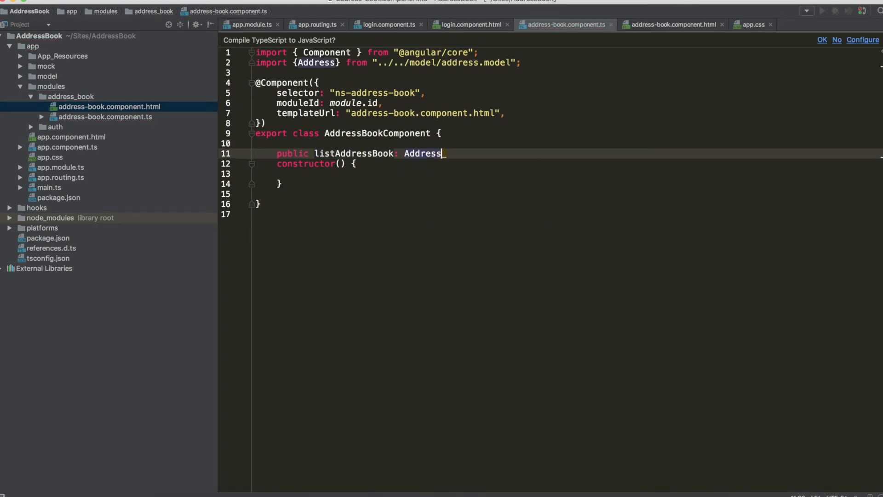
{"action": "type", "text": "[];"}
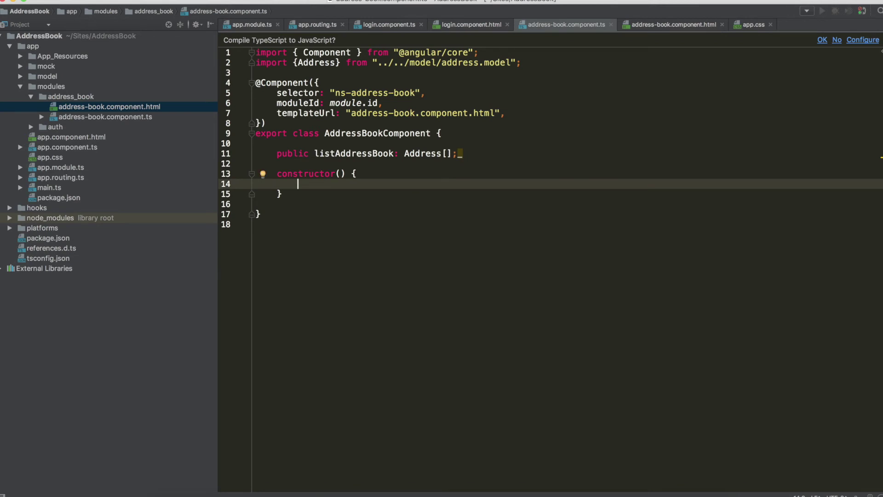
{"action": "type", "text": "this.listAddressBook ="}
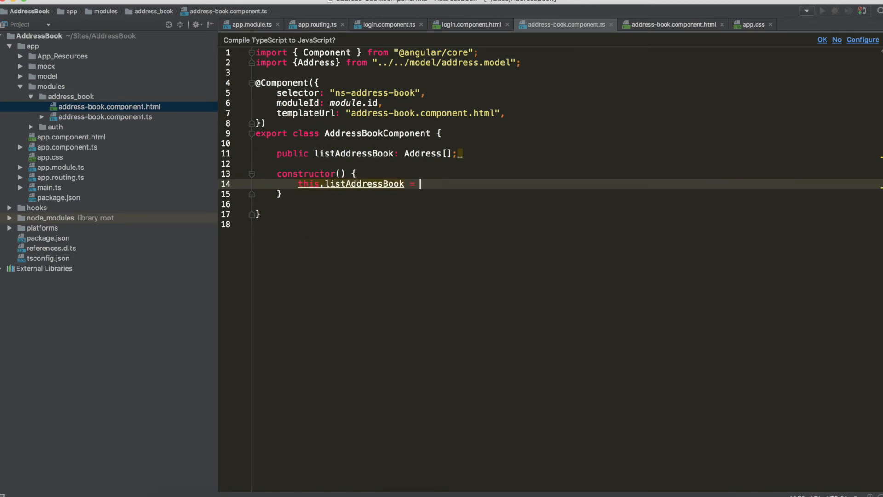
{"action": "type", "text": "[{"}
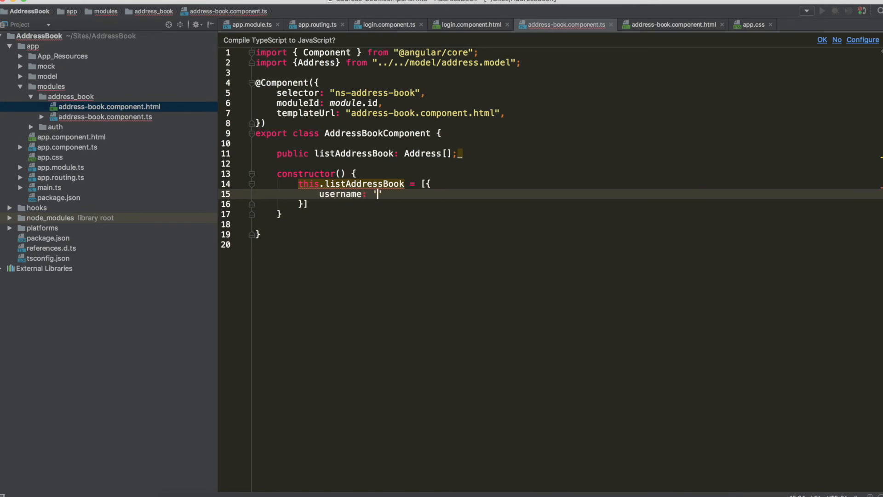
{"action": "type", "text": "jack"}
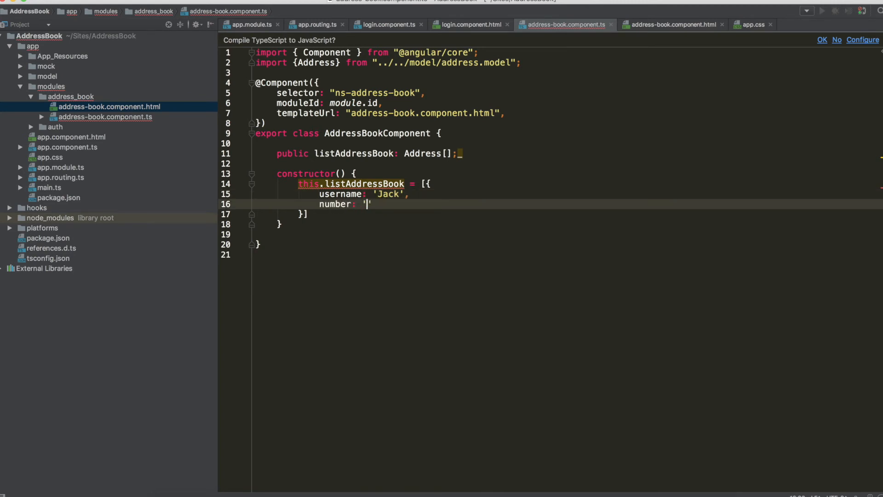
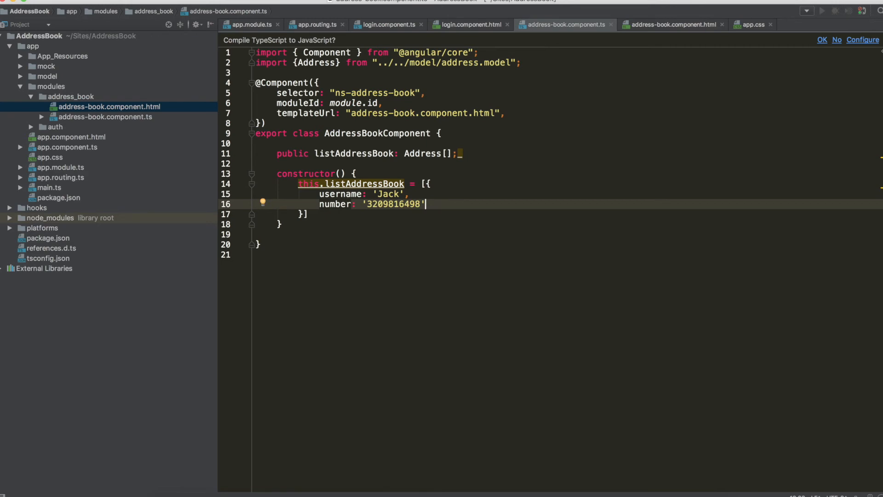
{"action": "mouse_move", "coordinate": [502, 305]}
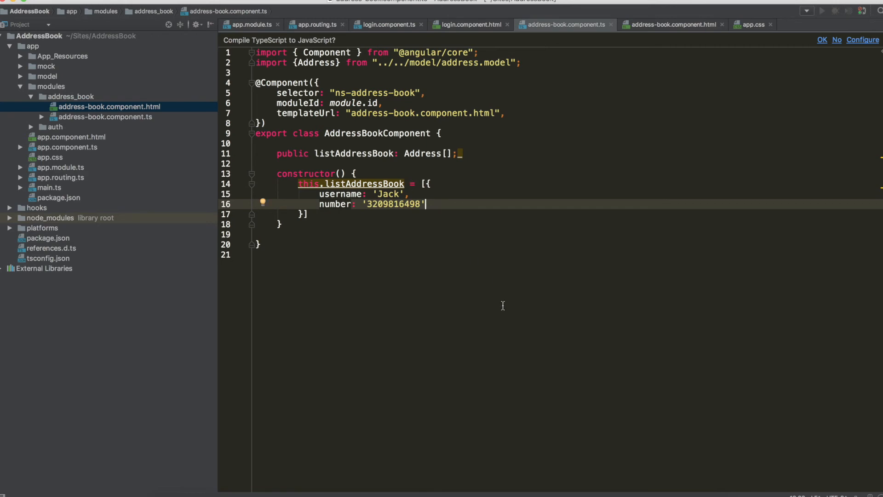
{"action": "mouse_move", "coordinate": [316, 183]}
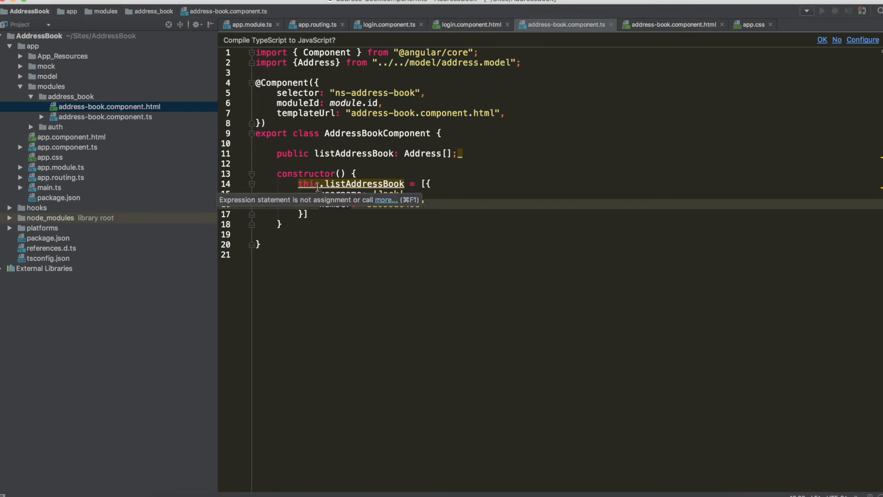
{"action": "mouse_move", "coordinate": [67, 171]}
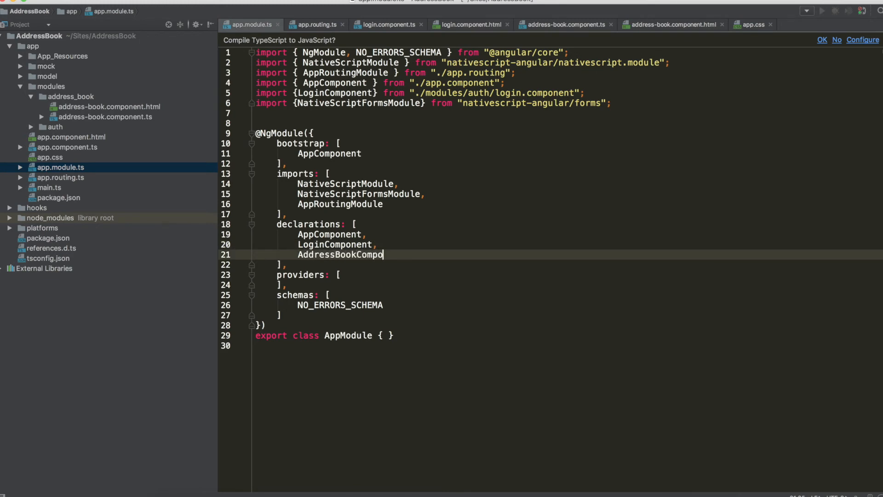
Step: Declare AddressBookComponent in app.module.ts with auto-import, then move to app.routing.ts
{"action": "type", "text": "nent"}
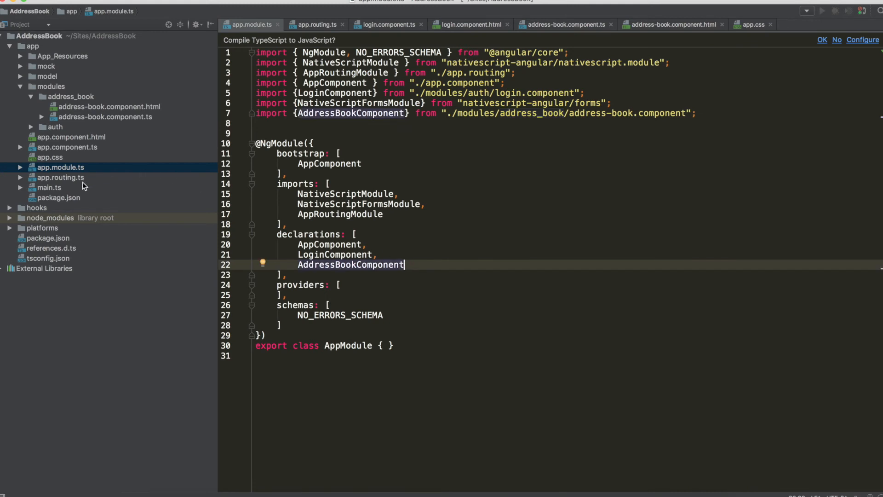
{"action": "left_click", "coordinate": [61, 177]}
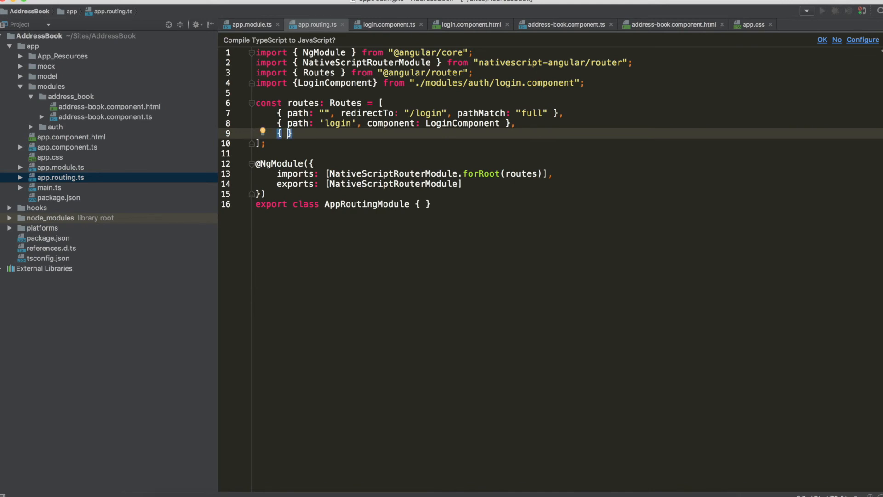
Step: Add route { path: 'addressbook', component: AddressBookComponent } with auto-import, then return to login.component.ts
{"action": "type", "text": "path:"}
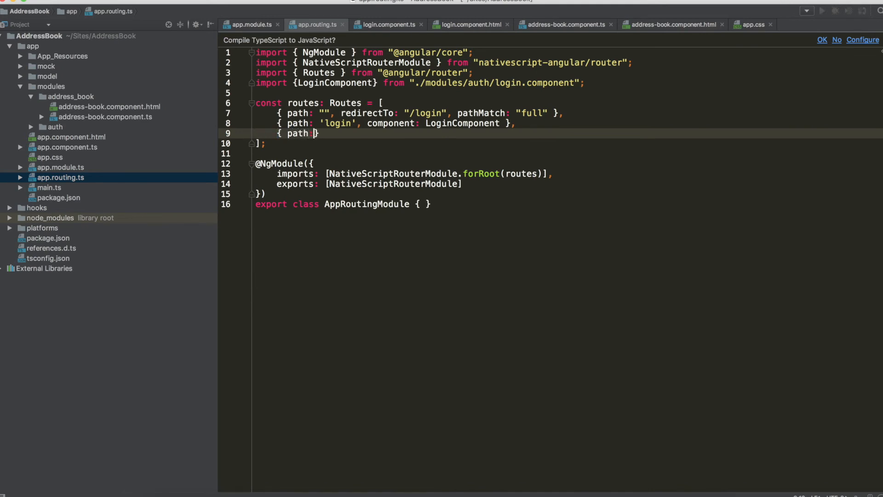
{"action": "type", "text": "'address'"}
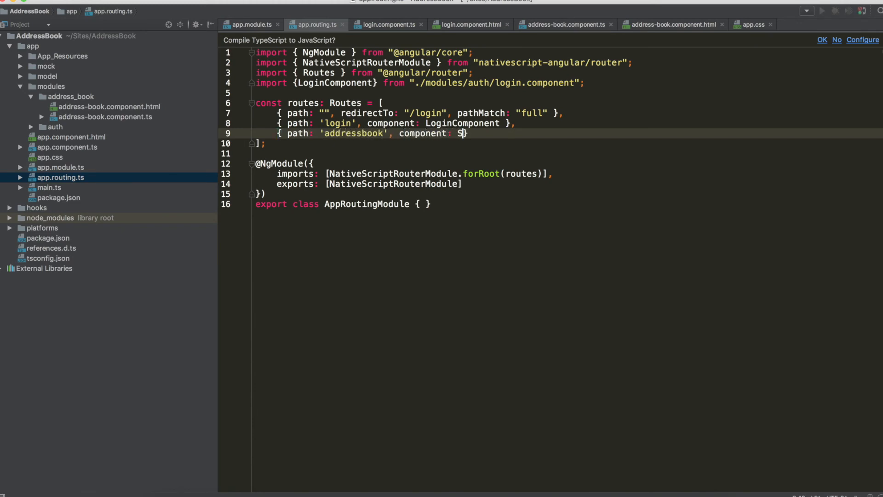
{"action": "type", "text": "AddressBookComponent"}
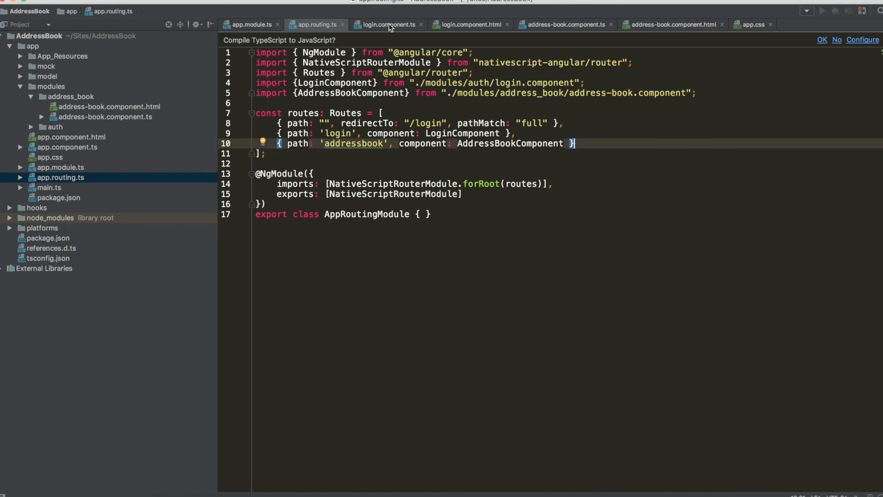
{"action": "left_click", "coordinate": [388, 24]}
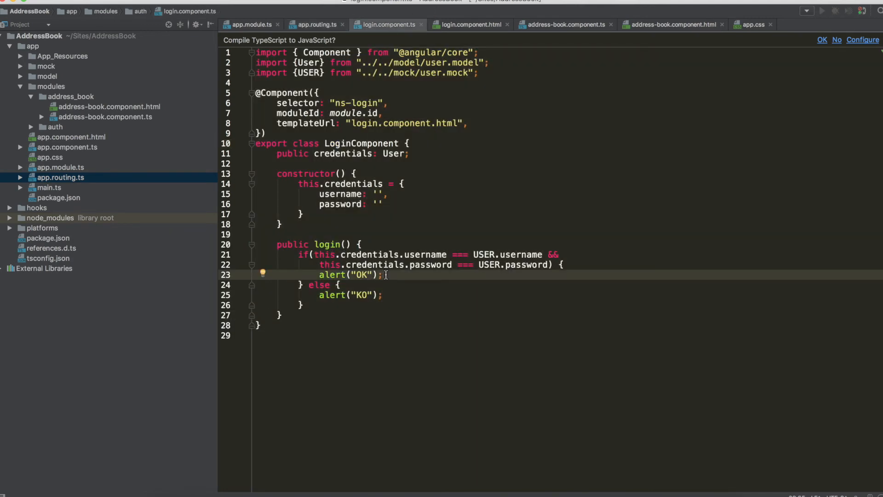
Step: Remove the OK alert and inject 'private nav: RouterExtensions', importing it from nativescript-angular/router
{"action": "key", "text": "Backspace"}
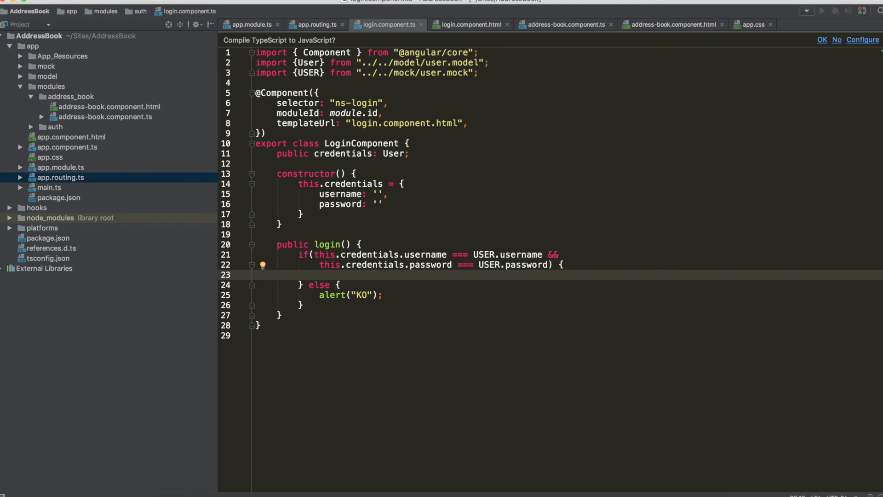
{"action": "mouse_move", "coordinate": [265, 66]}
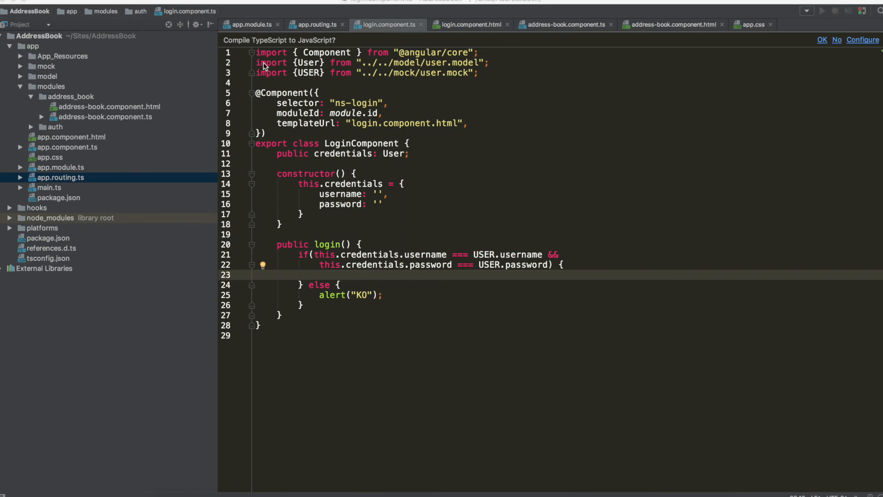
{"action": "left_click", "coordinate": [342, 174]}
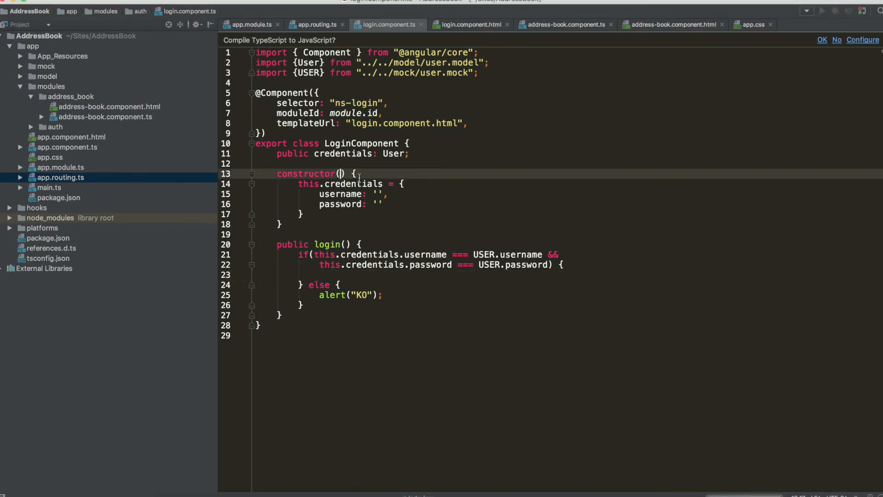
{"action": "type", "text": "private nav:"}
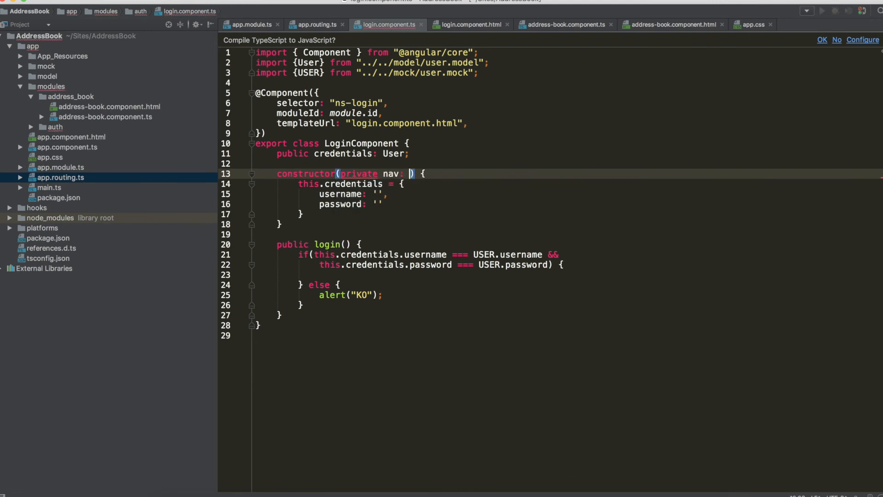
{"action": "type", "text": "RouterExtensions"}
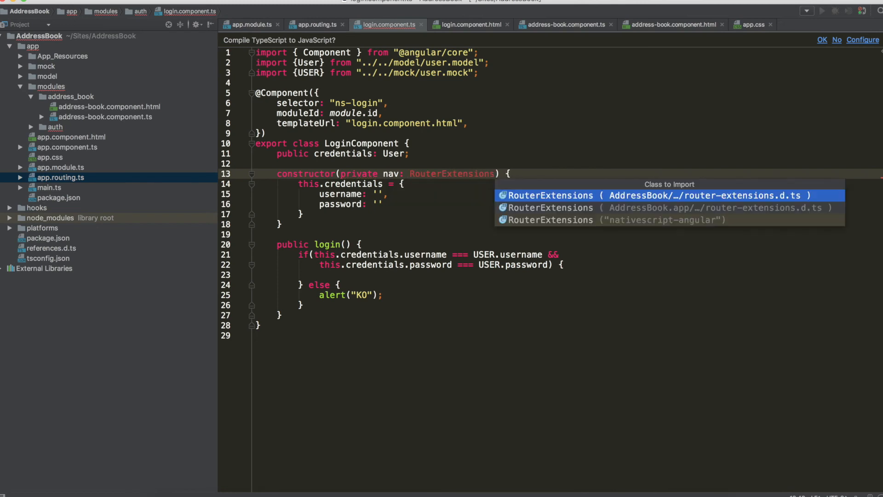
{"action": "left_click", "coordinate": [619, 220]}
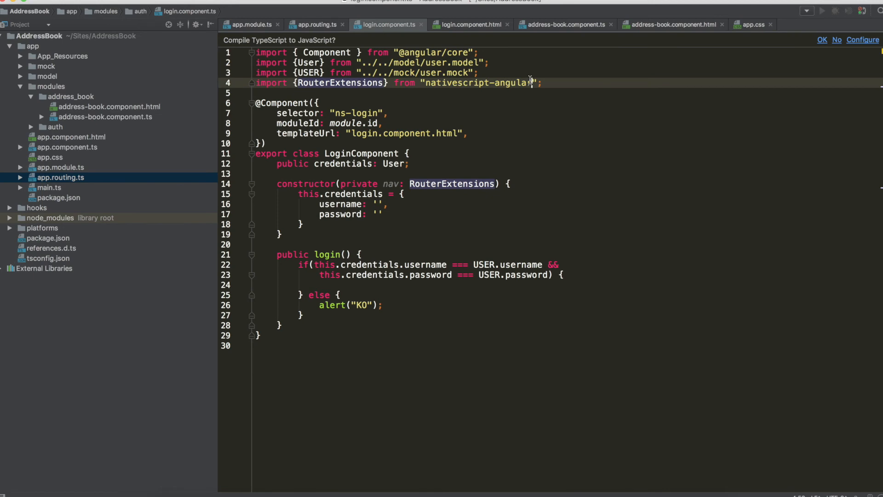
{"action": "type", "text": "/router"}
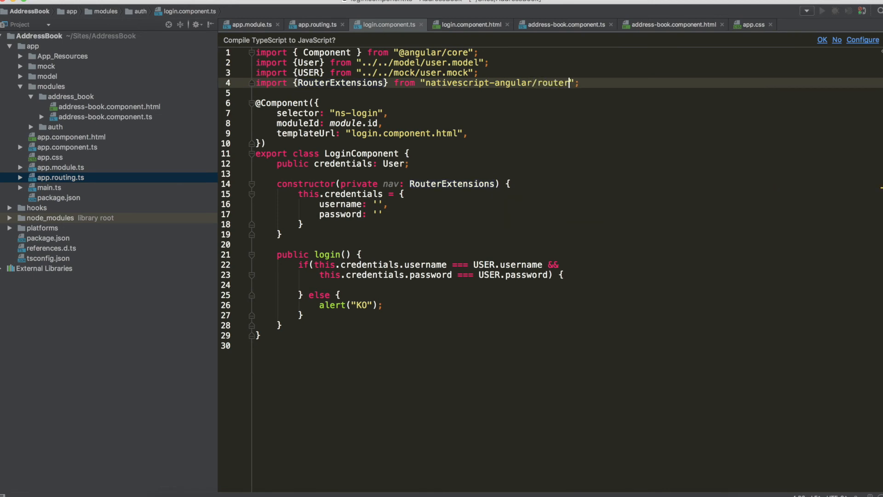
Step: In the successful-login branch call this.nav.navigate(["/addressbook"])
{"action": "left_click", "coordinate": [390, 113]}
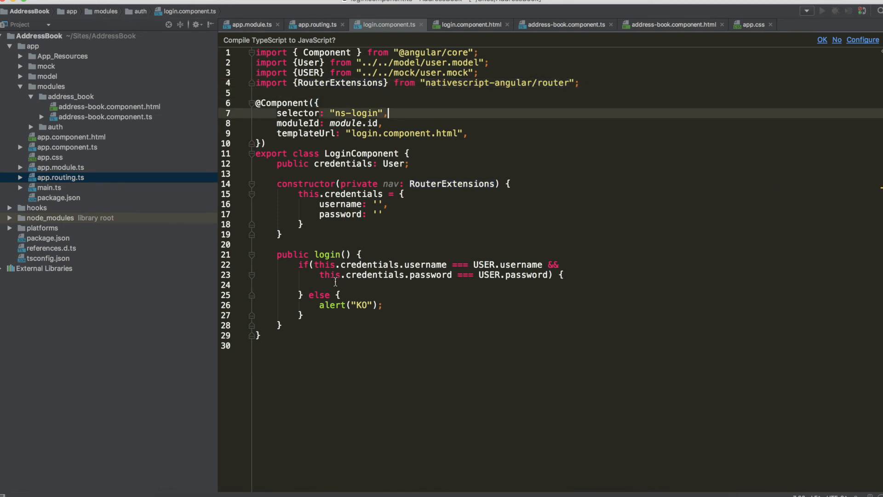
{"action": "left_click", "coordinate": [320, 284]}
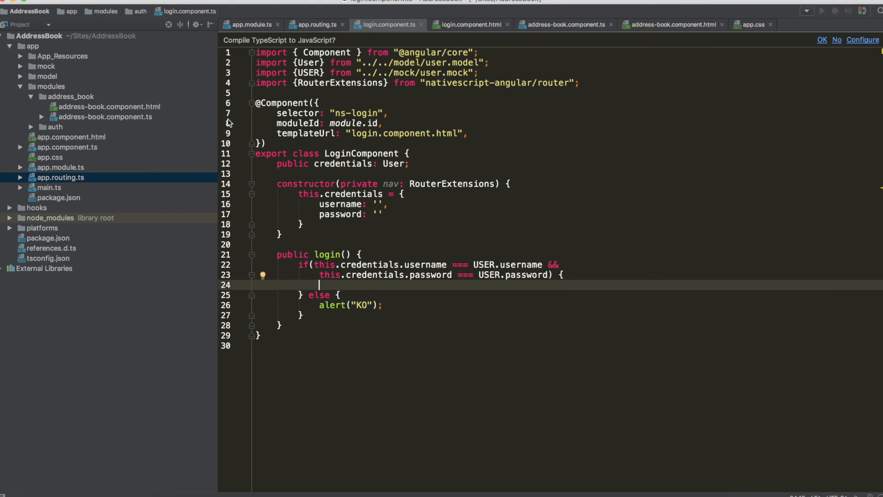
{"action": "type", "text": "this.nav.navigate(["}
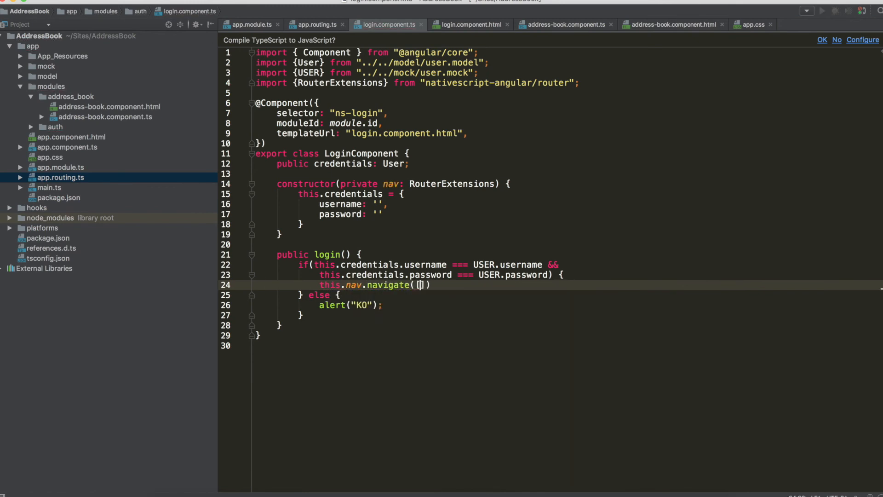
{"action": "type", "text": "\"/ad\""}
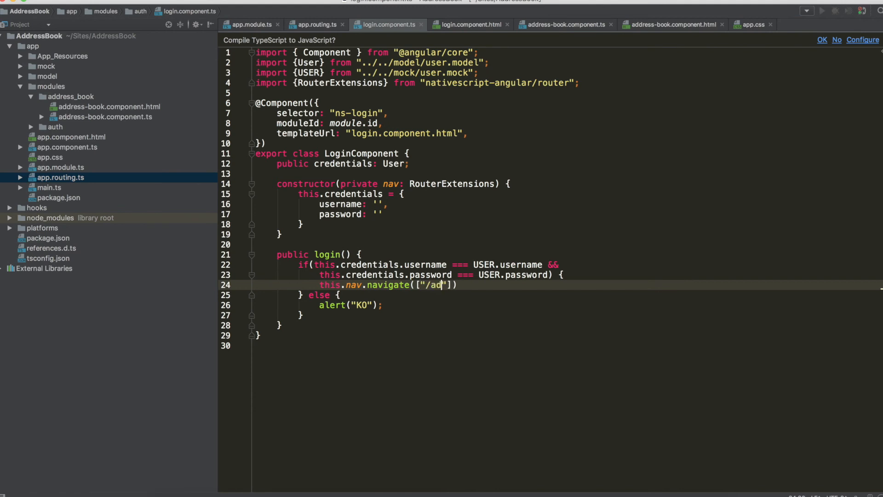
{"action": "type", "text": "dressbook"}
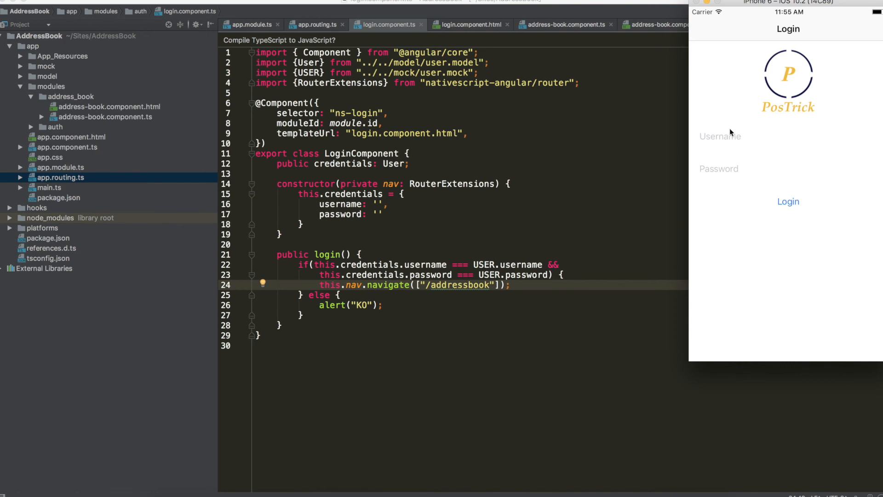
{"action": "type", "text": "Postrick"}
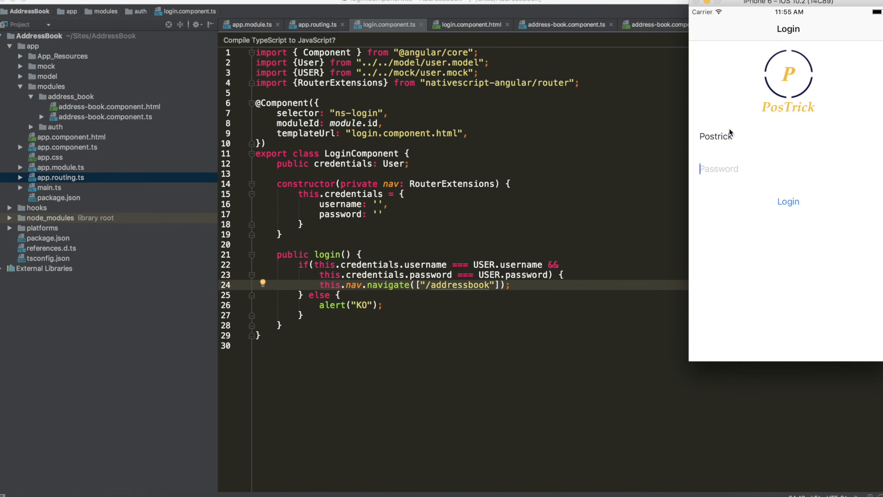
{"action": "type", "text": "Pos"}
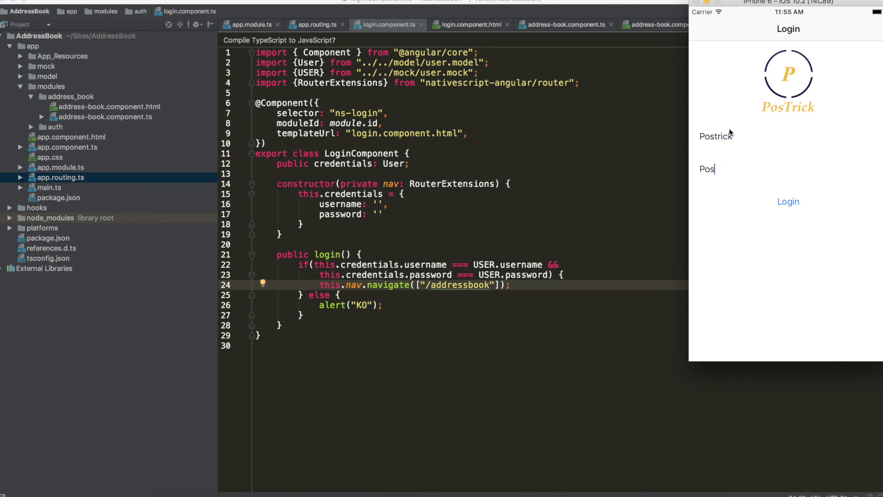
{"action": "left_click", "coordinate": [788, 202]}
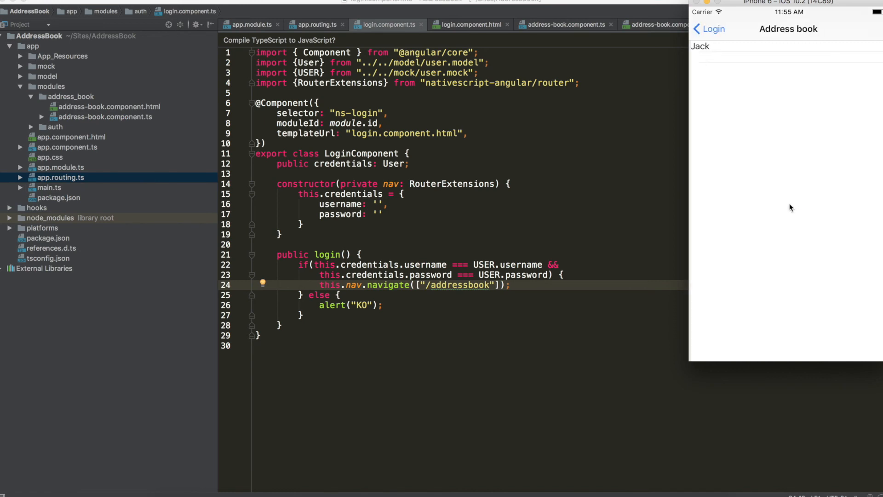
{"action": "mouse_move", "coordinate": [822, 36]}
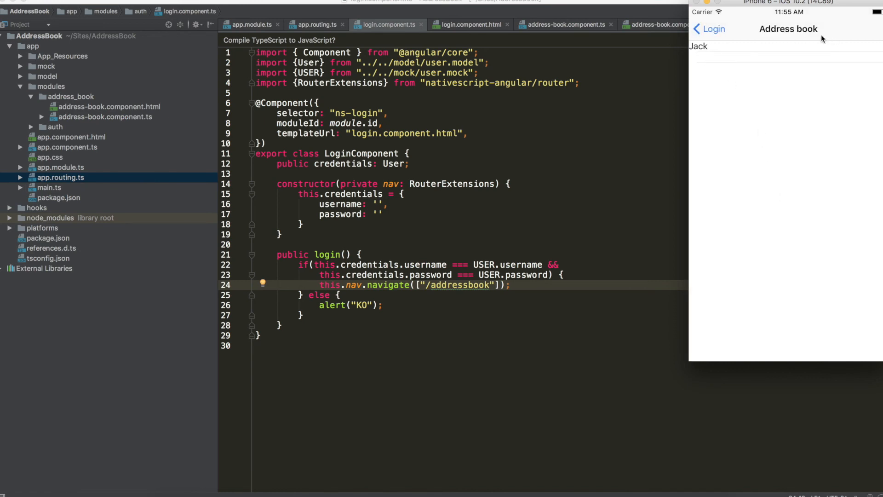
{"action": "mouse_move", "coordinate": [723, 51]}
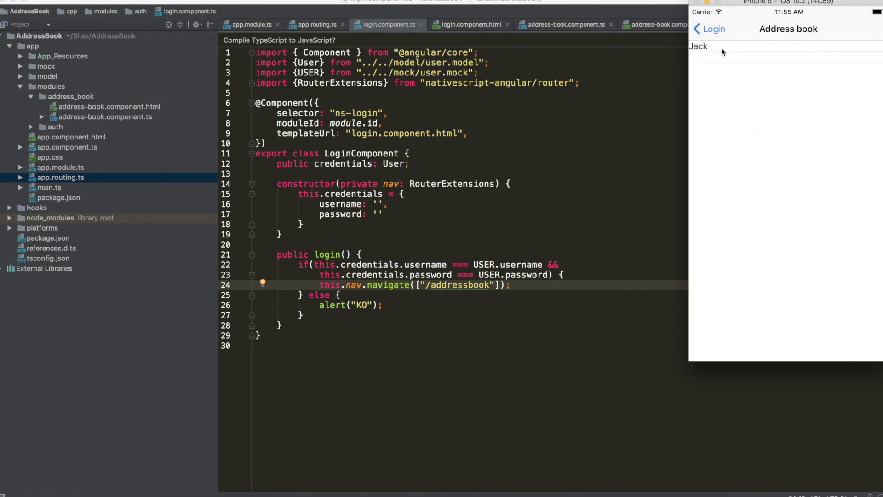
{"action": "mouse_move", "coordinate": [781, 144]}
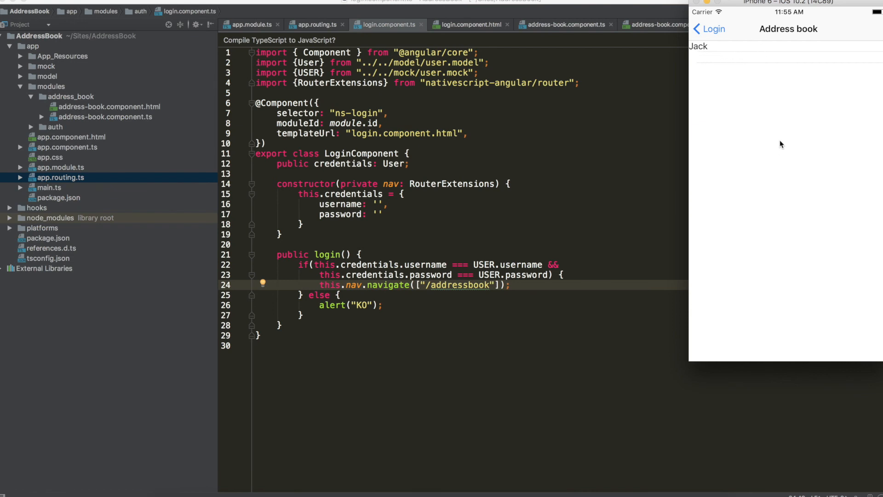
{"action": "mouse_move", "coordinate": [781, 163]}
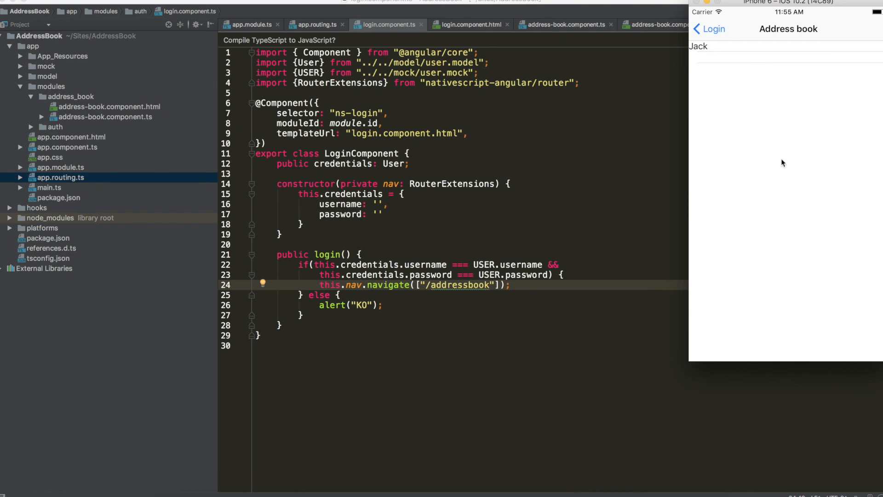
Step: Go back from the Address book to the Login screen and return to WebStorm
{"action": "left_click", "coordinate": [709, 28]}
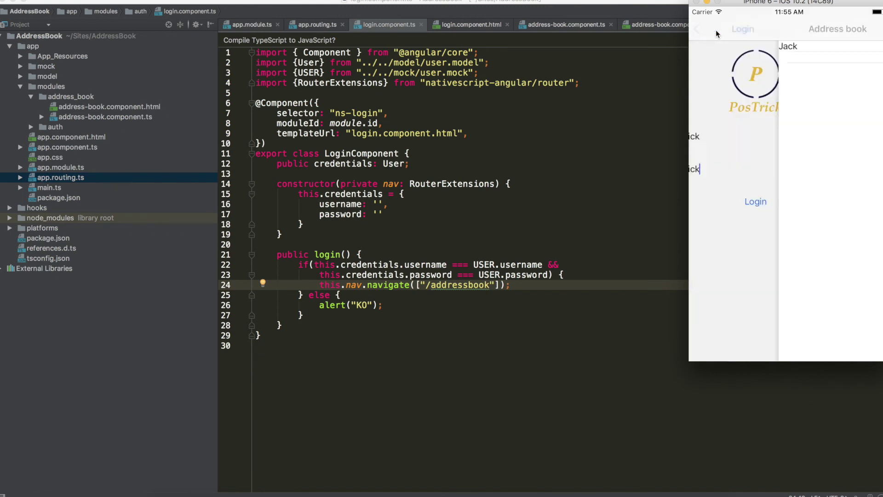
{"action": "left_click", "coordinate": [696, 28]}
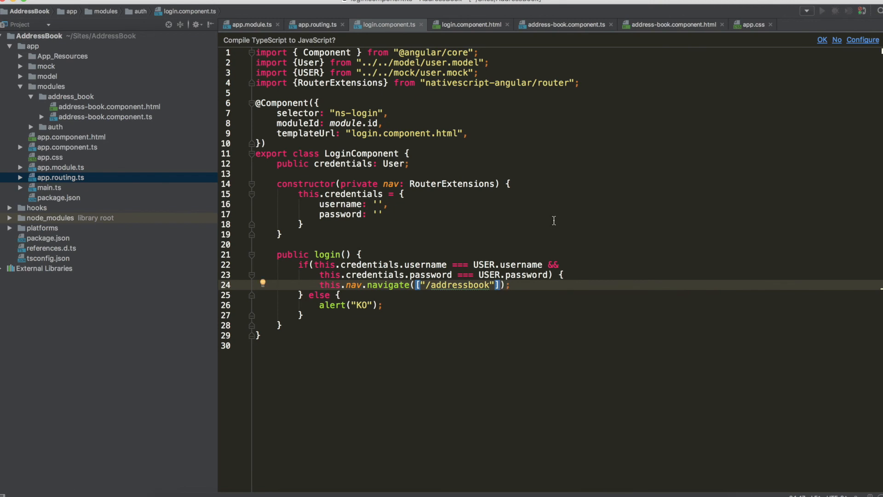
Step: Add a second argument {clearHistory: true} to the this.nav.navigate('/addressbook') call
{"action": "type", "text": ", {}"}
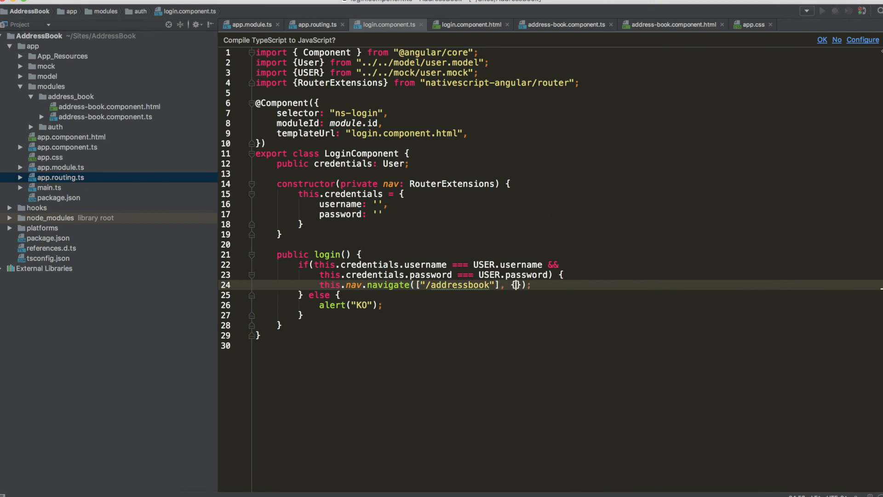
{"action": "type", "text": "clear"}
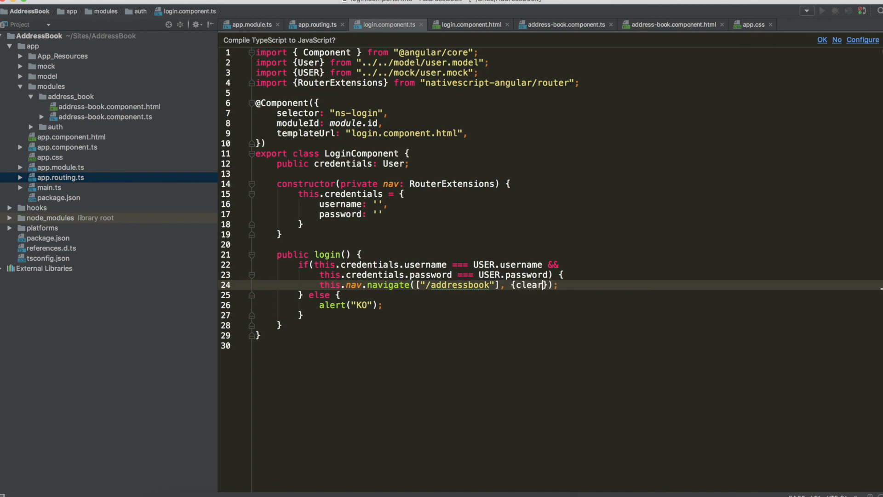
{"action": "type", "text": "History"}
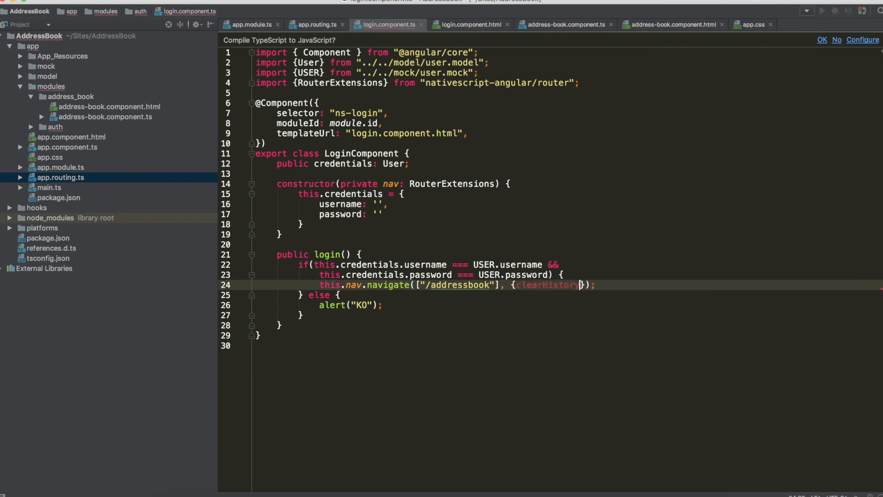
{"action": "type", "text": ": true"}
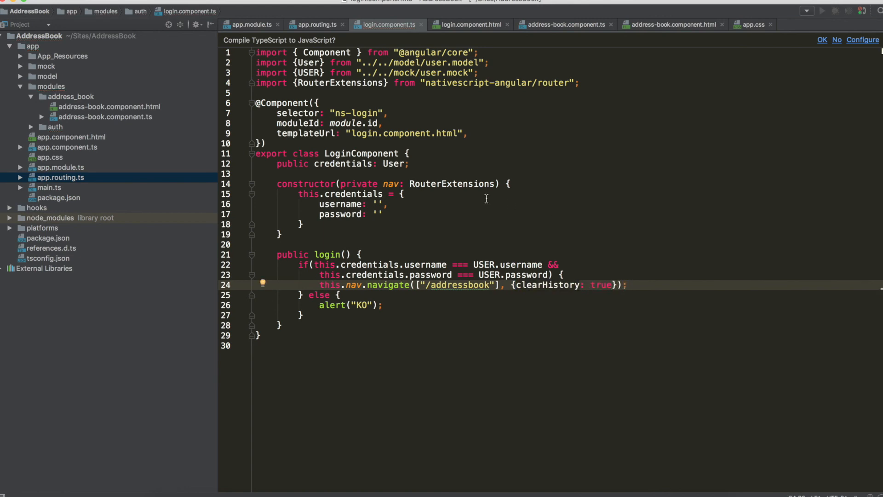
{"action": "mouse_move", "coordinate": [539, 305]}
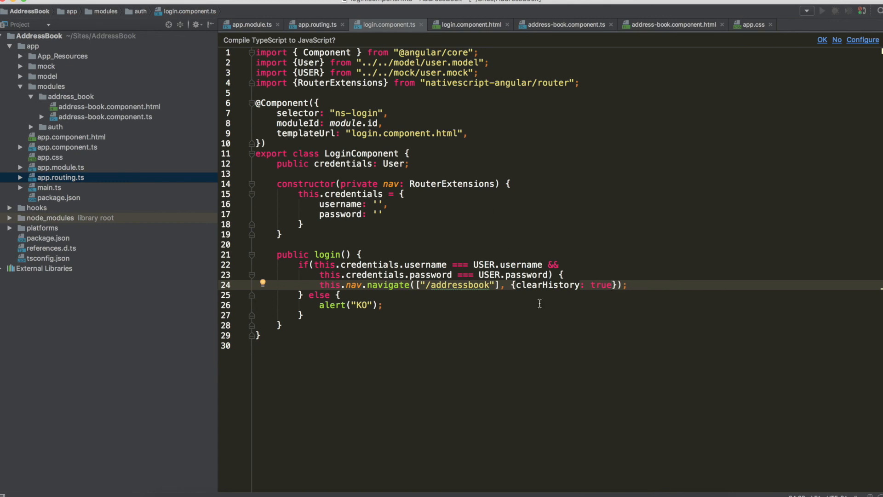
{"action": "mouse_move", "coordinate": [610, 274]}
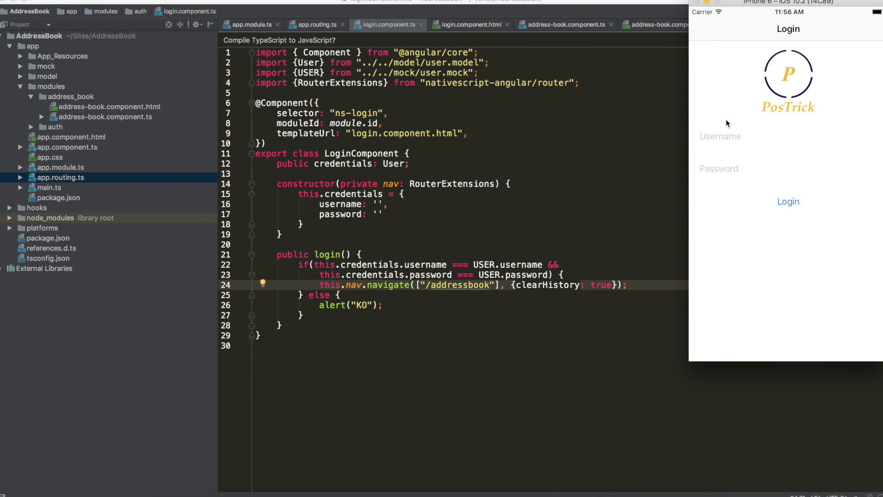
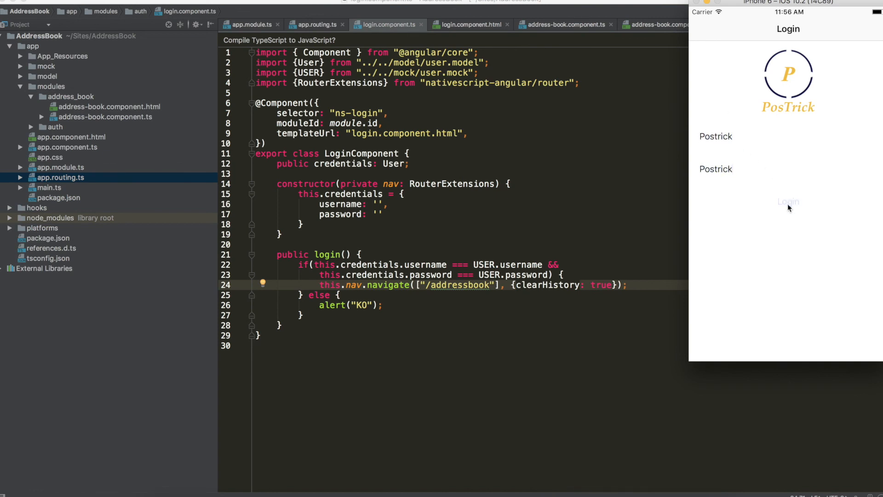
Step: Resubmit the login form with Postrick as both username and password
{"action": "left_click", "coordinate": [787, 201]}
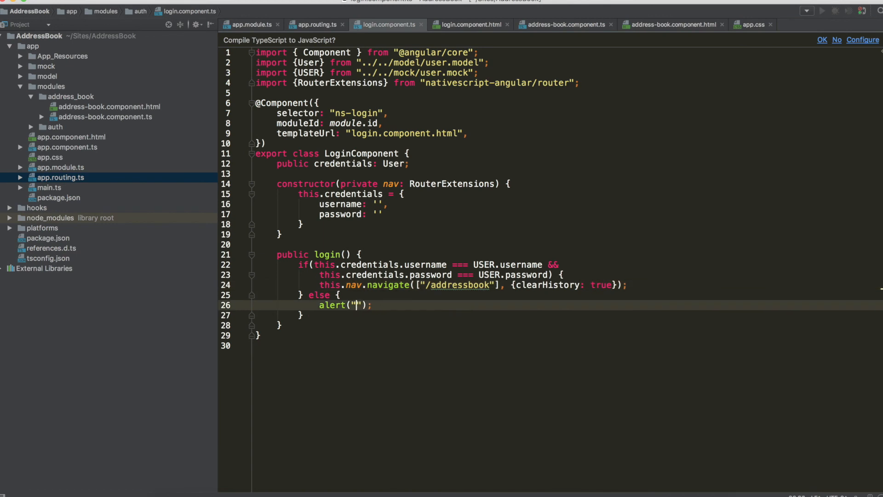
Step: Change the failed-login alert text from KO to "Insert correct credentials" and return to the simulator
{"action": "type", "text": "Insert correct credentials"}
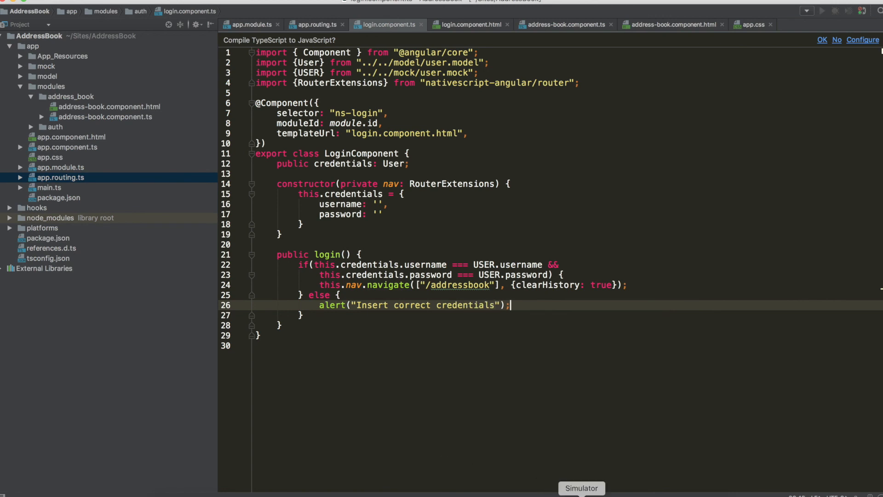
{"action": "left_click", "coordinate": [581, 487]}
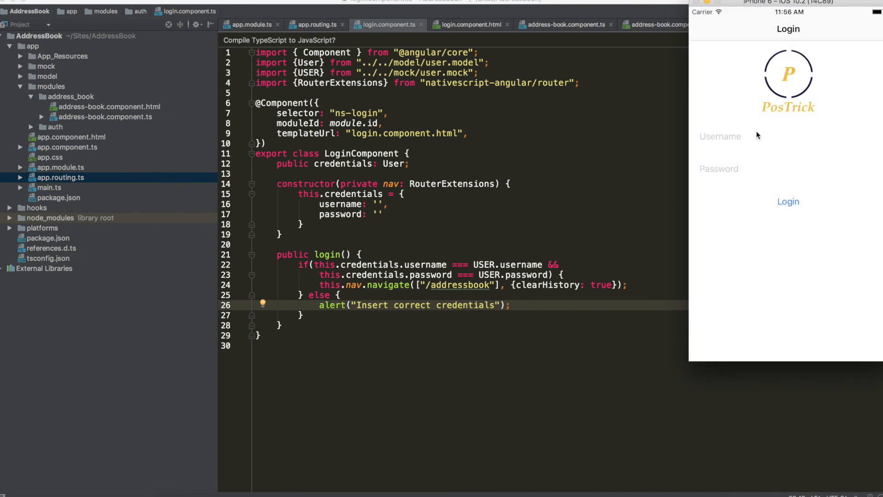
Step: Enter username Postrick with a wrong password starting "No" to trigger the failure alert
{"action": "type", "text": "Postrick"}
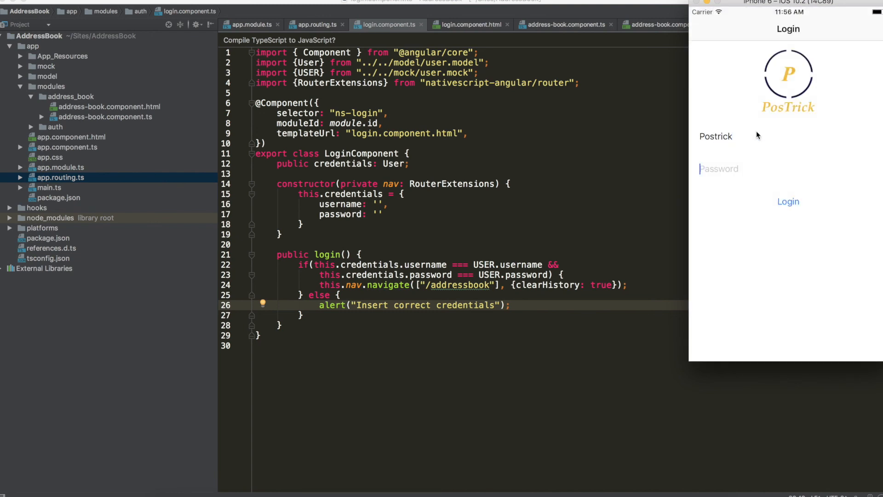
{"action": "type", "text": "No"}
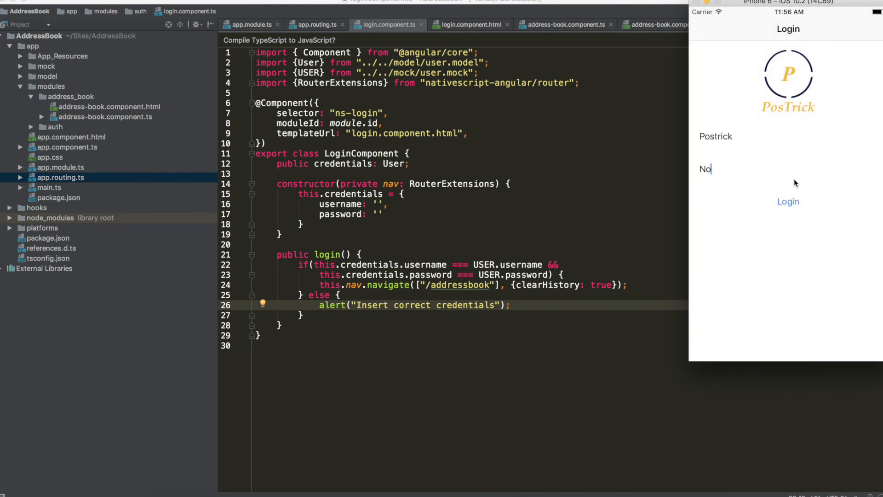
{"action": "mouse_move", "coordinate": [733, 88]}
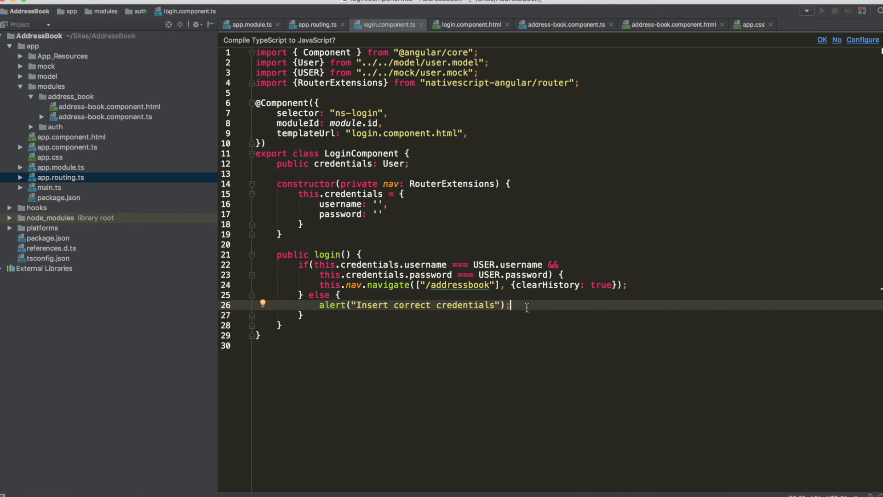
{"action": "mouse_move", "coordinate": [614, 269]}
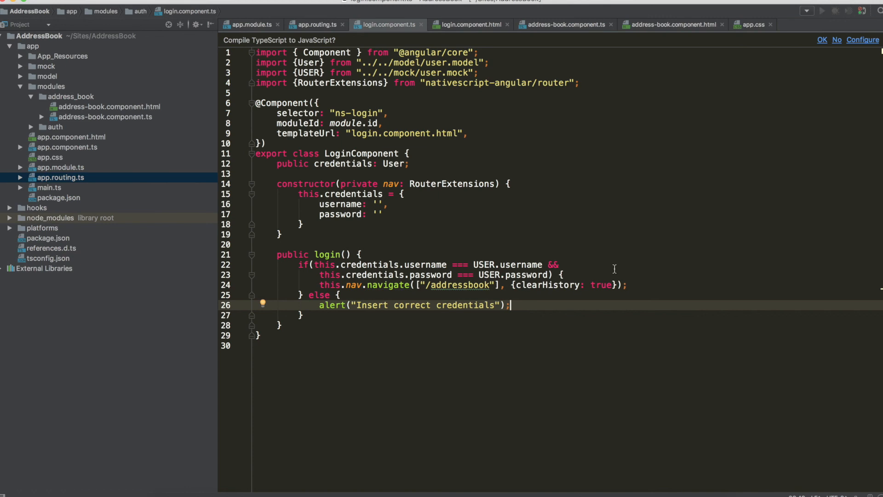
{"action": "mouse_move", "coordinate": [614, 270]}
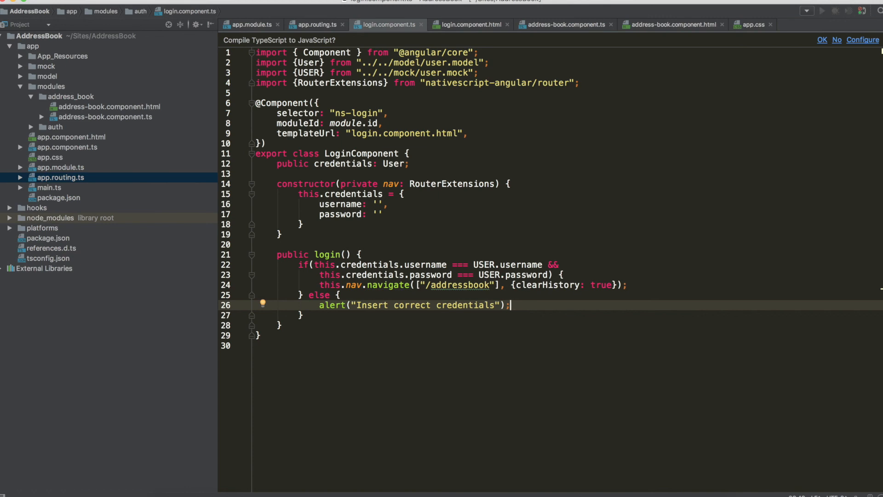